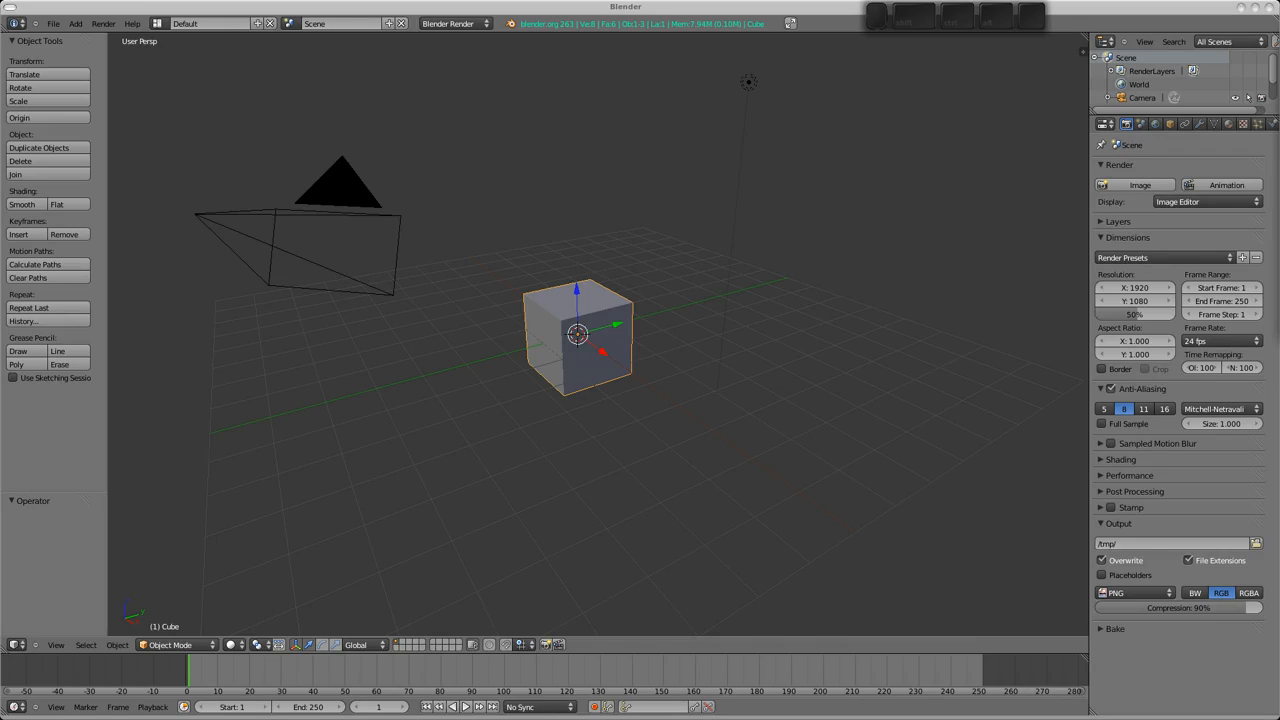
{"action": "mouse_move", "coordinate": [868, 296]}
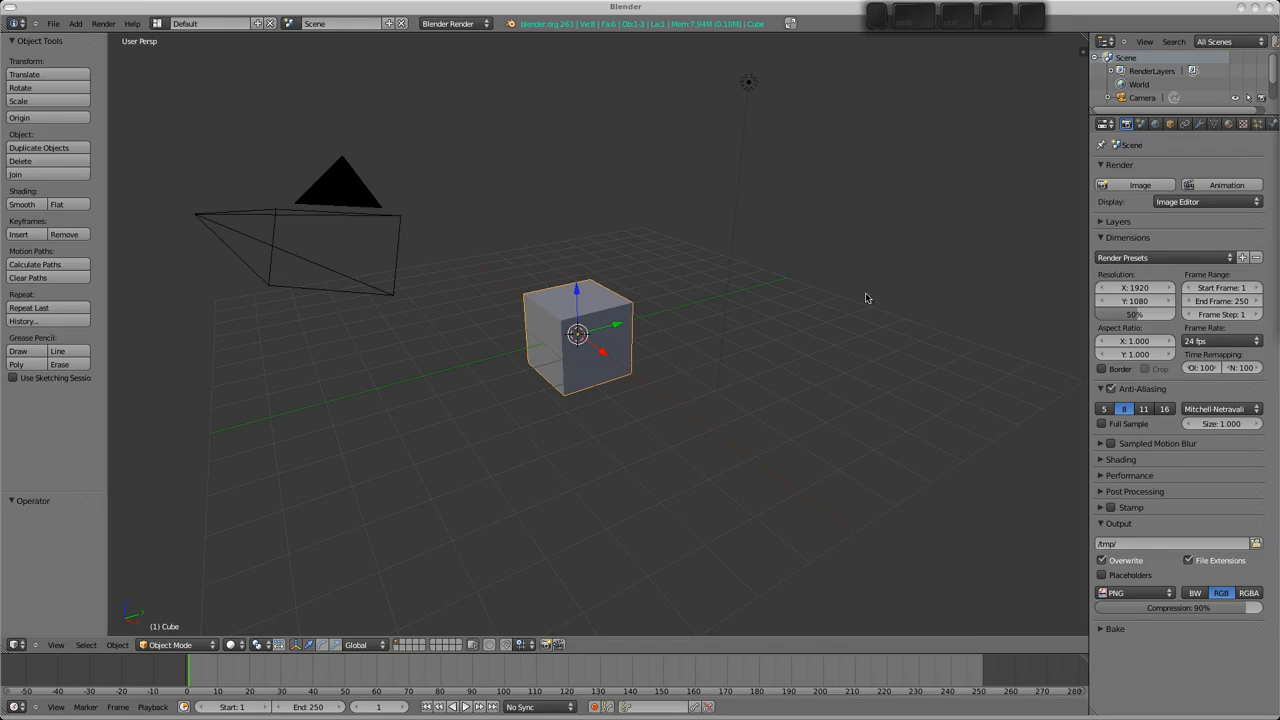
{"action": "mouse_move", "coordinate": [812, 248]}
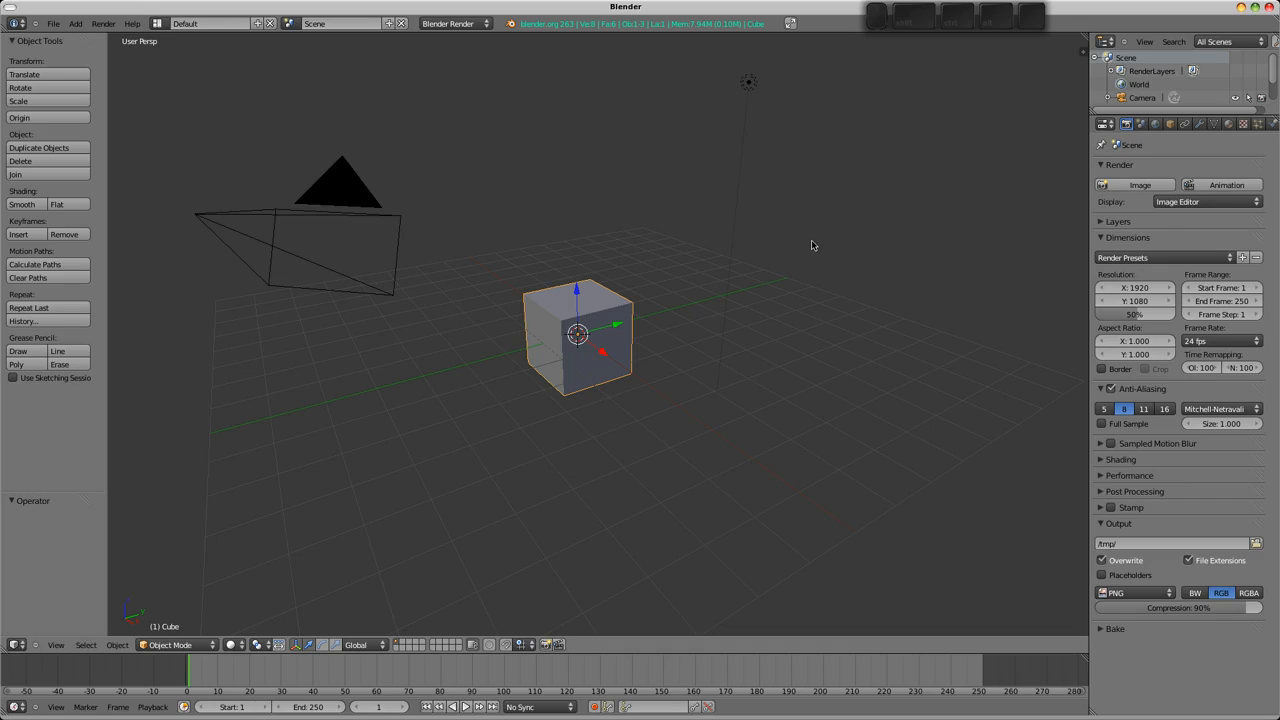
{"action": "mouse_move", "coordinate": [736, 264]}
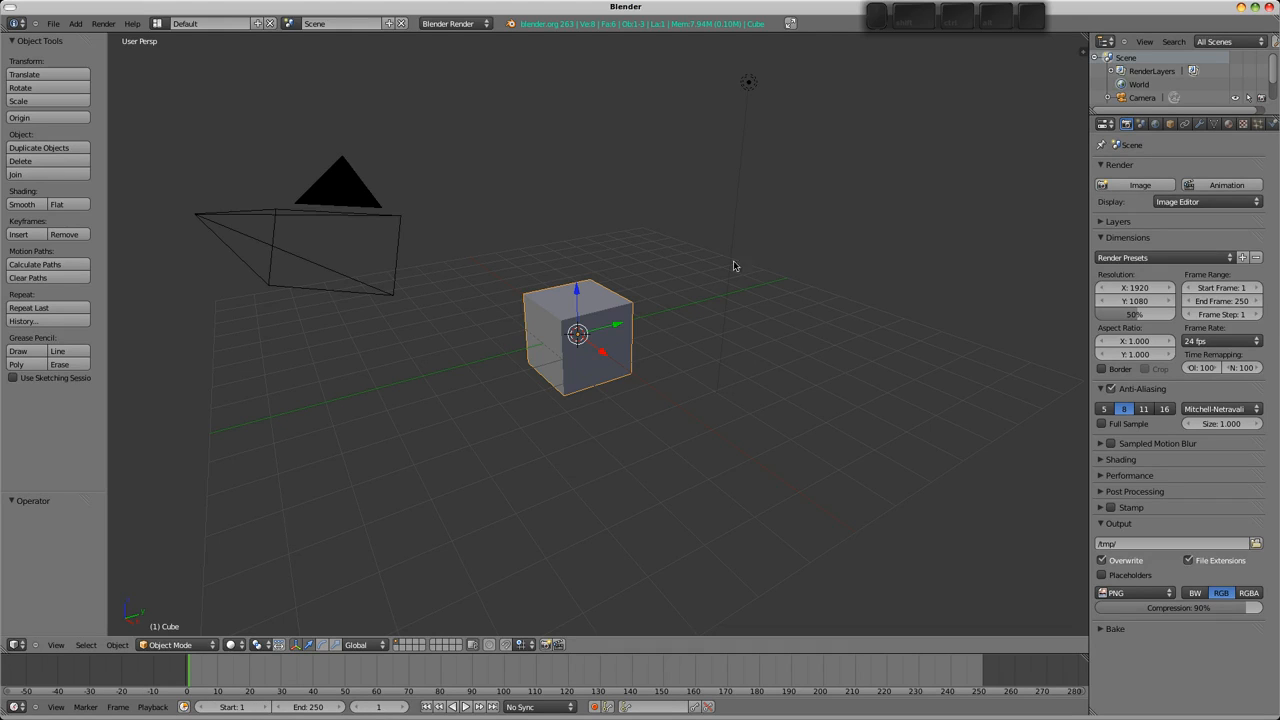
{"action": "mouse_move", "coordinate": [648, 344]}
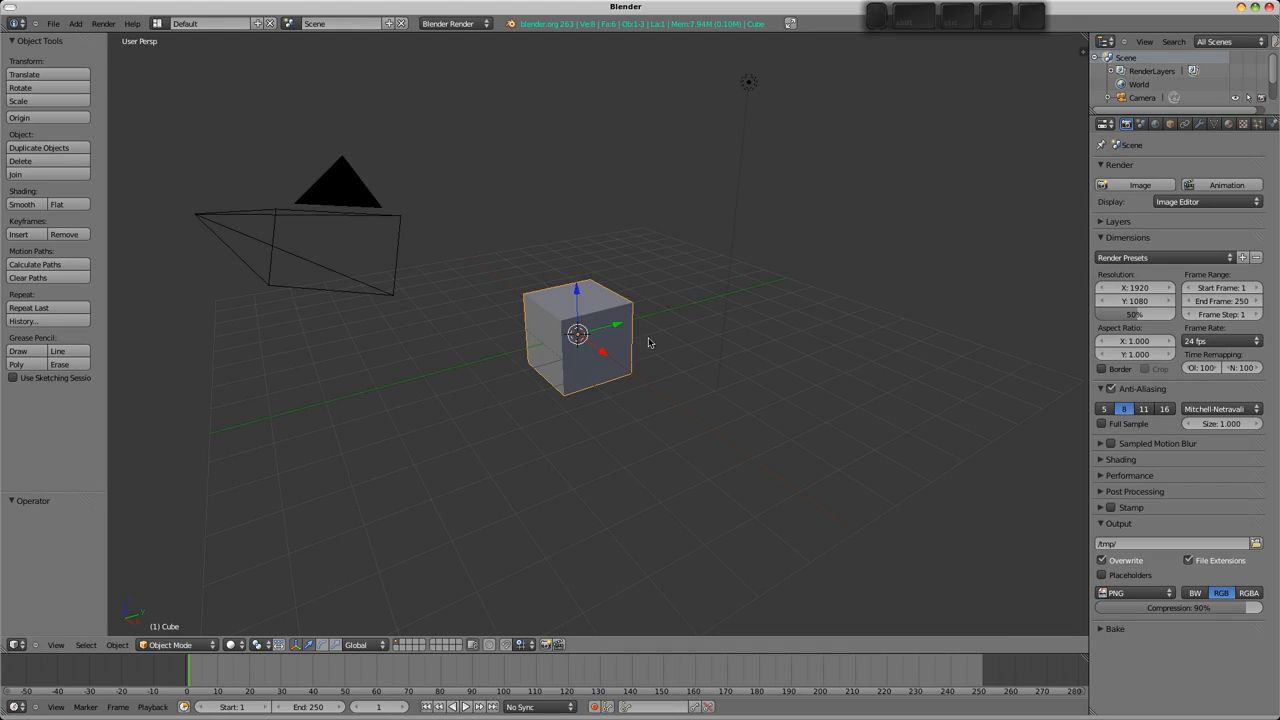
{"action": "mouse_move", "coordinate": [628, 378]}
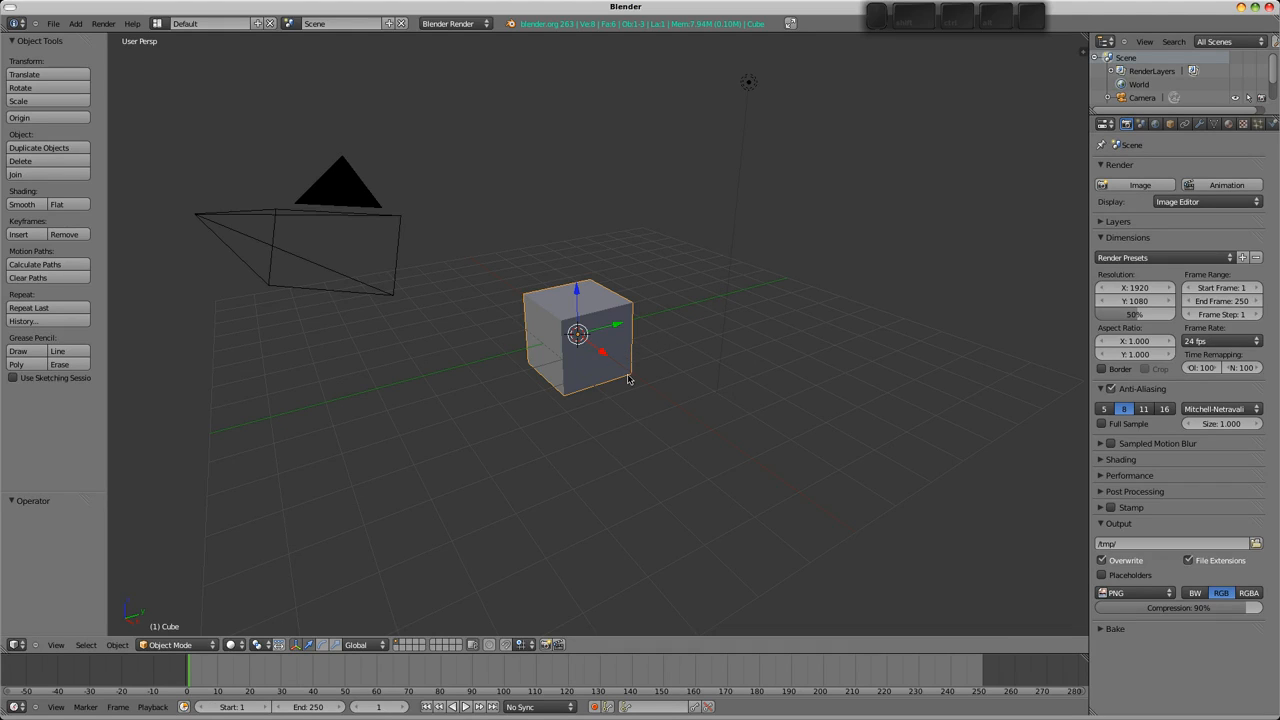
{"action": "mouse_move", "coordinate": [610, 344]}
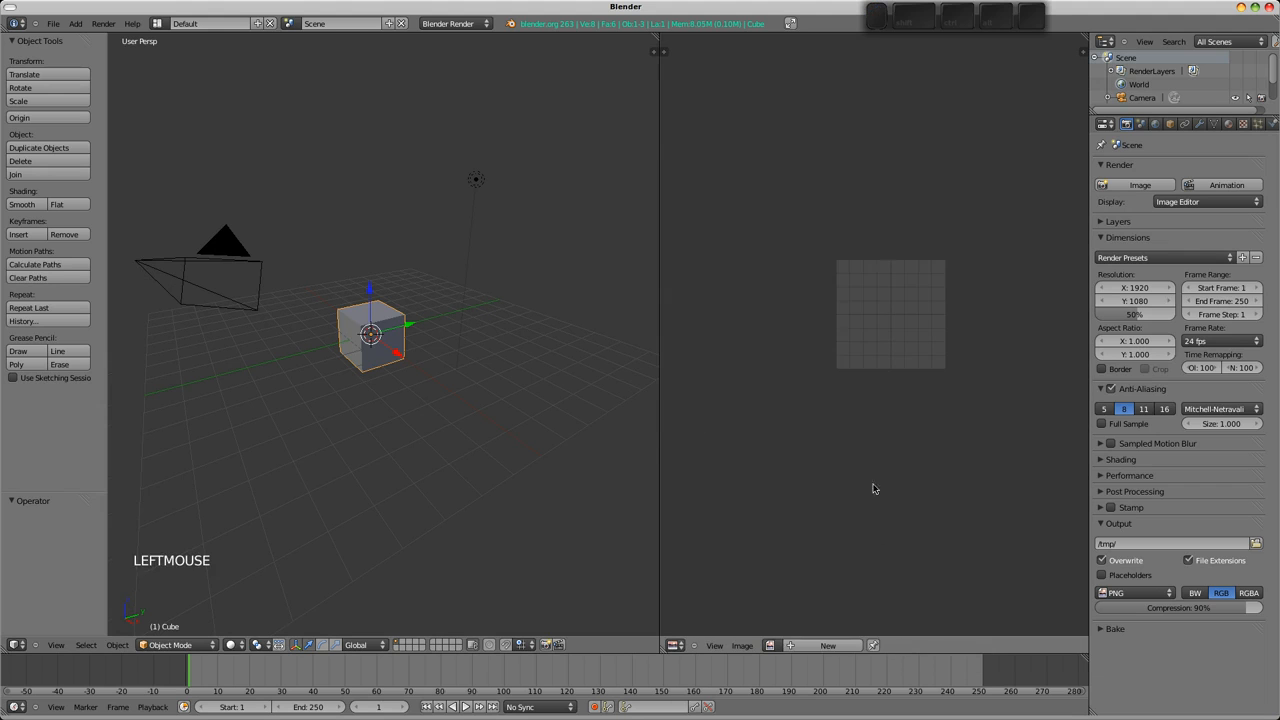
Unwrap the whole cube with Smart UV Project so each face becomes a separate square island.
{"action": "scroll", "scroll_direction": "up", "scroll_amount": 3}
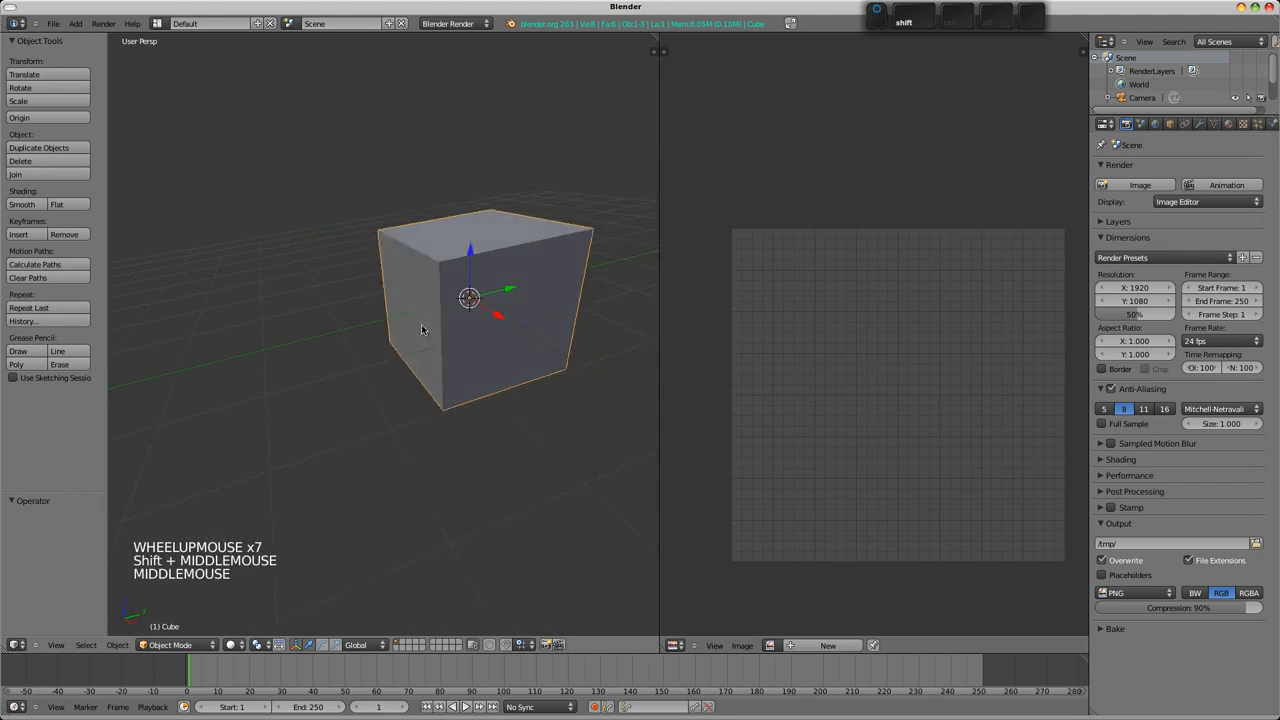
{"action": "key", "text": "Tab"}
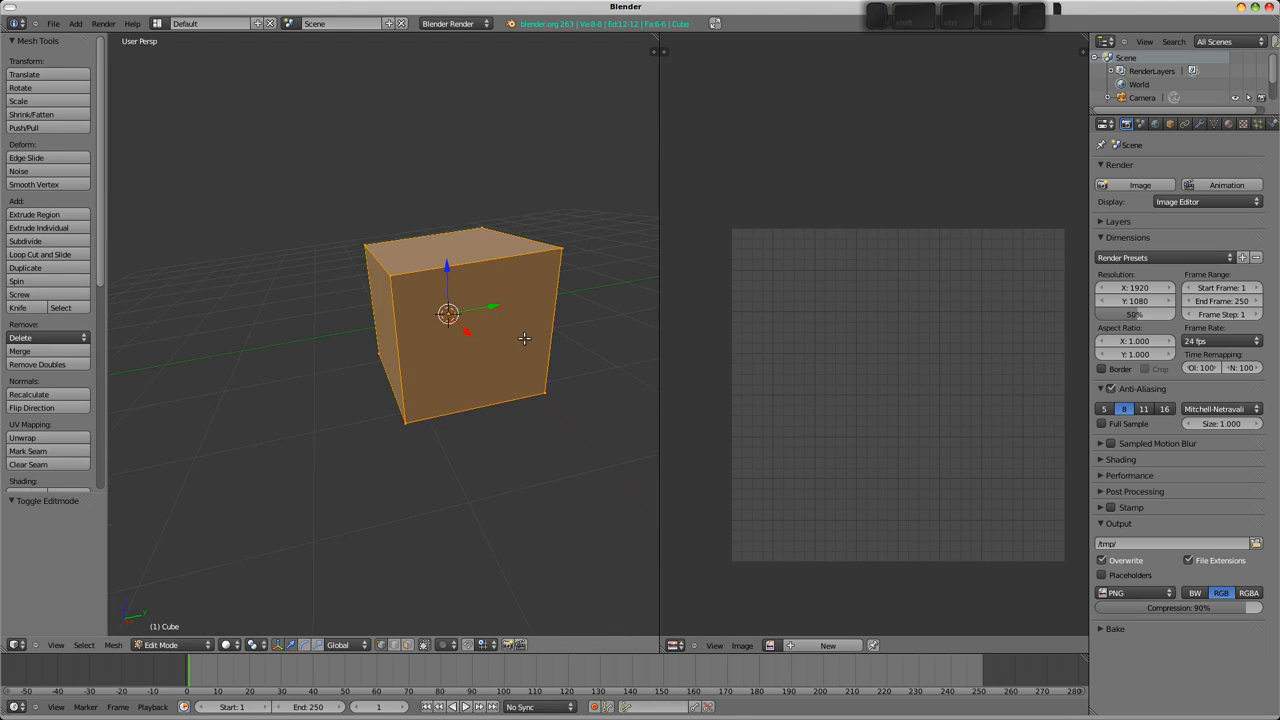
{"action": "key", "text": "u"}
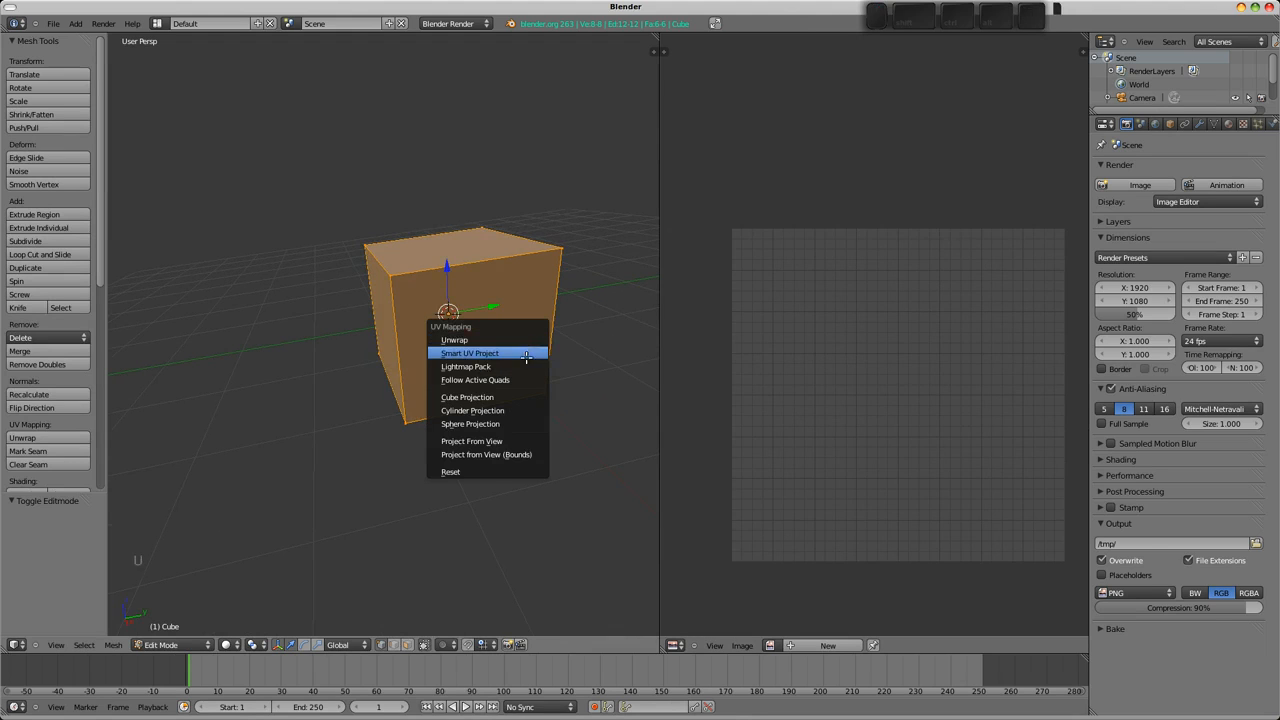
{"action": "mouse_move", "coordinate": [520, 352]}
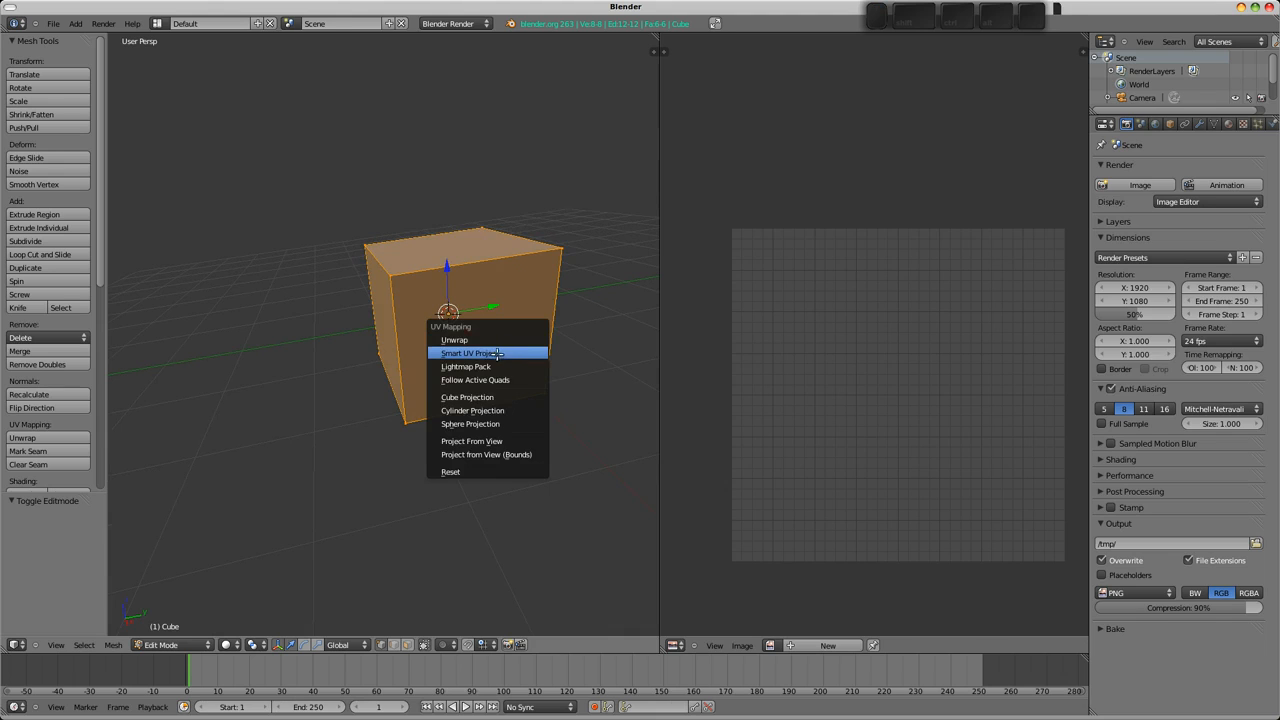
{"action": "left_click", "coordinate": [472, 352]}
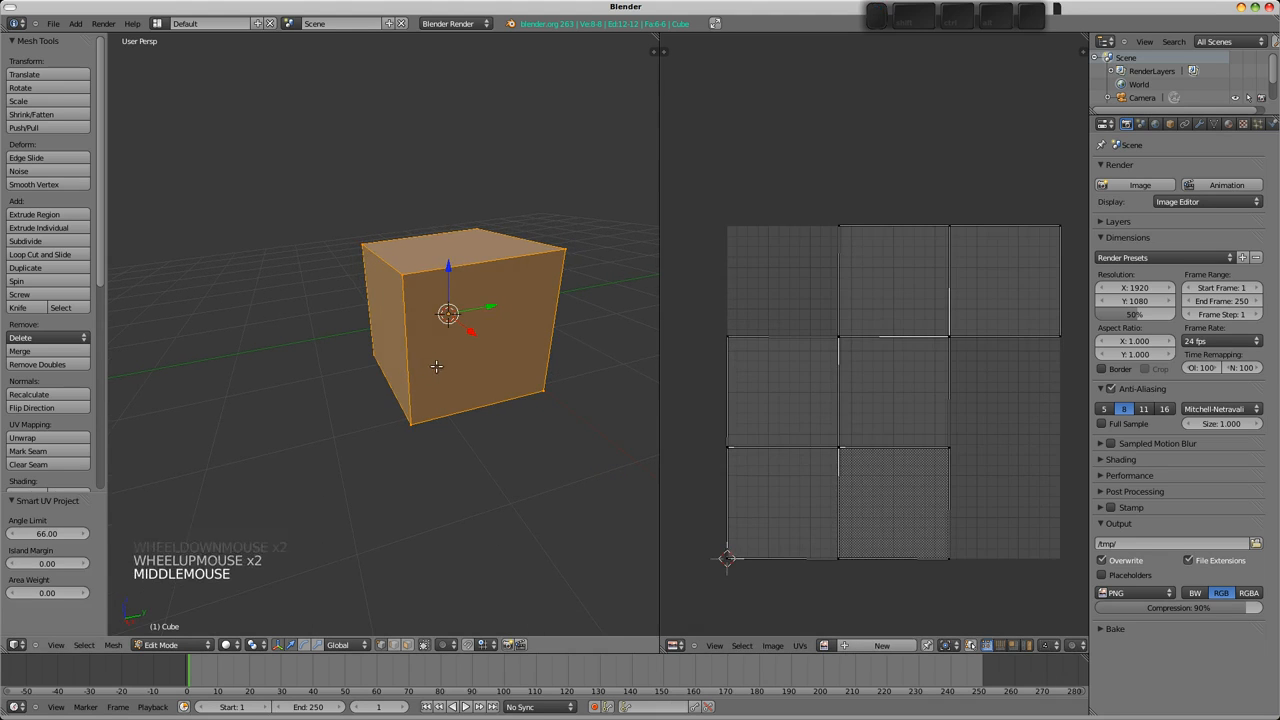
Switch to edge select and wireframe view to mark seams for a cross-shaped unwrap.
{"action": "key", "text": "ctrl+tab"}
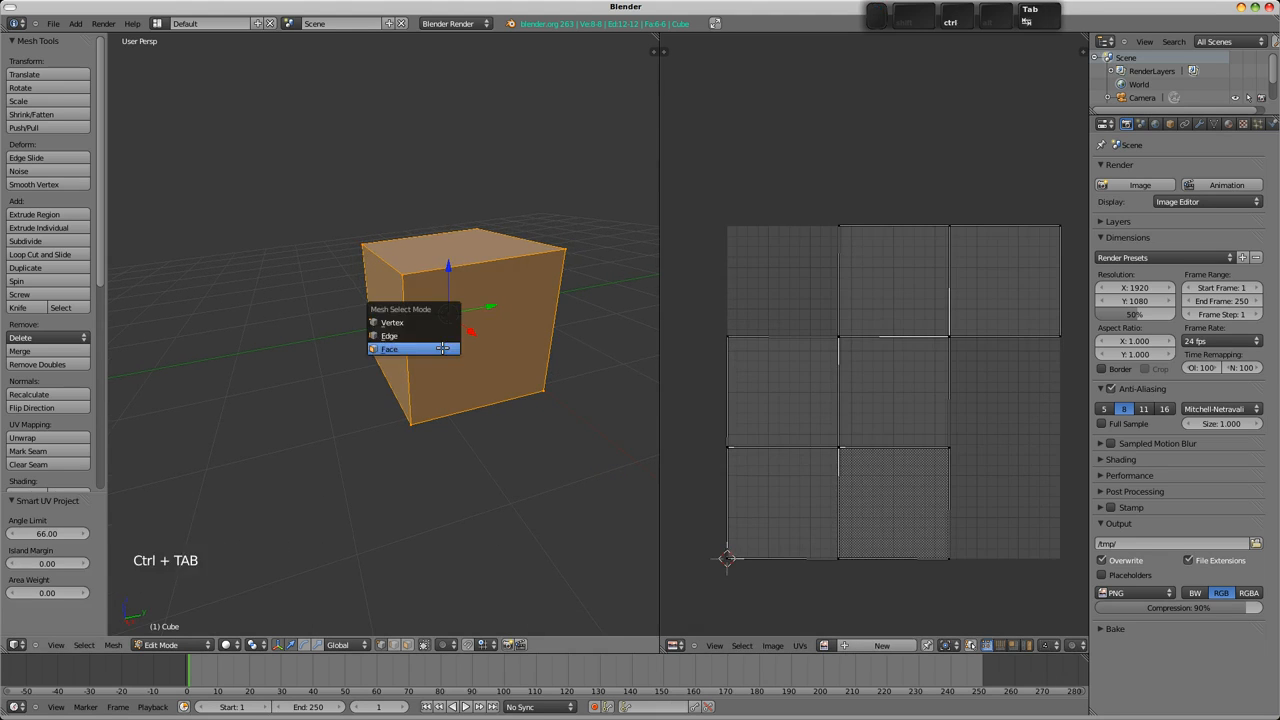
{"action": "mouse_move", "coordinate": [390, 336]}
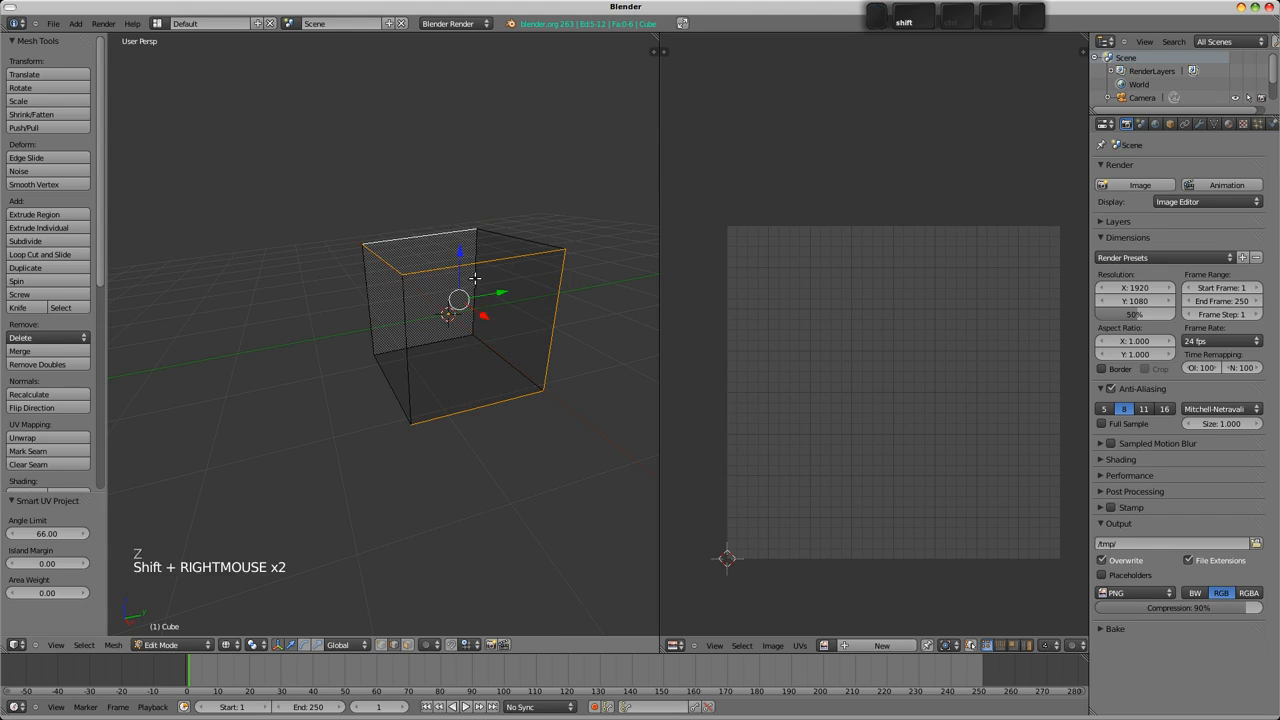
{"action": "key", "text": "z"}
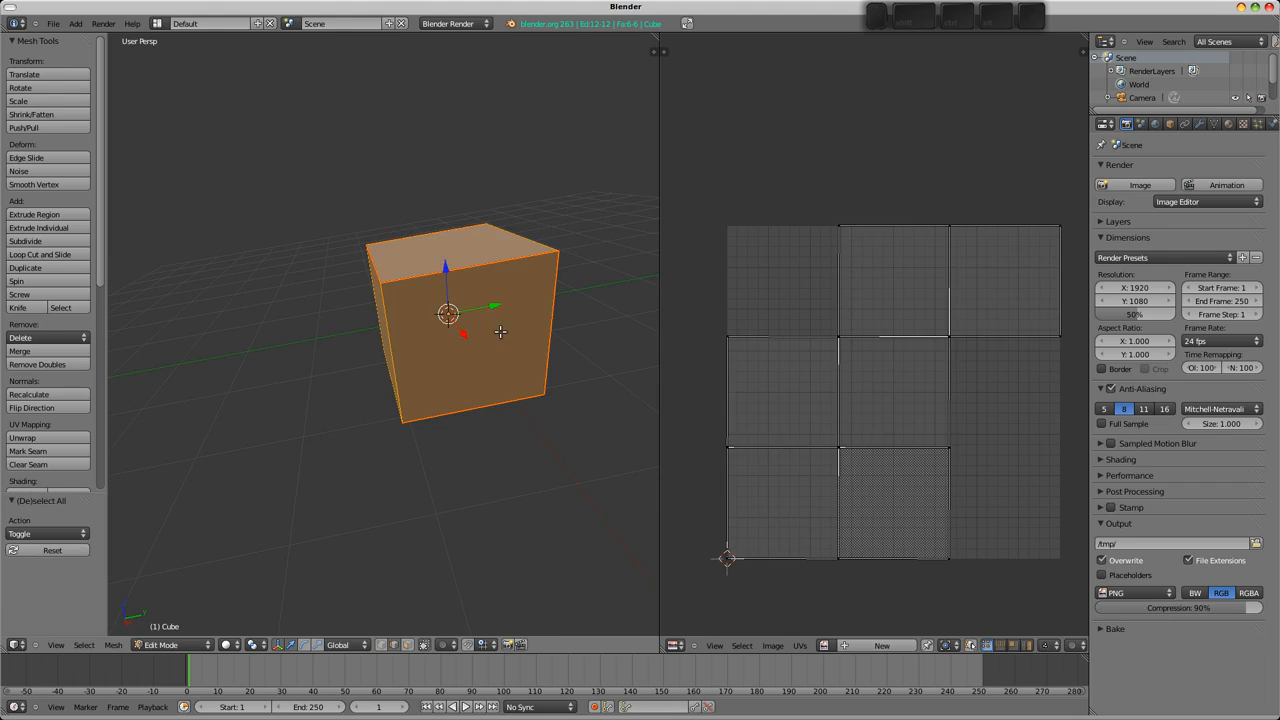
{"action": "mouse_move", "coordinate": [816, 324]}
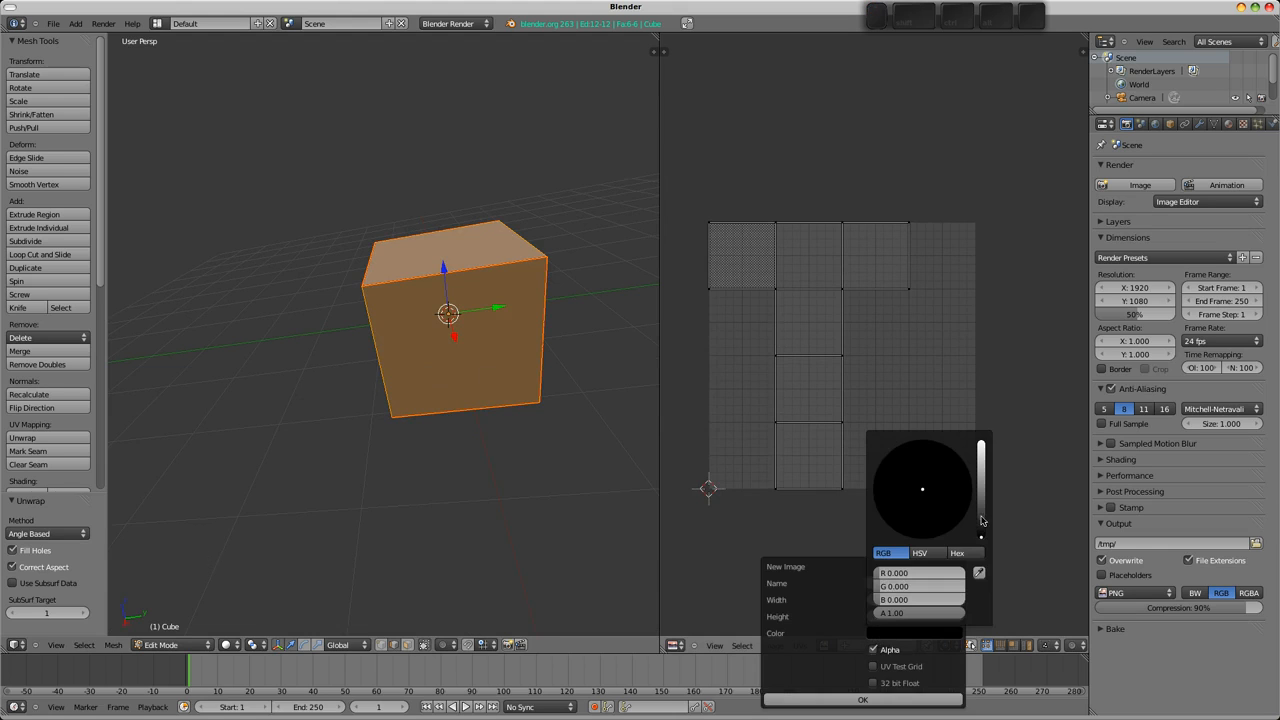
Create a new blue 1024×1024 image and frame it behind the cross-shaped UV layout.
{"action": "left_click", "coordinate": [960, 470]}
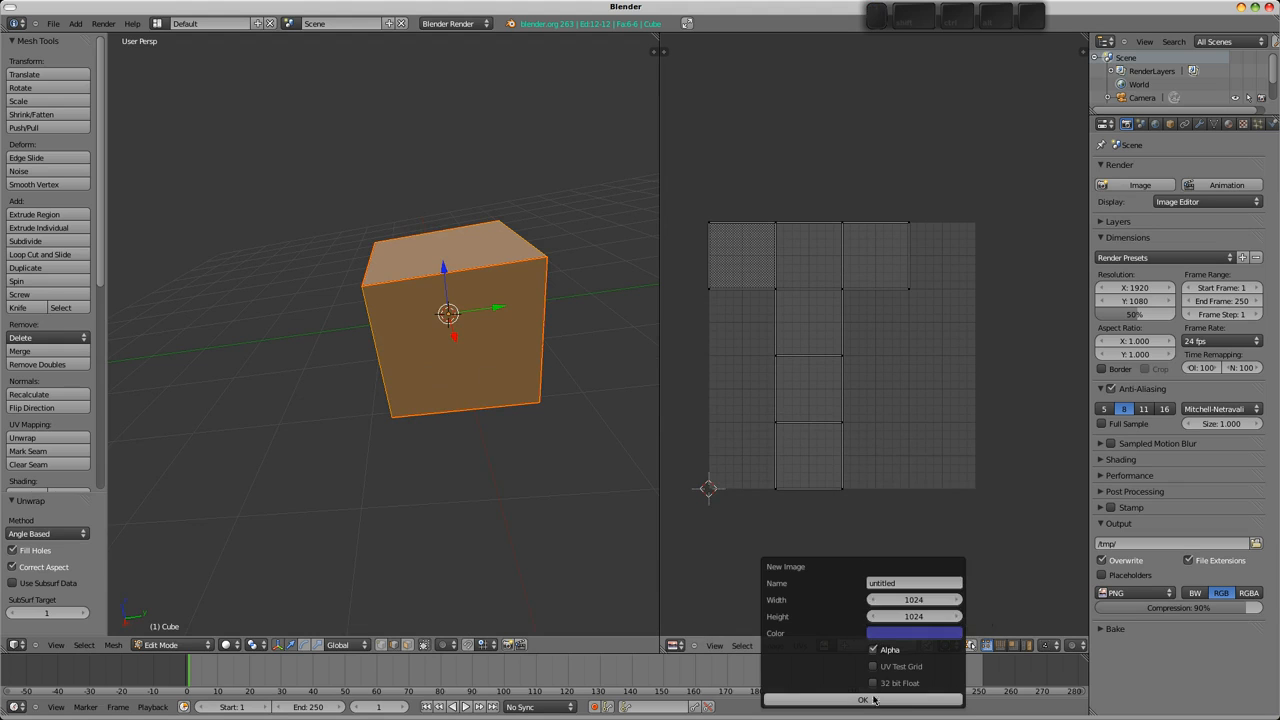
{"action": "scroll", "scroll_direction": "down", "scroll_amount": 3}
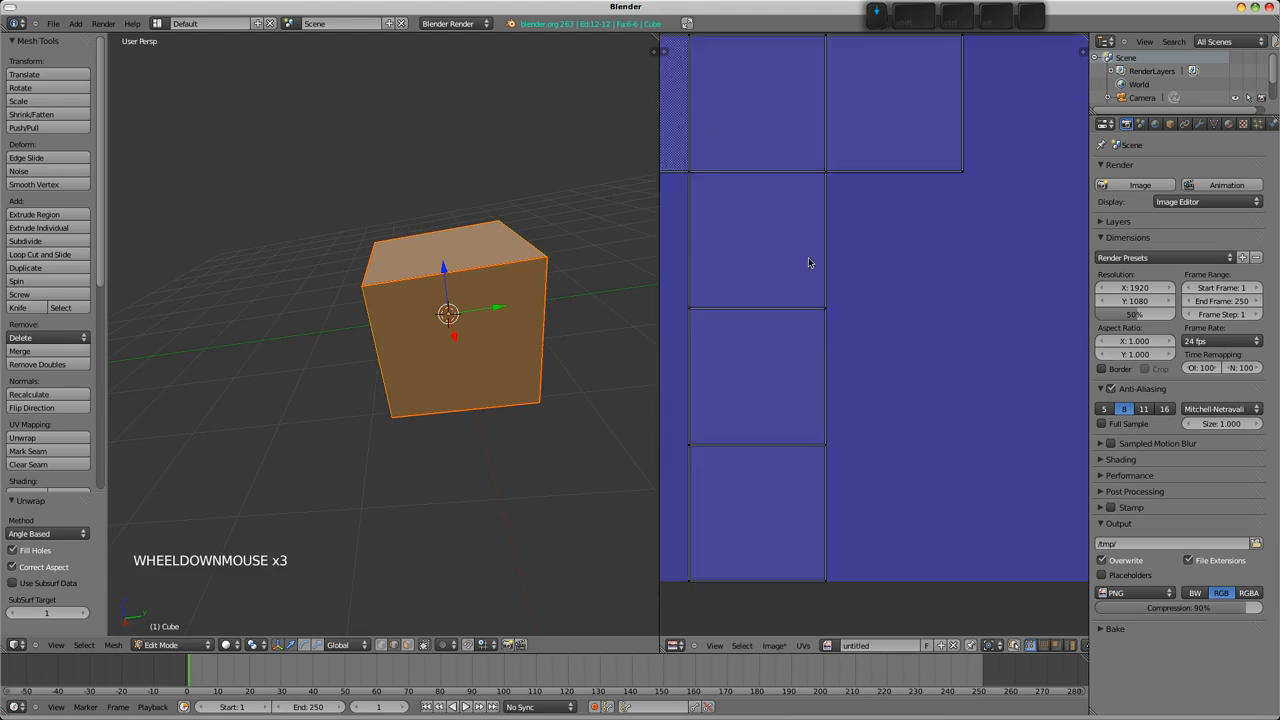
{"action": "left_click_drag", "start_coordinate": [810, 264], "coordinate": [816, 330]}
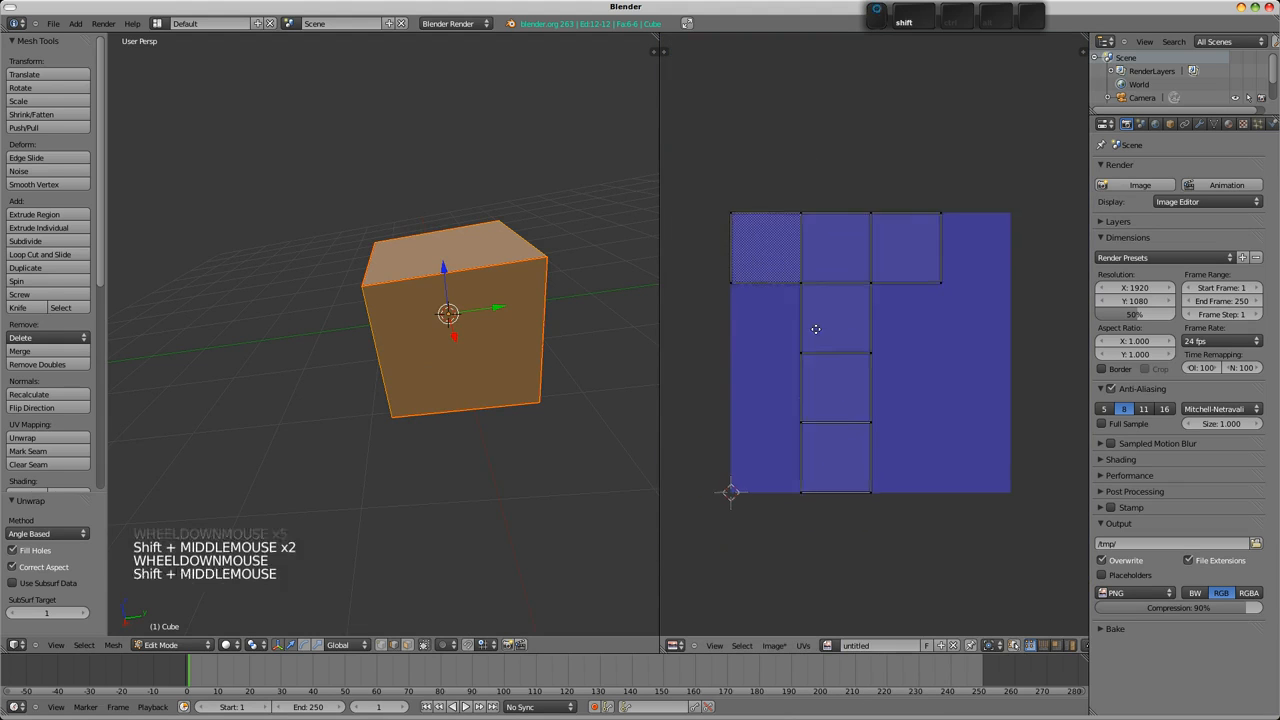
Return to object mode and orbit to view the blue image textured on the cube.
{"action": "key", "text": "Tab"}
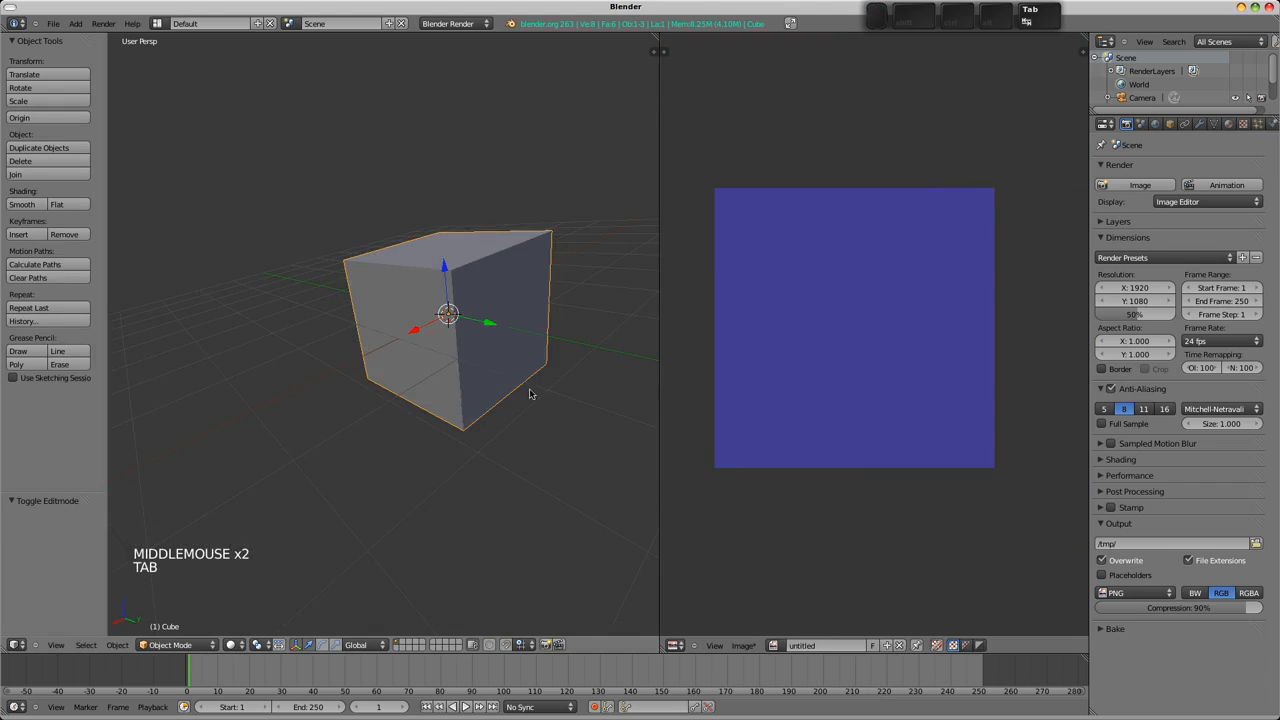
{"action": "scroll", "scroll_direction": "down", "scroll_amount": 3}
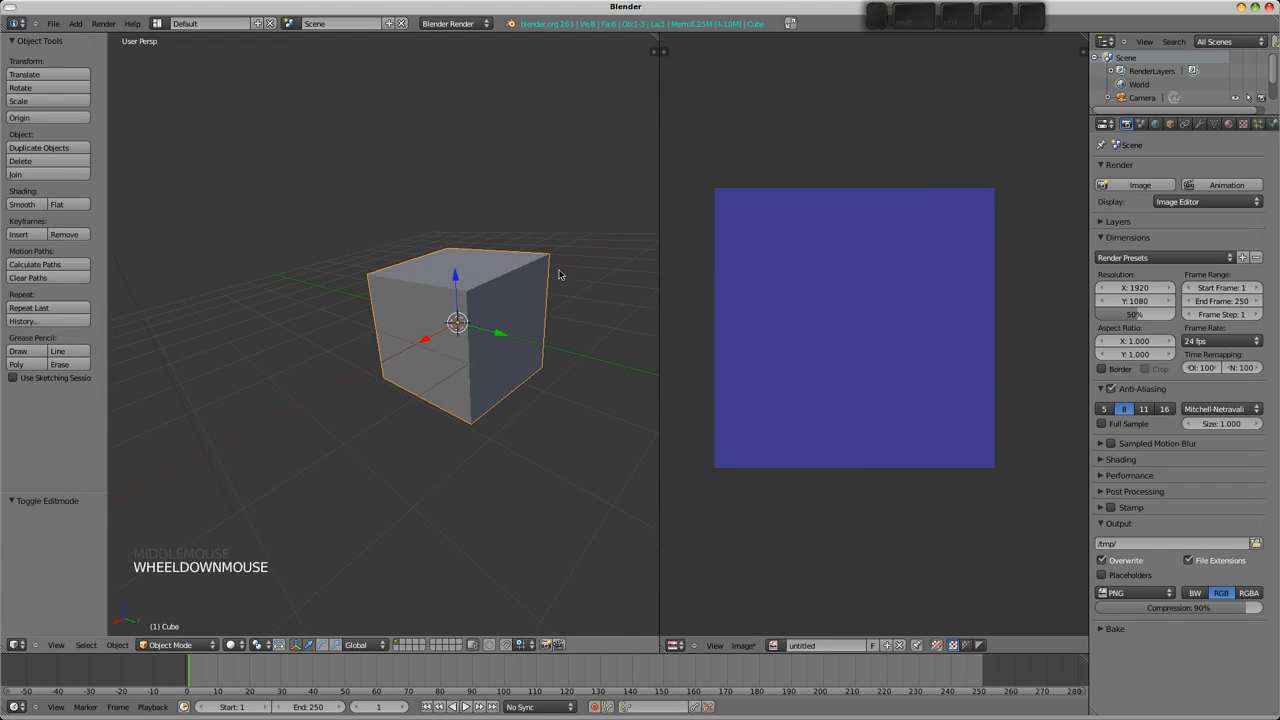
{"action": "scroll", "scroll_direction": "down", "scroll_amount": 3}
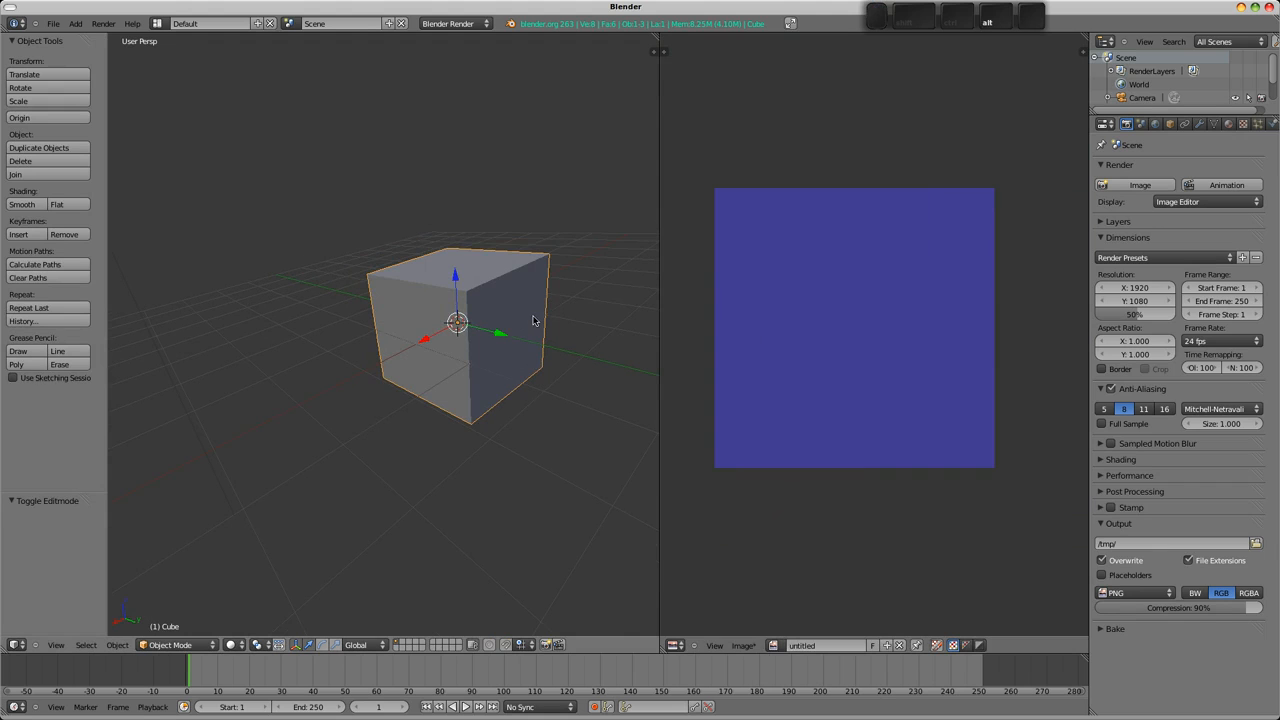
{"action": "left_click_drag", "start_coordinate": [536, 320], "coordinate": [528, 400]}
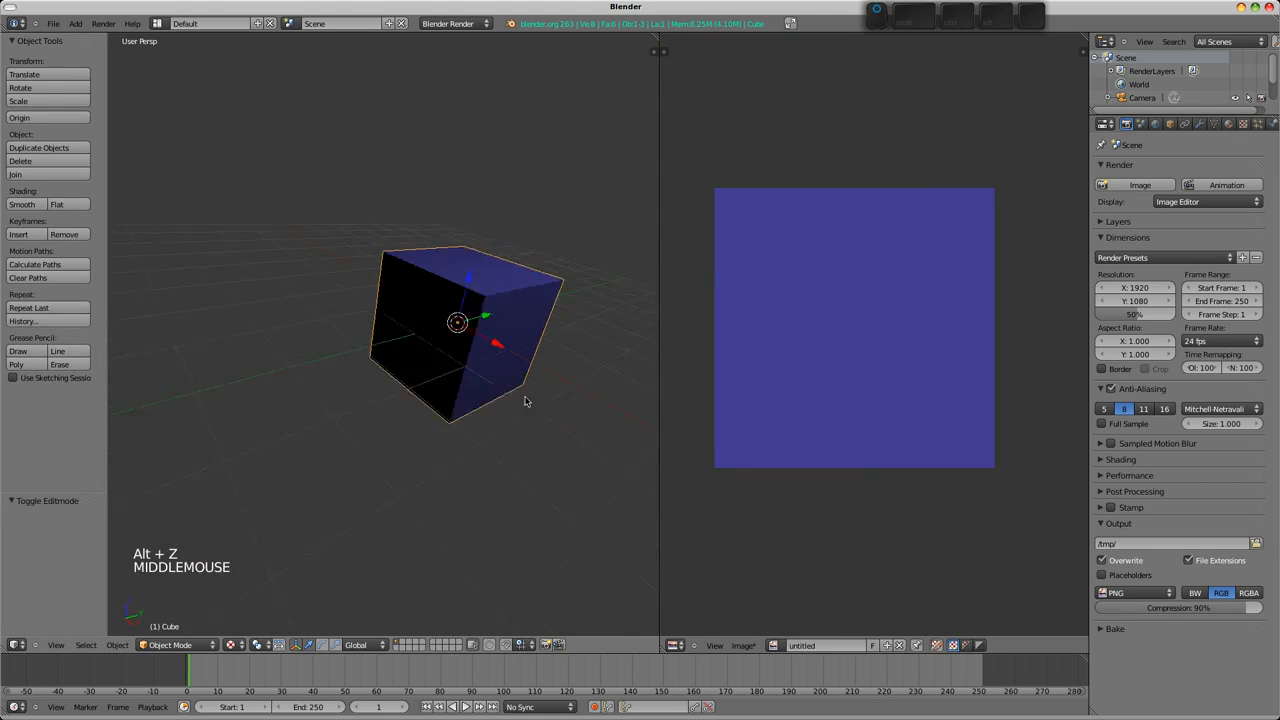
{"action": "left_click_drag", "start_coordinate": [524, 400], "coordinate": [278, 430]}
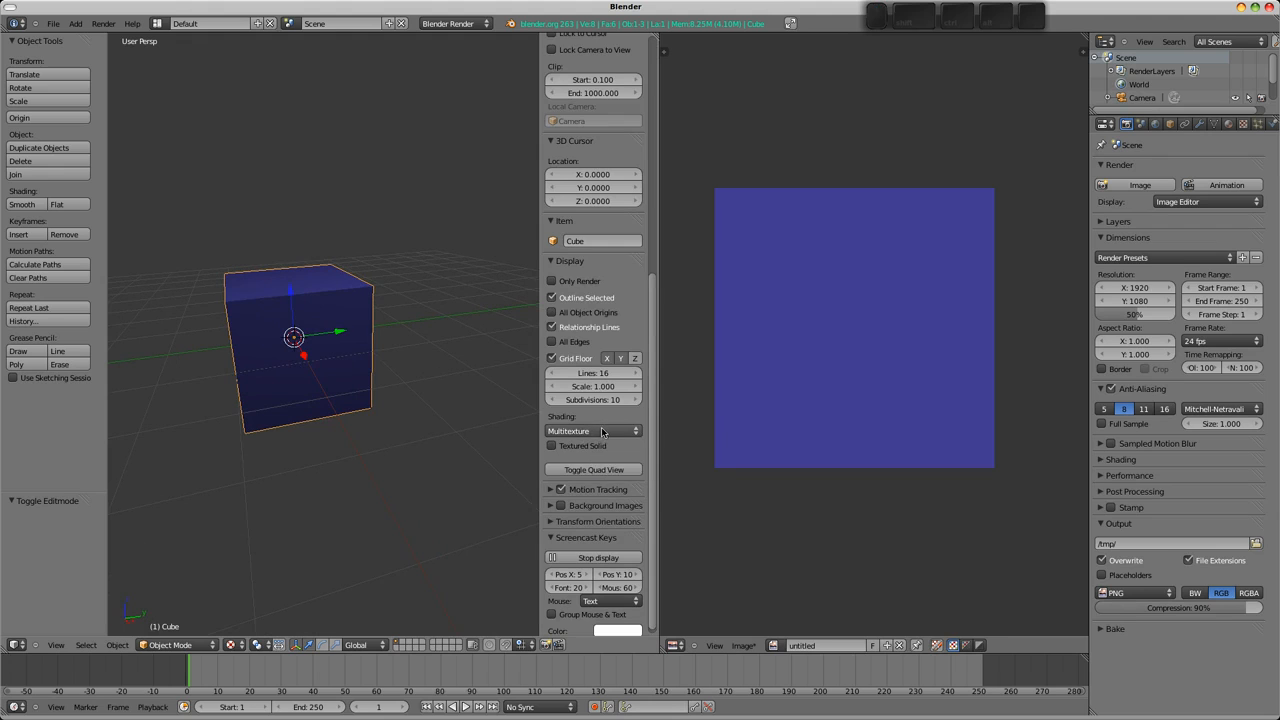
{"action": "mouse_move", "coordinate": [356, 384]}
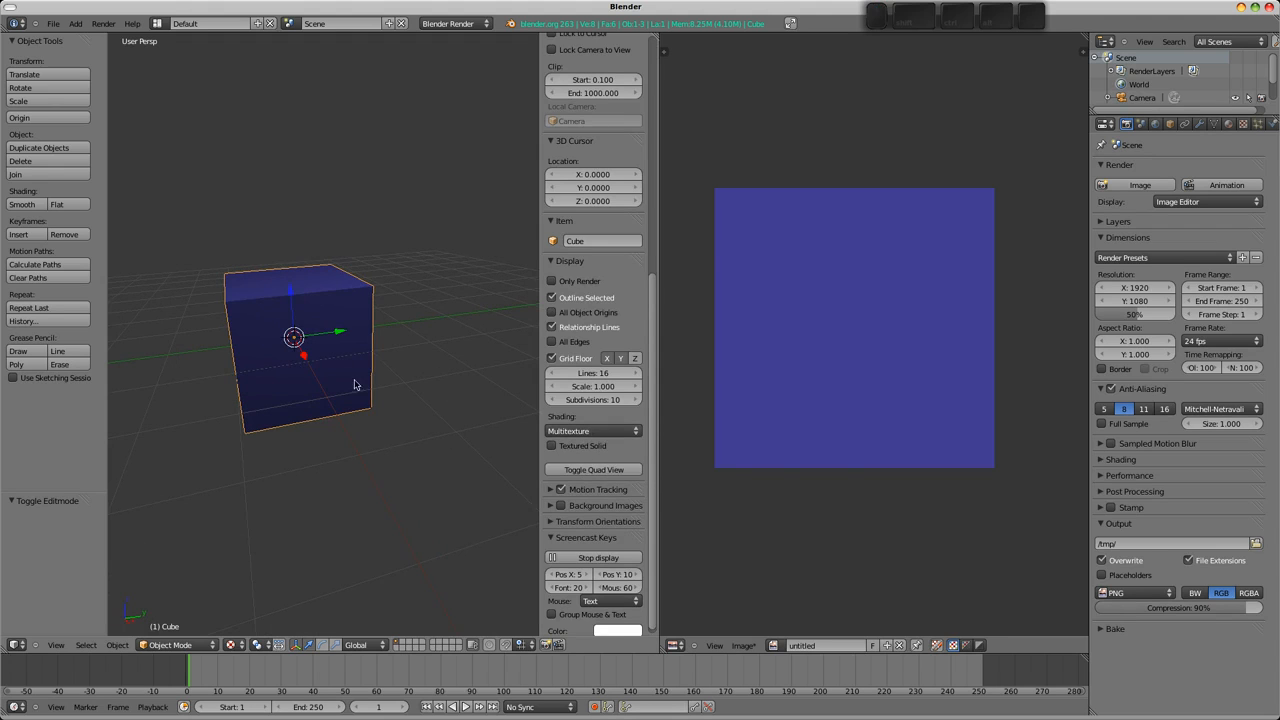
{"action": "key", "text": "alt+z"}
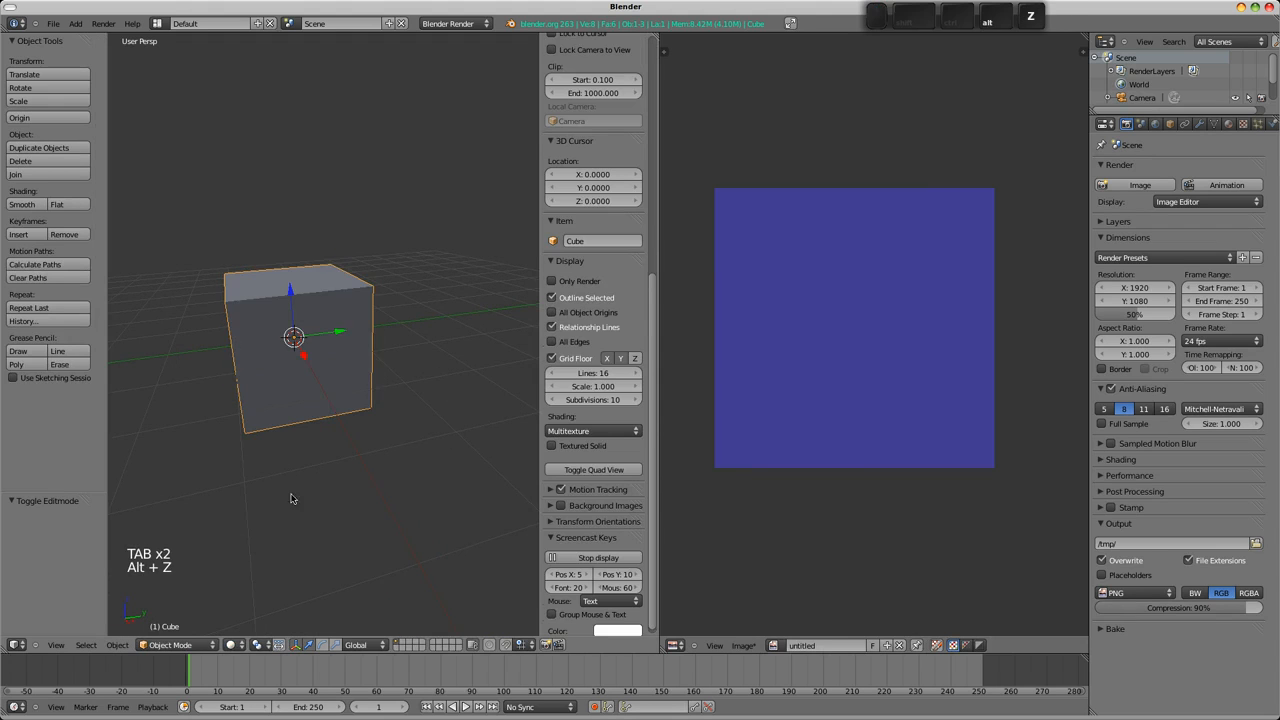
{"action": "left_click", "coordinate": [236, 644]}
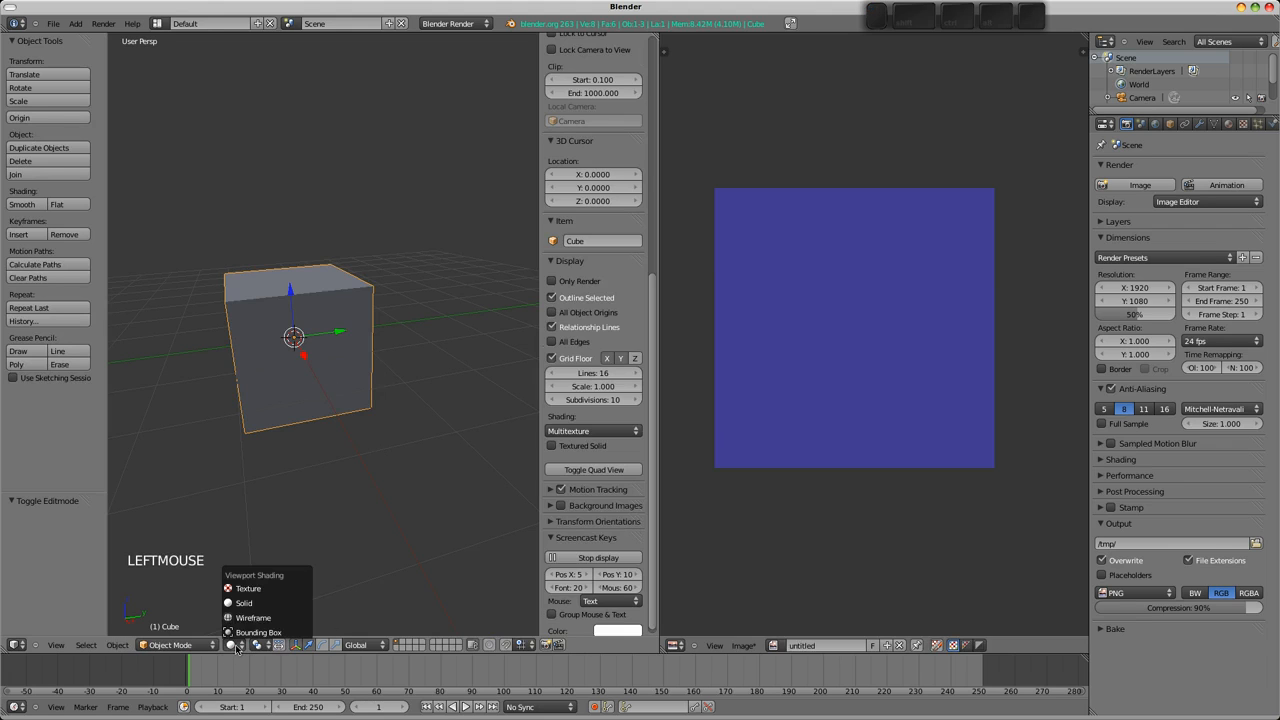
{"action": "mouse_move", "coordinate": [258, 632]}
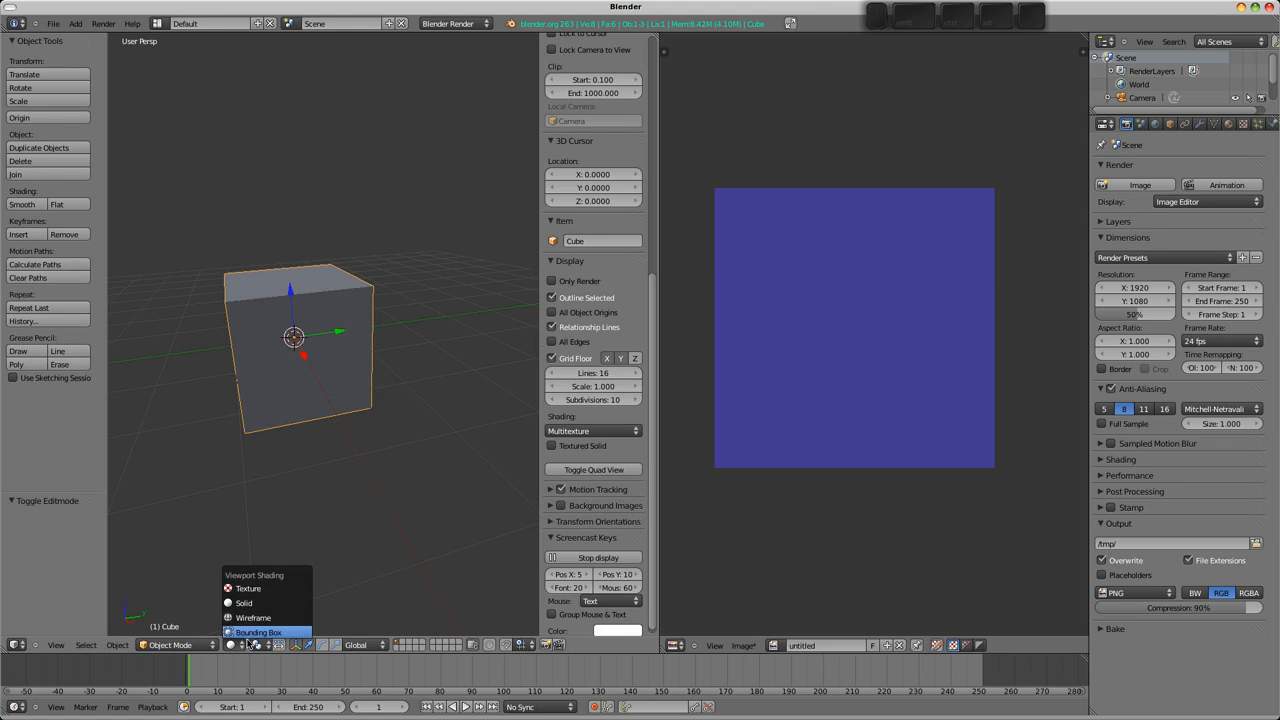
{"action": "mouse_move", "coordinate": [248, 588]}
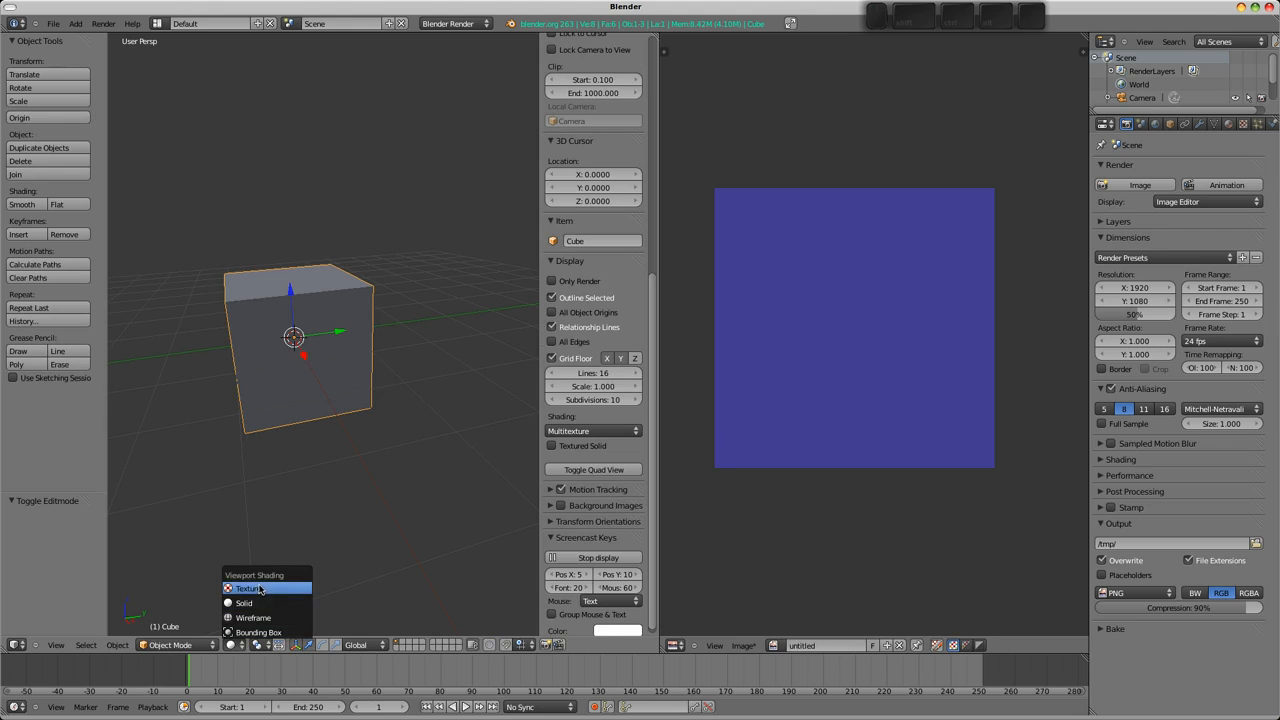
{"action": "left_click", "coordinate": [248, 588]}
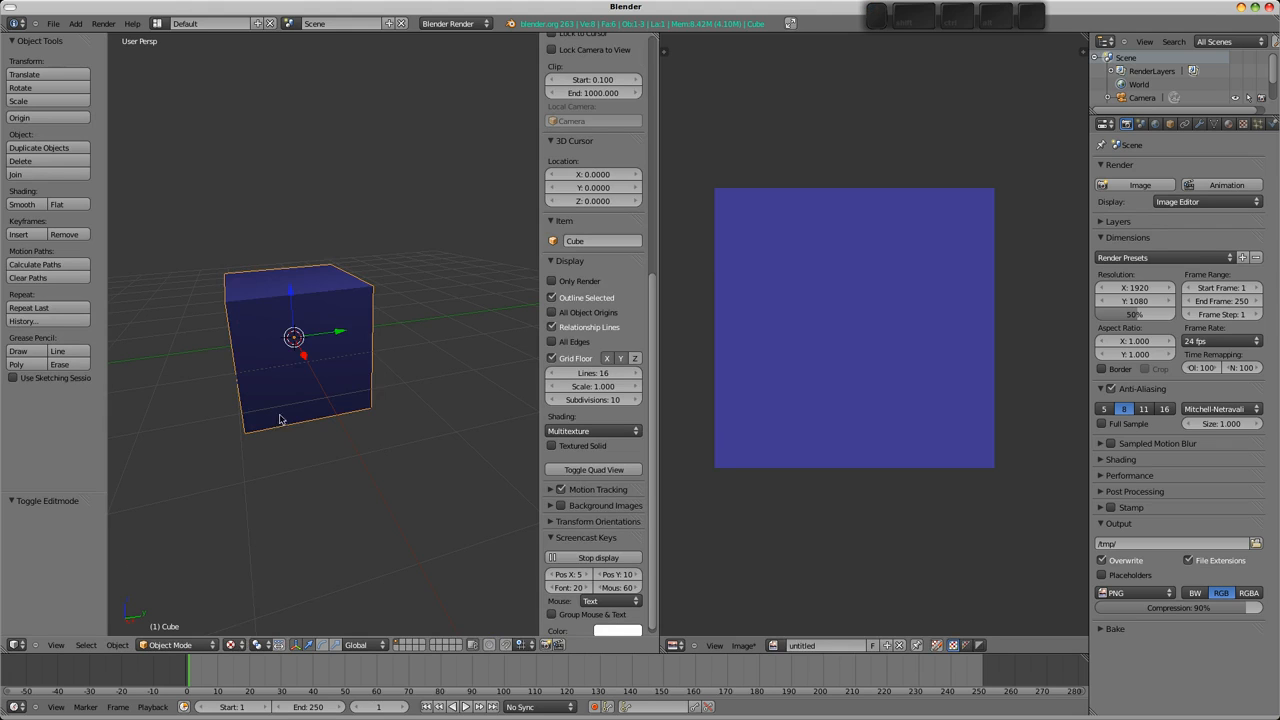
{"action": "scroll", "scroll_direction": "down", "scroll_amount": 3}
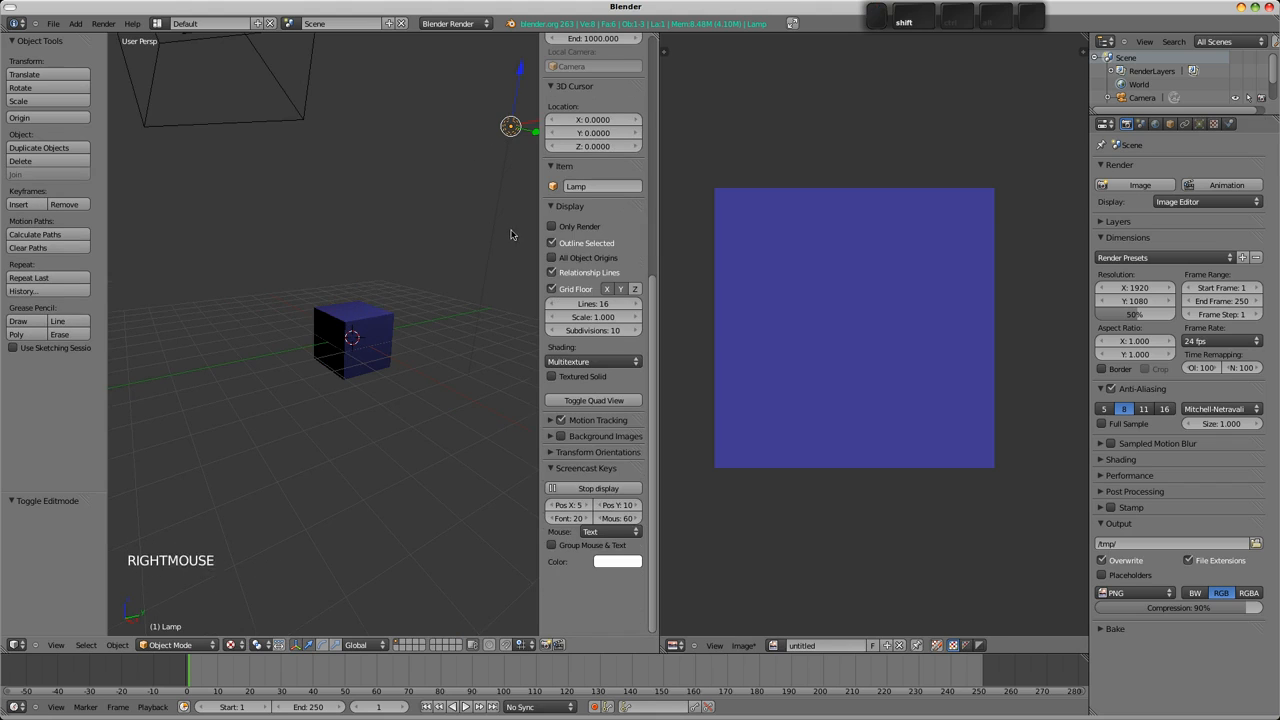
{"action": "key", "text": "shift+d"}
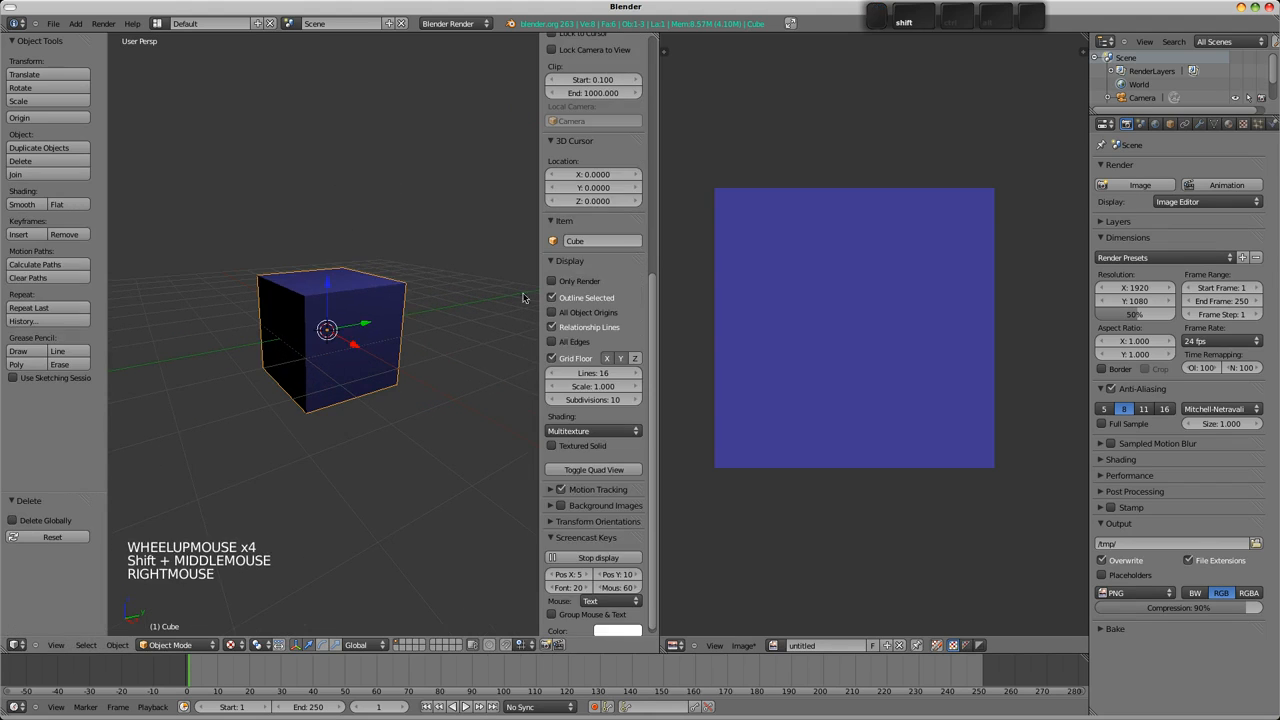
Inspect the textured cube, then render the scene with F12, where it appears plain grey.
{"action": "scroll", "scroll_direction": "down", "scroll_amount": 3}
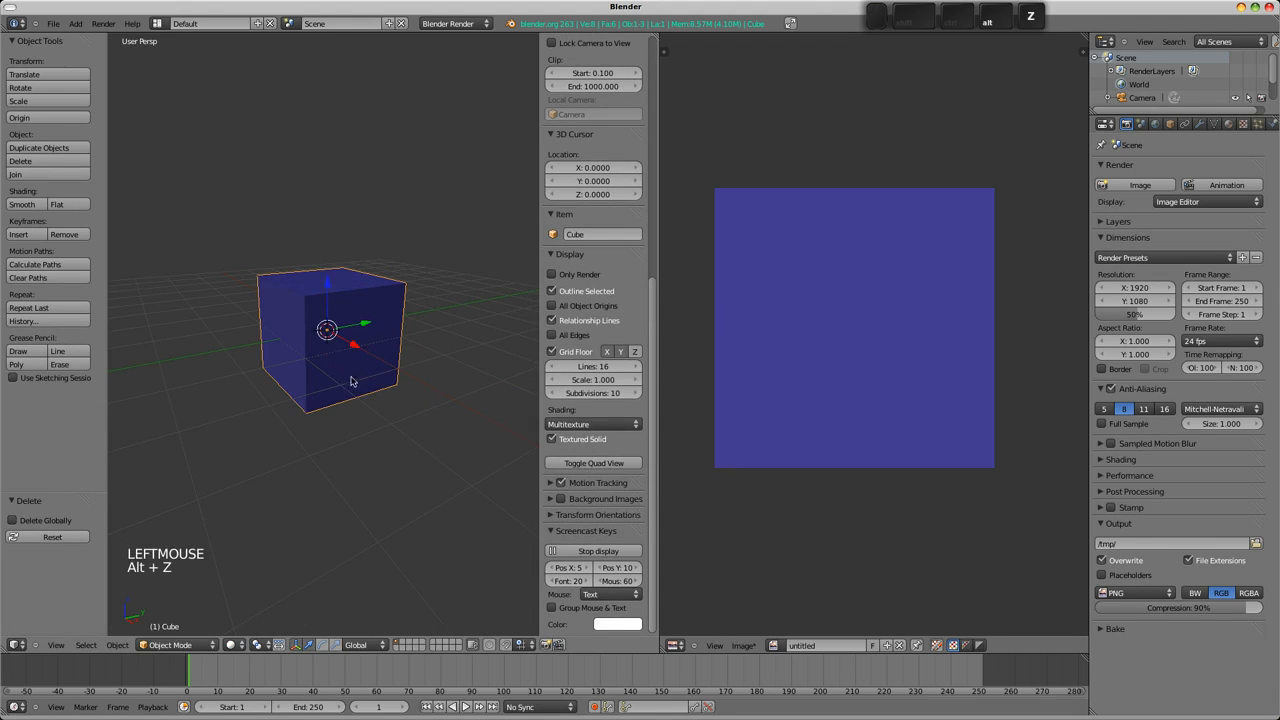
{"action": "left_click_drag", "start_coordinate": [350, 380], "coordinate": [370, 390]}
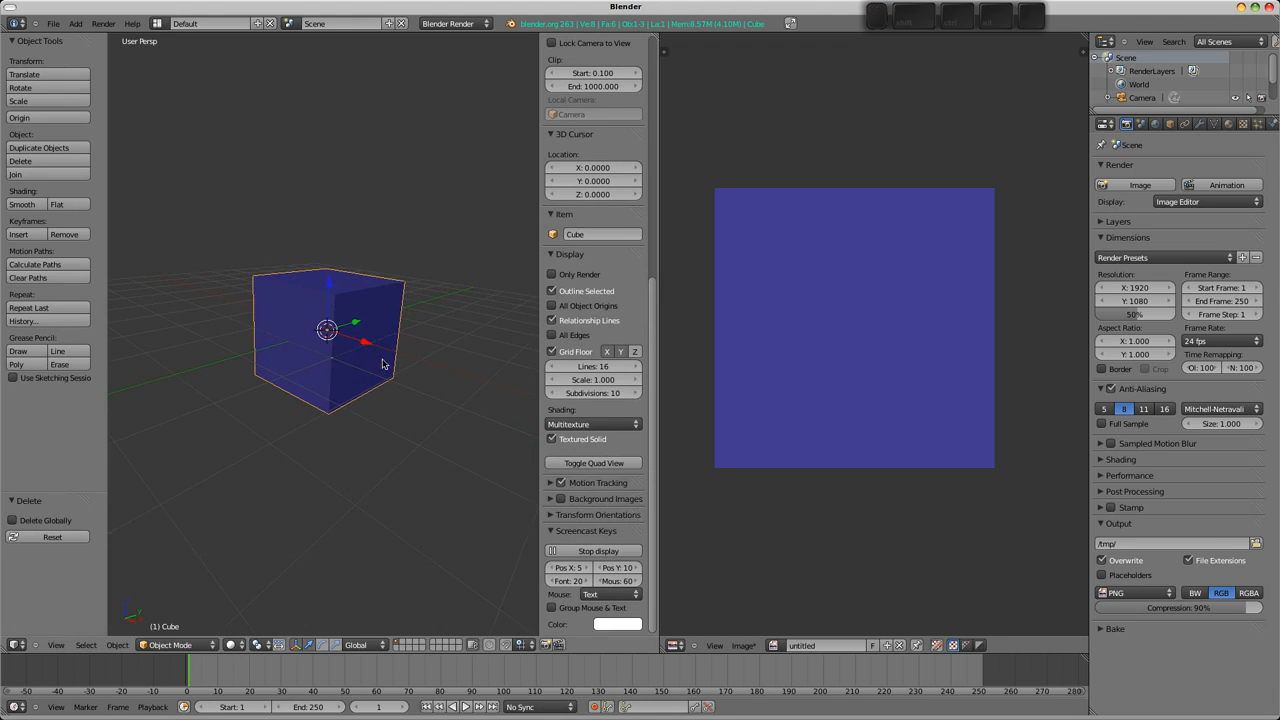
{"action": "mouse_move", "coordinate": [584, 440]}
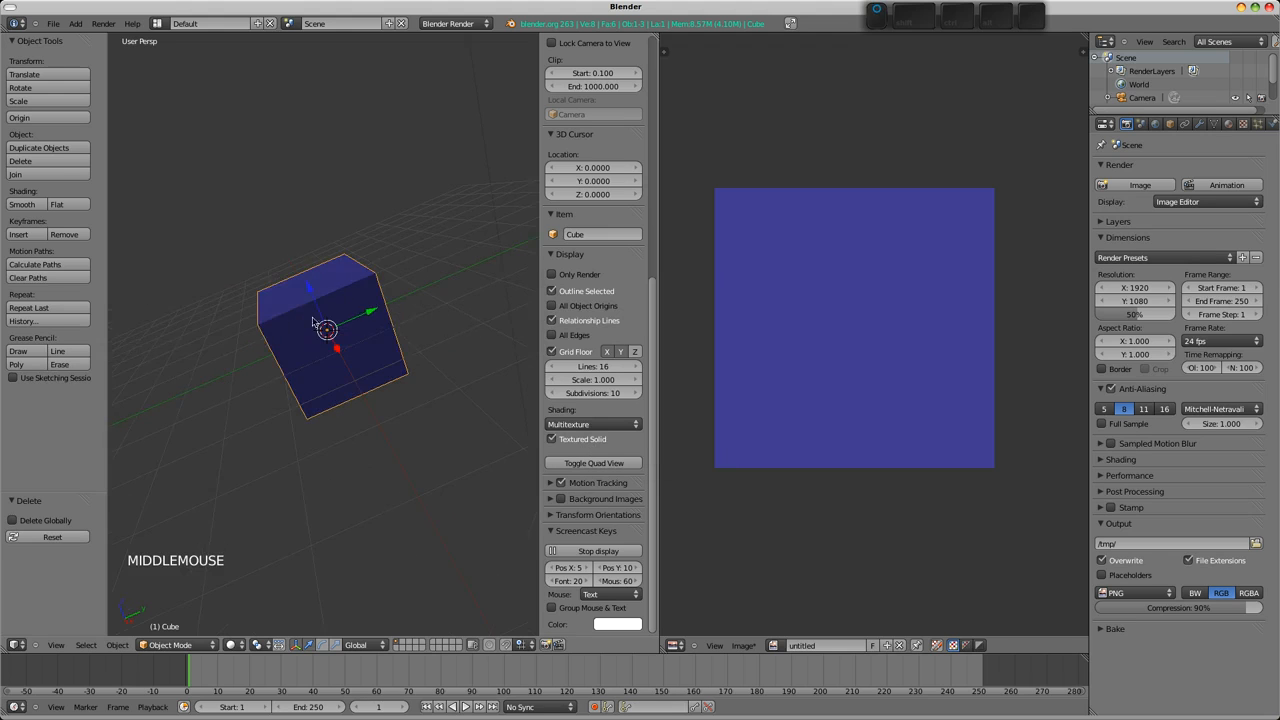
{"action": "left_click_drag", "start_coordinate": [324, 330], "coordinate": [348, 350]}
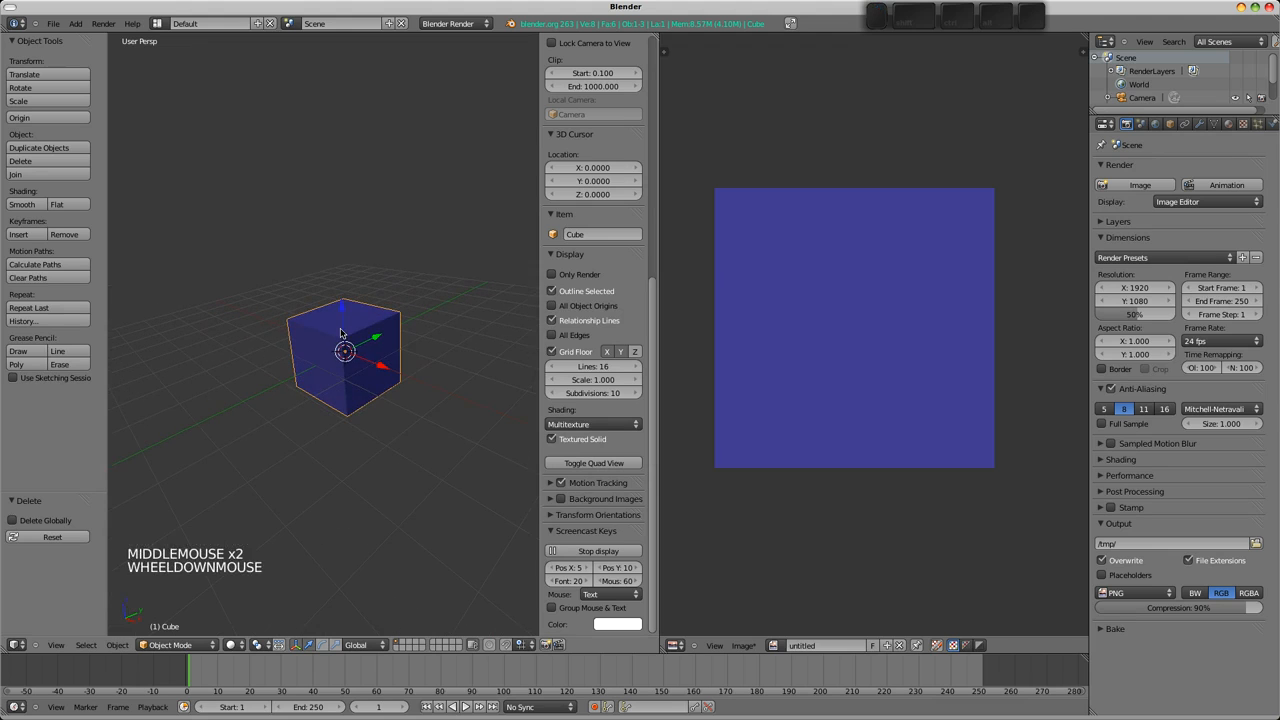
{"action": "key", "text": "F12"}
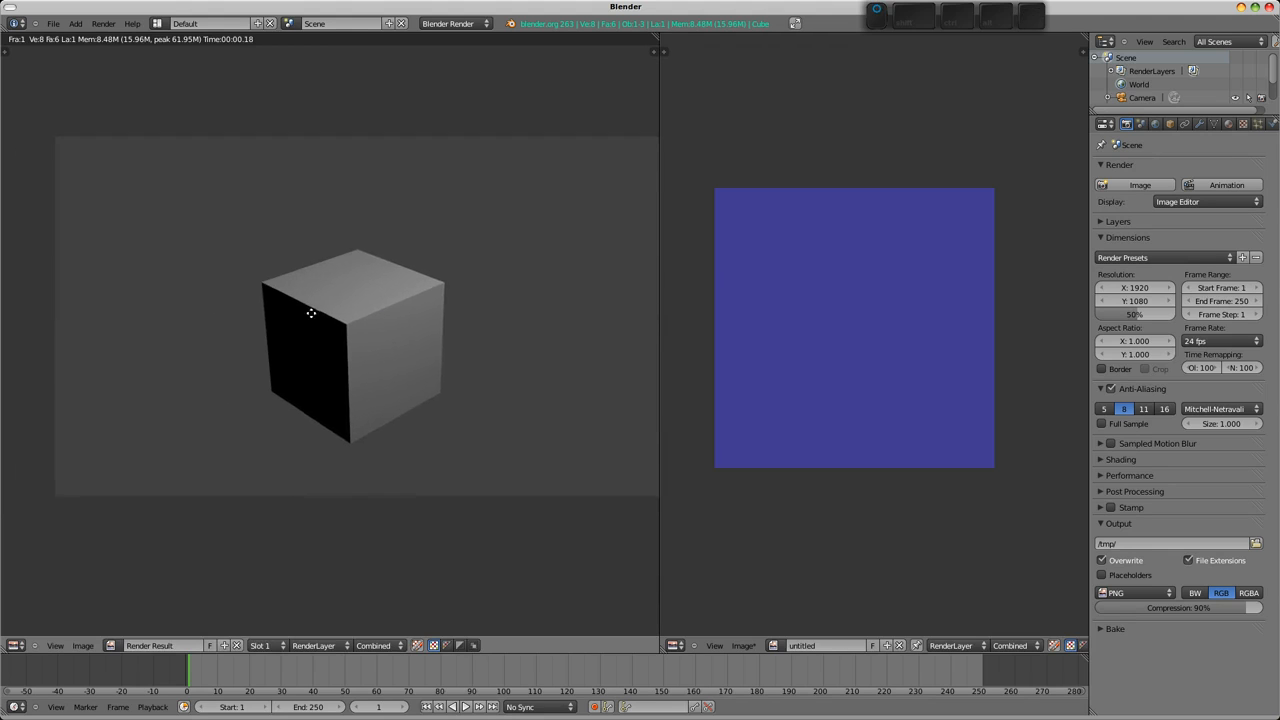
{"action": "mouse_move", "coordinate": [408, 352]}
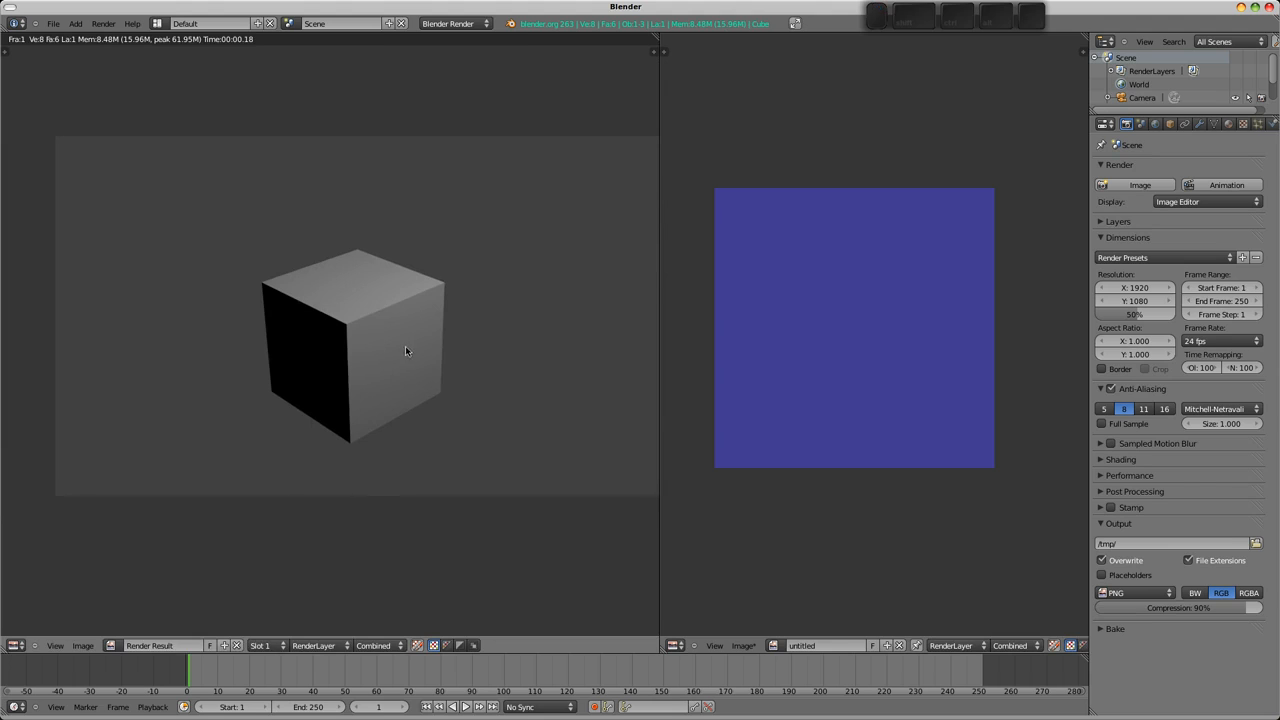
{"action": "mouse_move", "coordinate": [372, 328]}
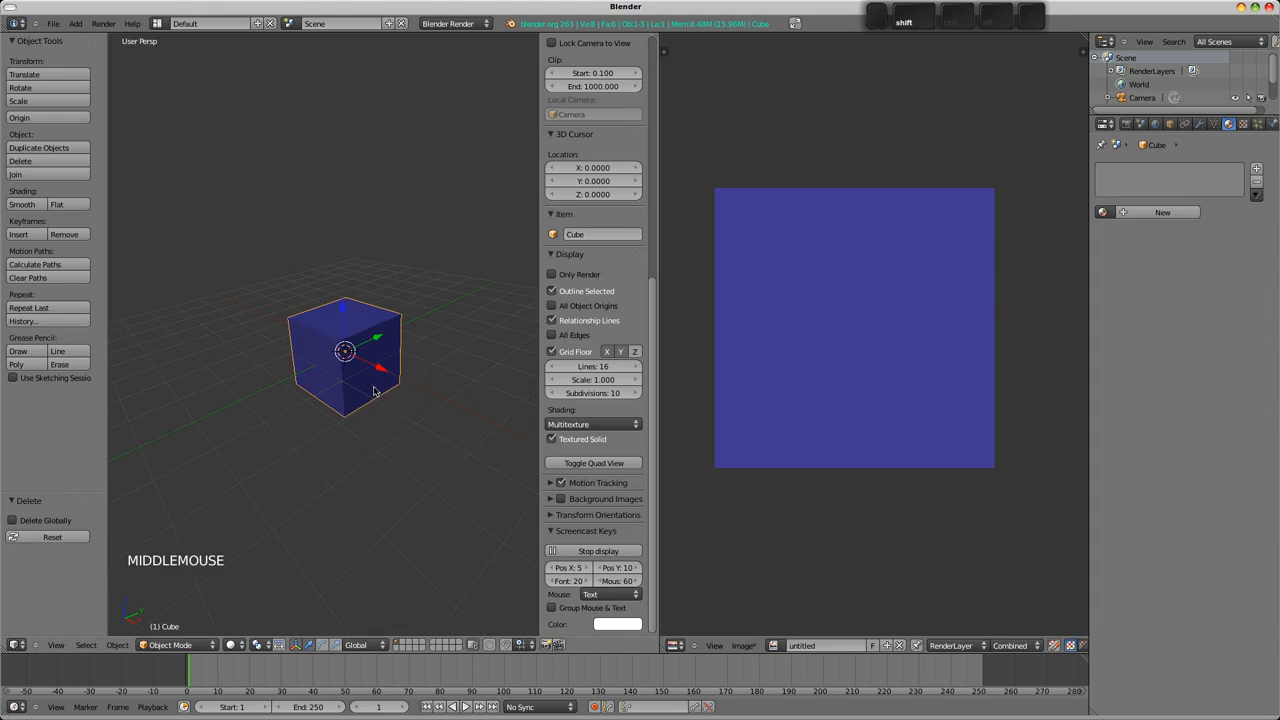
Paint green strokes on the cube in Texture Paint mode, checking the UV layout in between.
{"action": "left_click", "coordinate": [170, 644]}
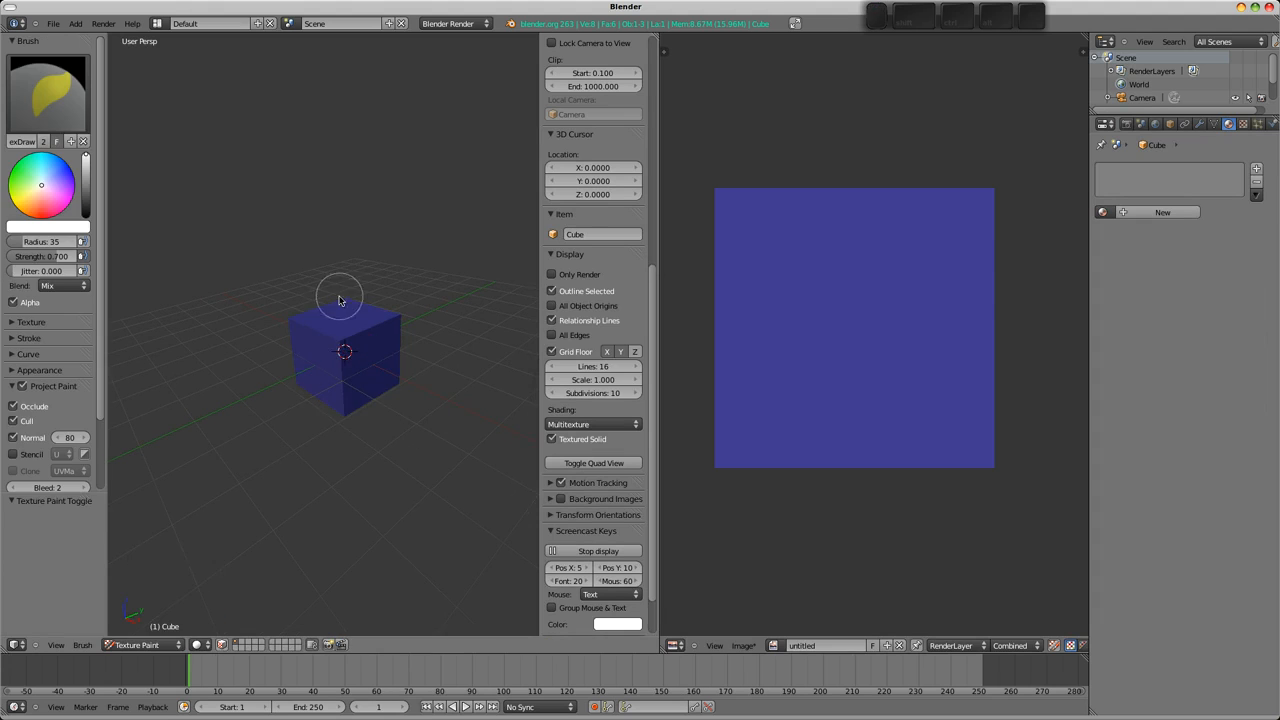
{"action": "scroll", "scroll_direction": "up", "scroll_amount": 3}
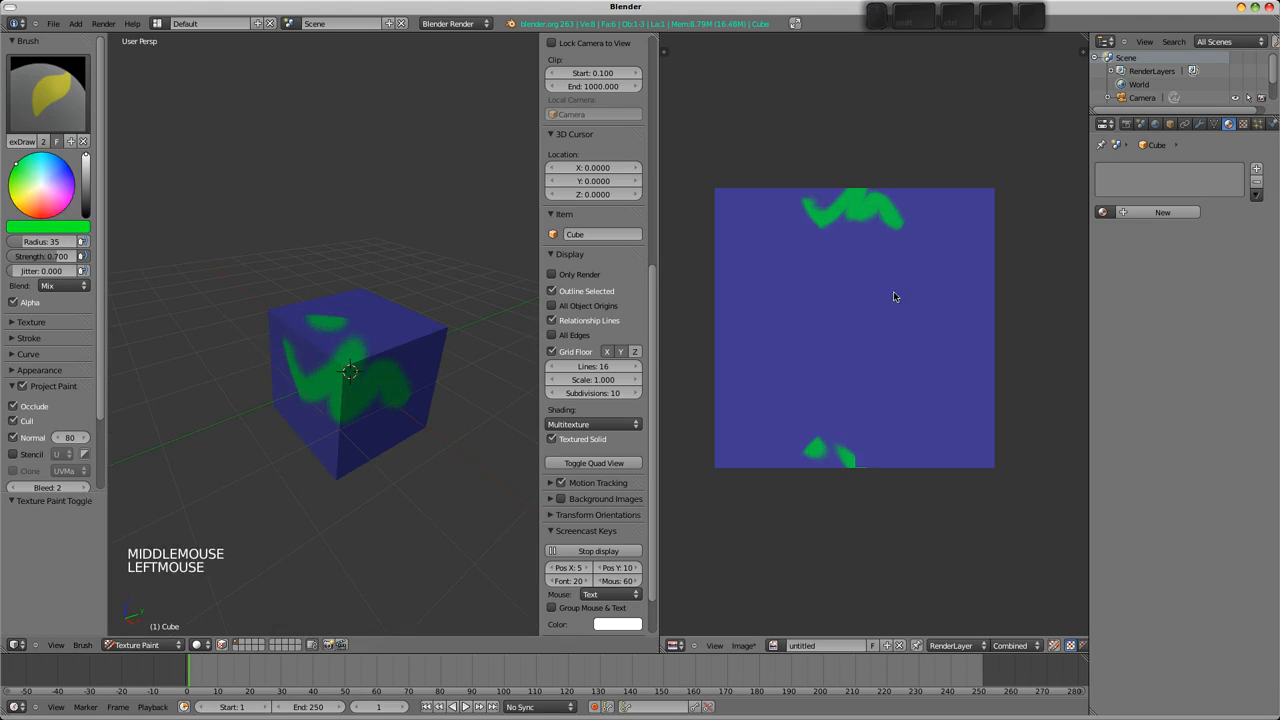
{"action": "key", "text": "Tab"}
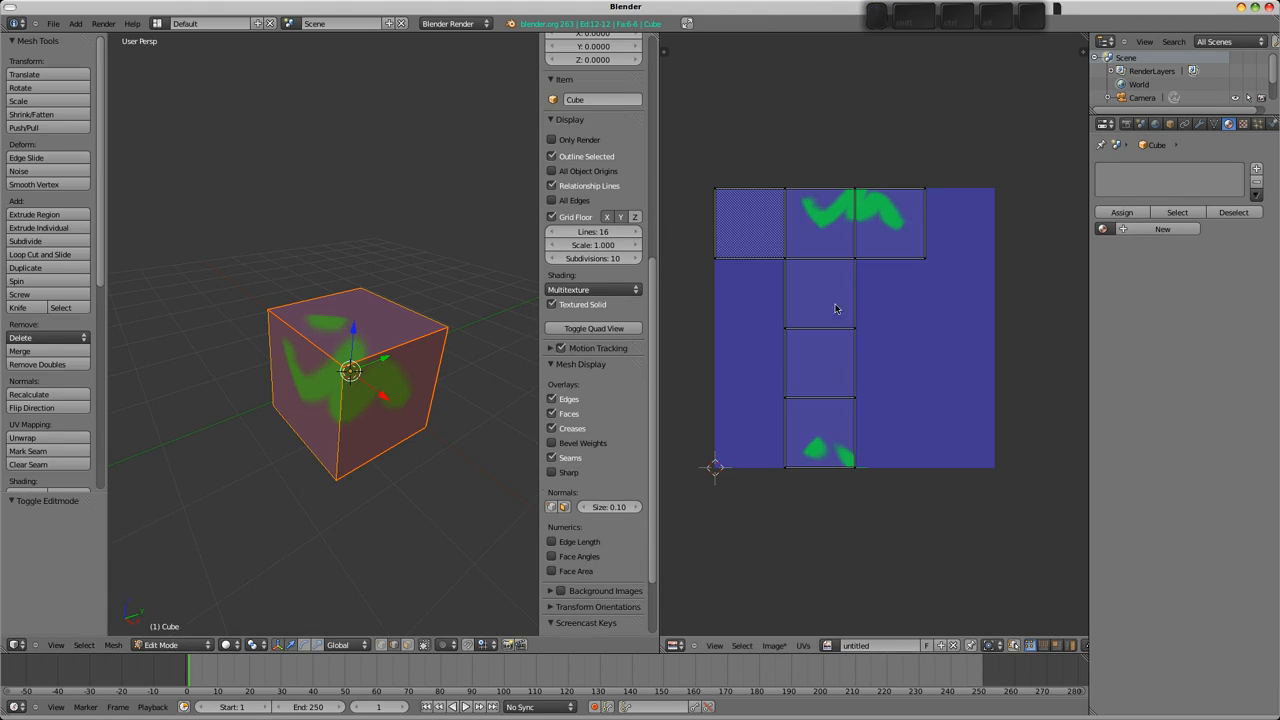
{"action": "key", "text": "Tab"}
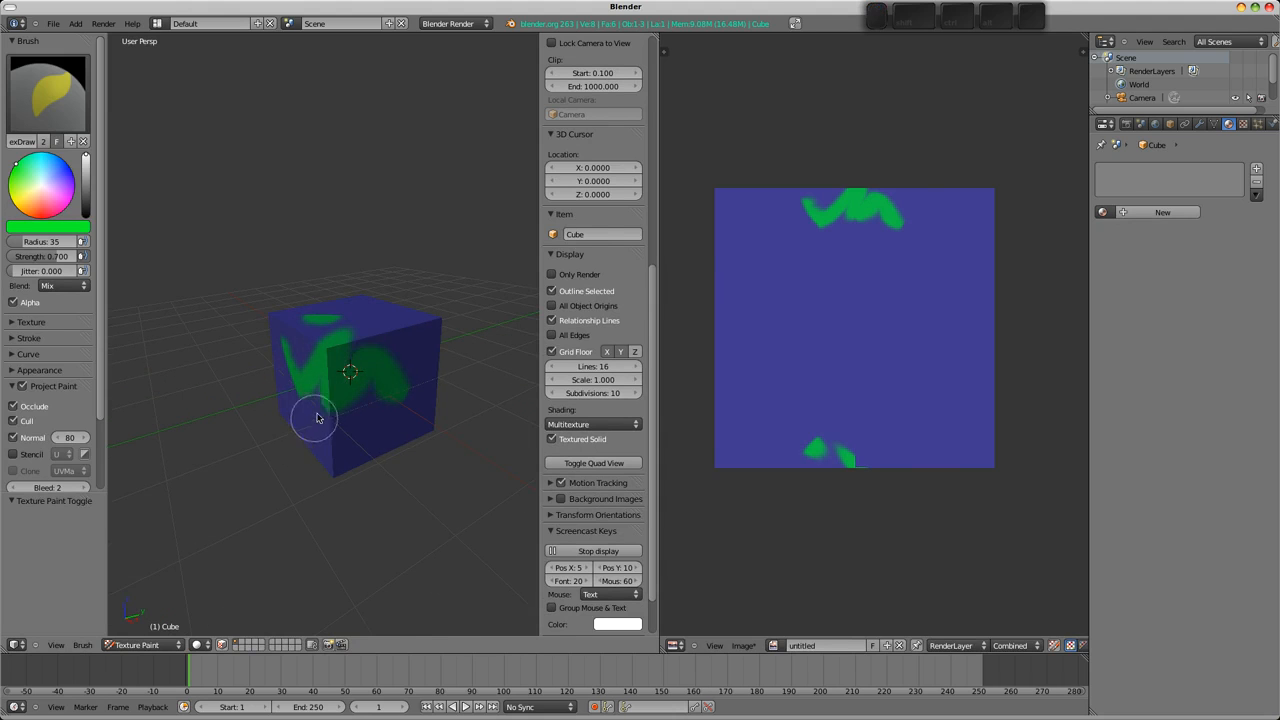
{"action": "key", "text": "Tab"}
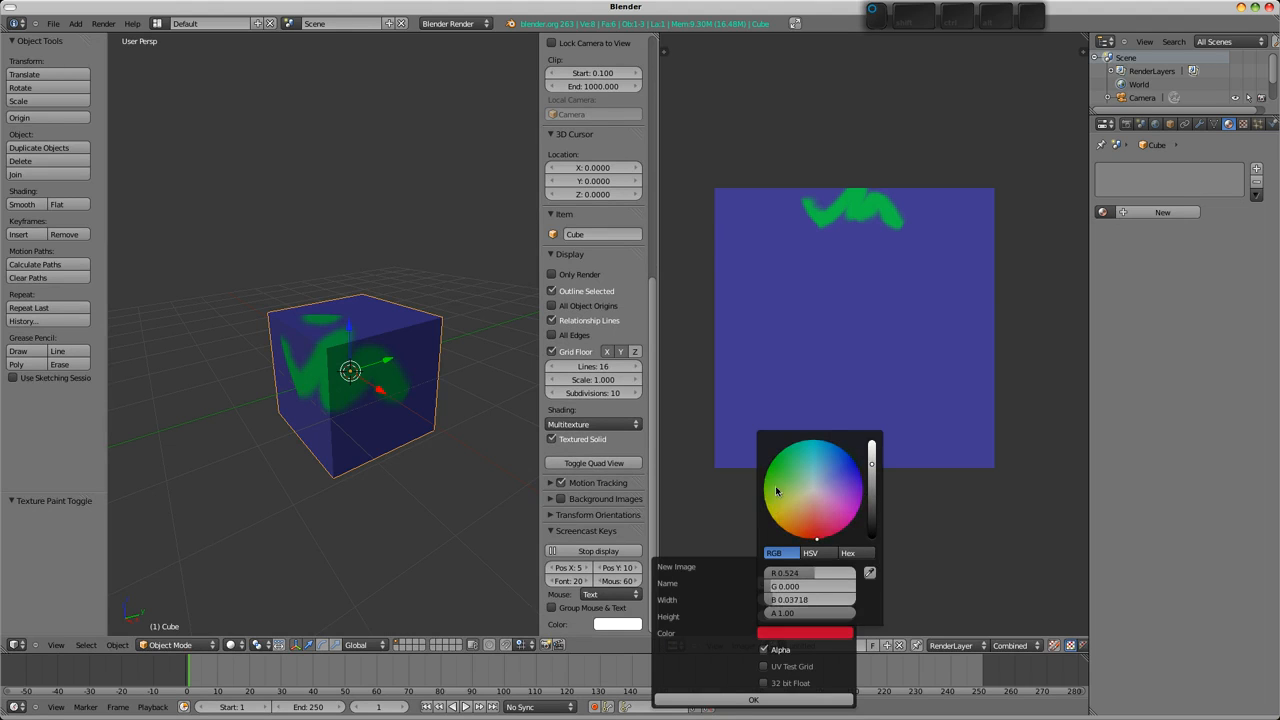
Create a new solid red image and toggle textured display while checking the mesh.
{"action": "left_click", "coordinate": [752, 700]}
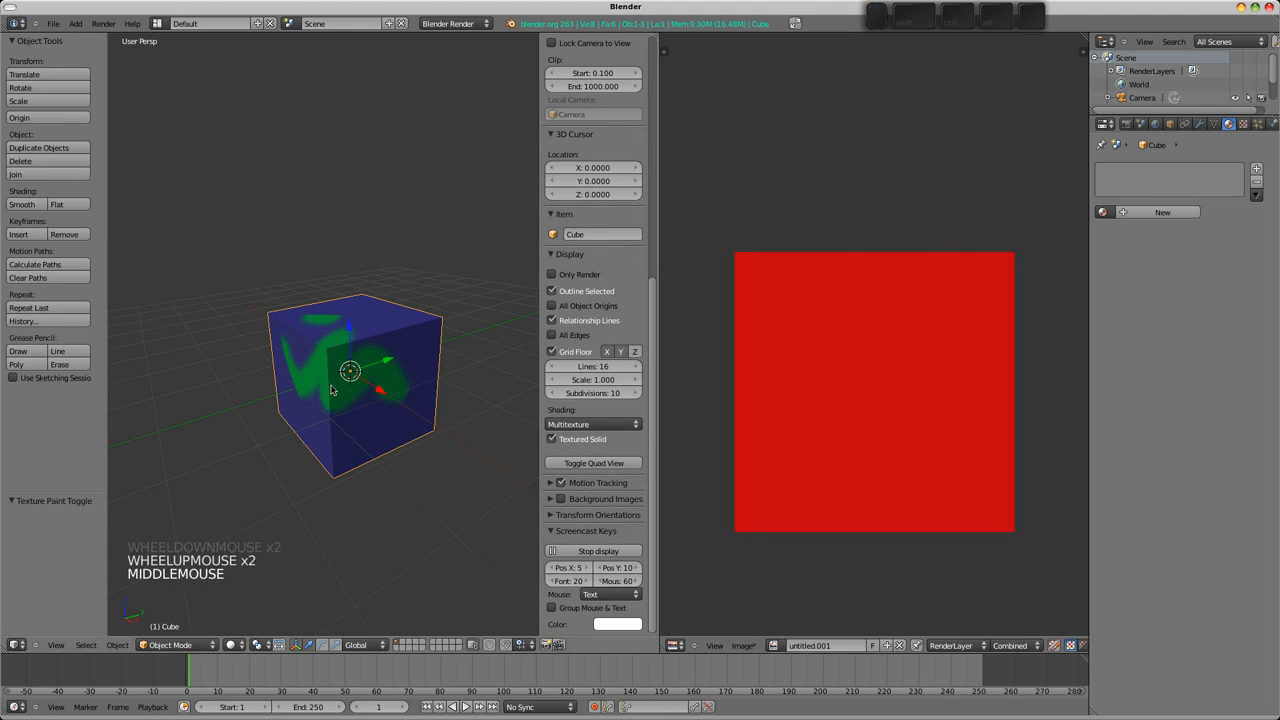
{"action": "key", "text": "Tab"}
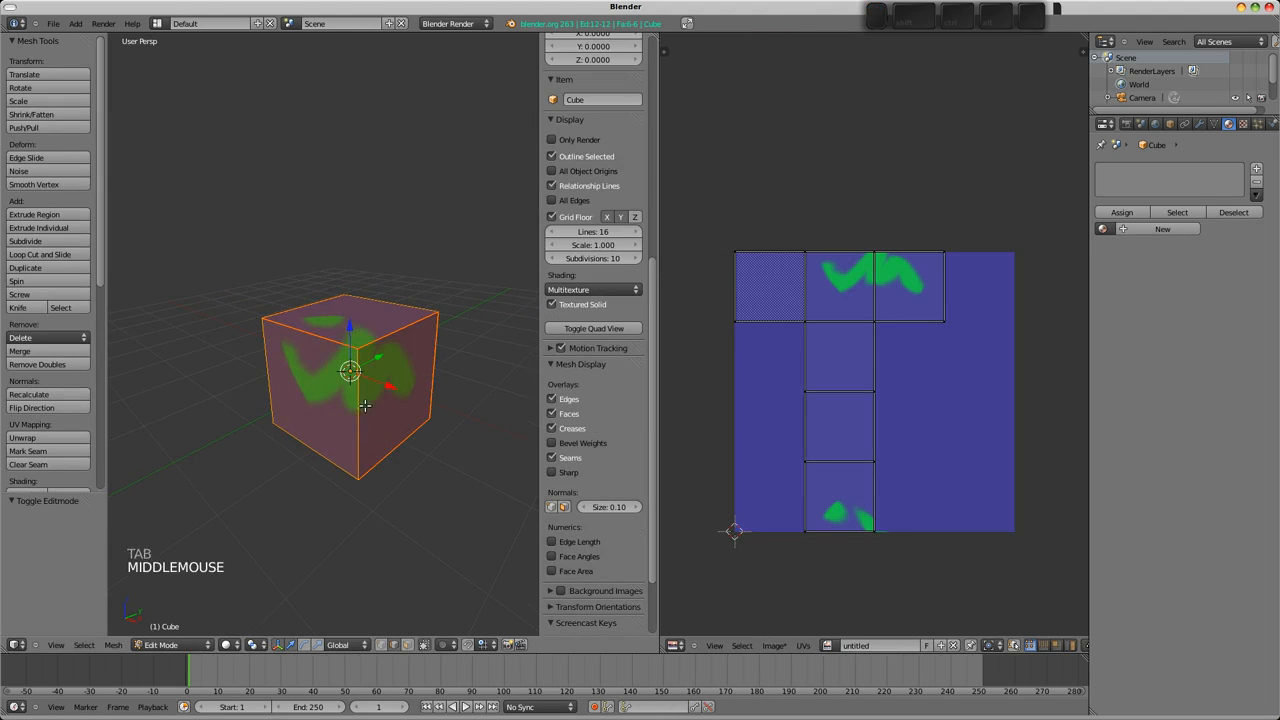
{"action": "key", "text": "alt+z"}
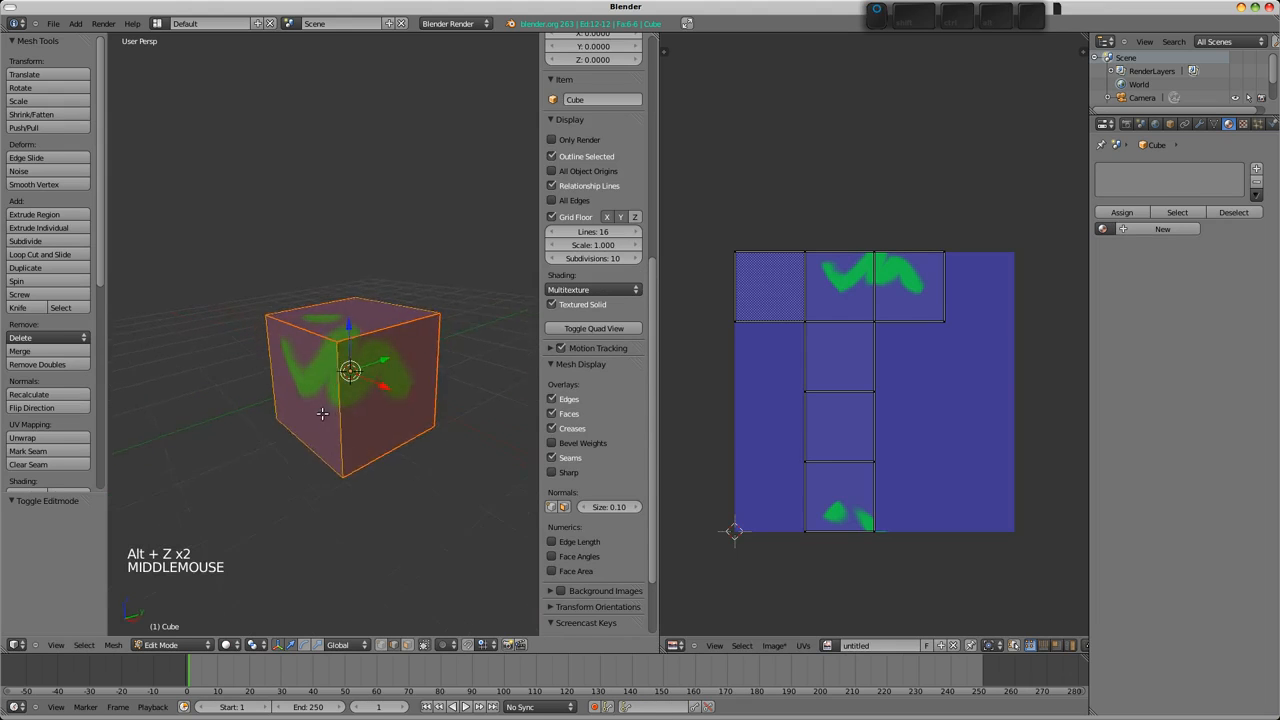
{"action": "key", "text": "Tab"}
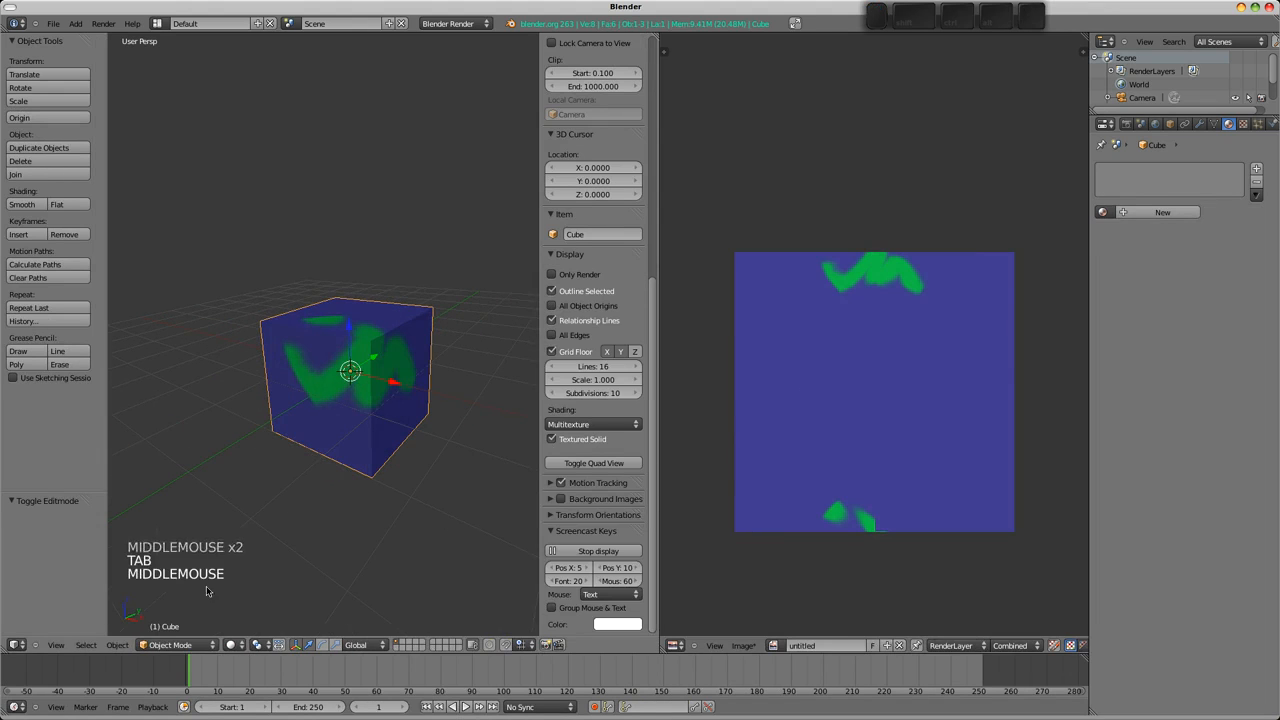
Switch to Texture Paint, show the red image in the image editor, then return to edit mode.
{"action": "left_click", "coordinate": [170, 644]}
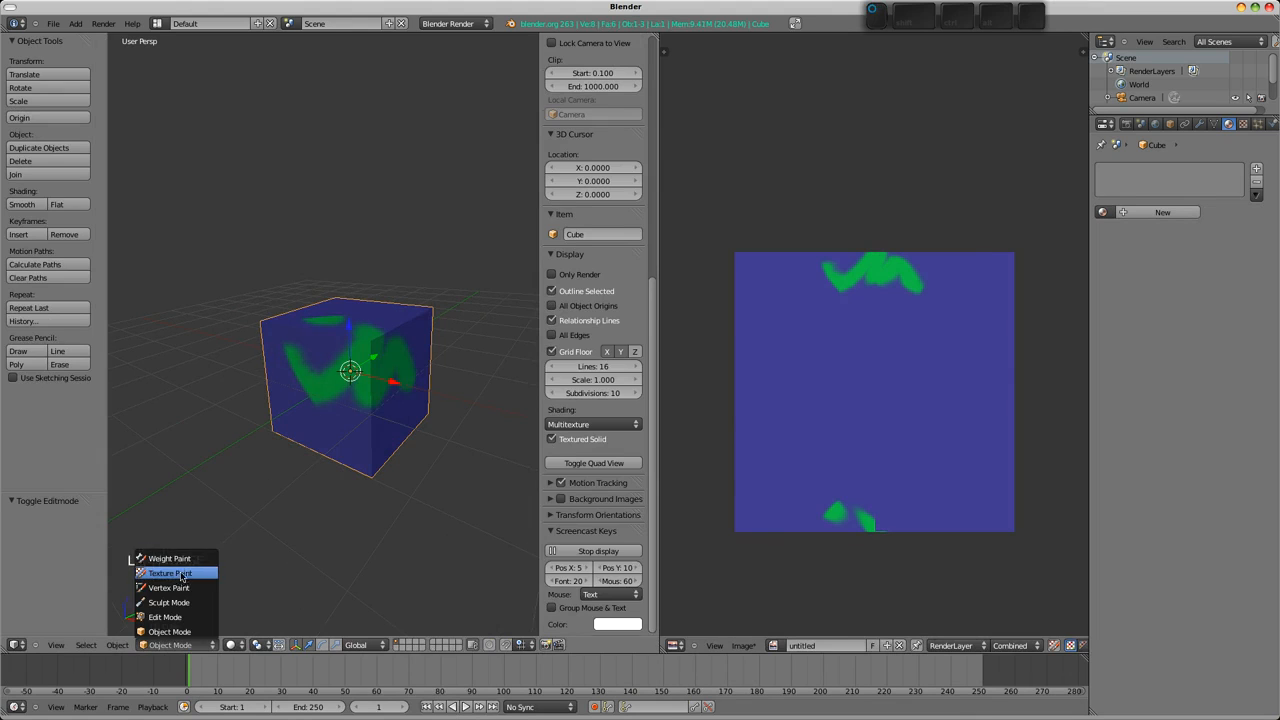
{"action": "left_click", "coordinate": [168, 572]}
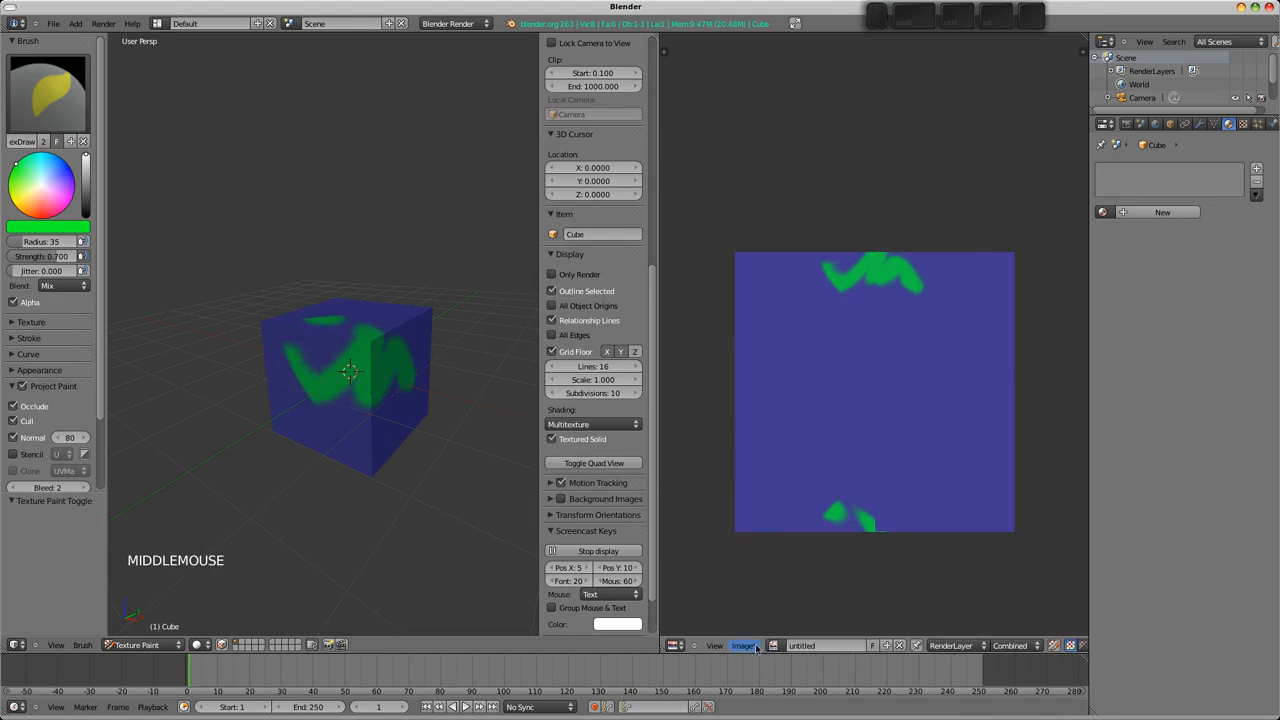
{"action": "left_click", "coordinate": [744, 644]}
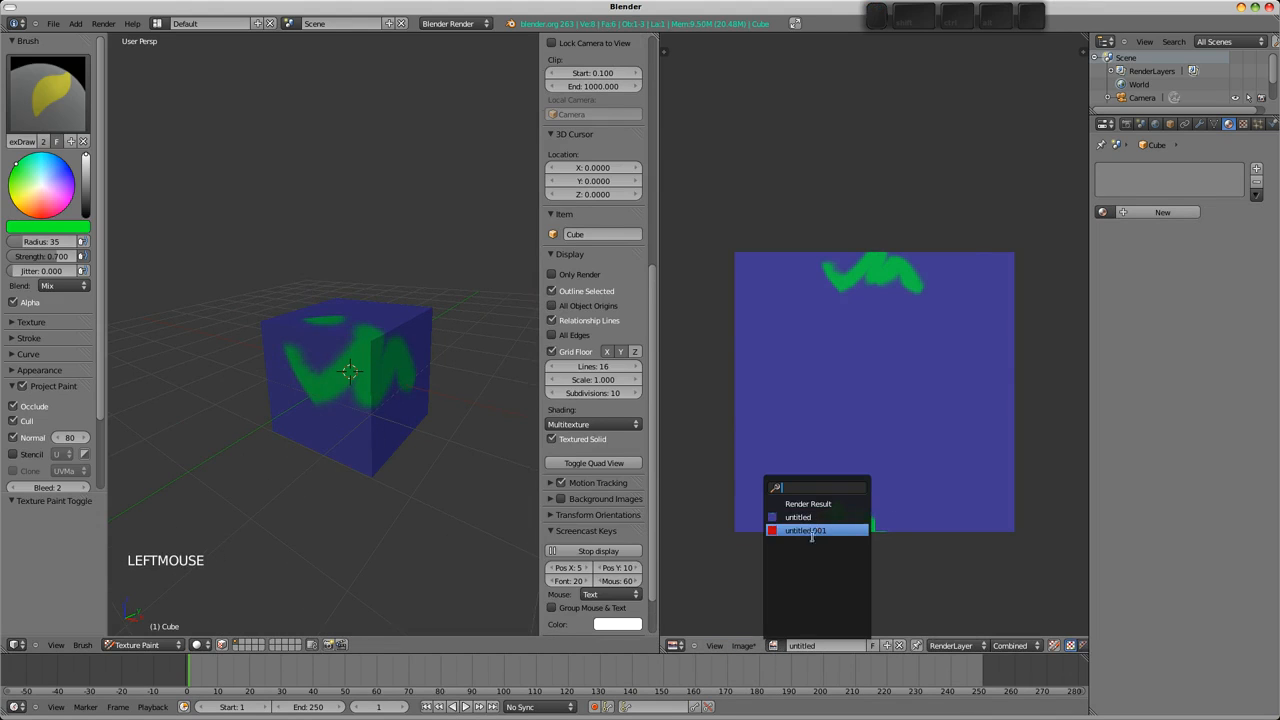
{"action": "left_click", "coordinate": [806, 530]}
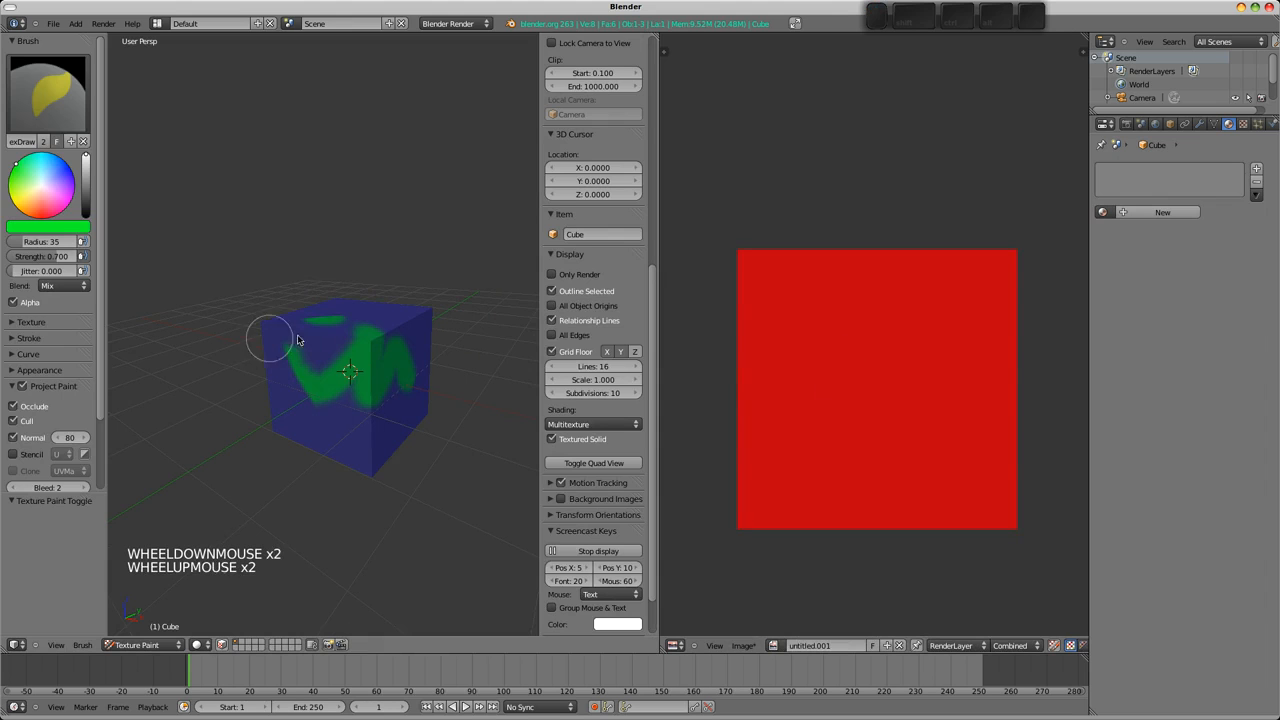
{"action": "key", "text": "alt+z"}
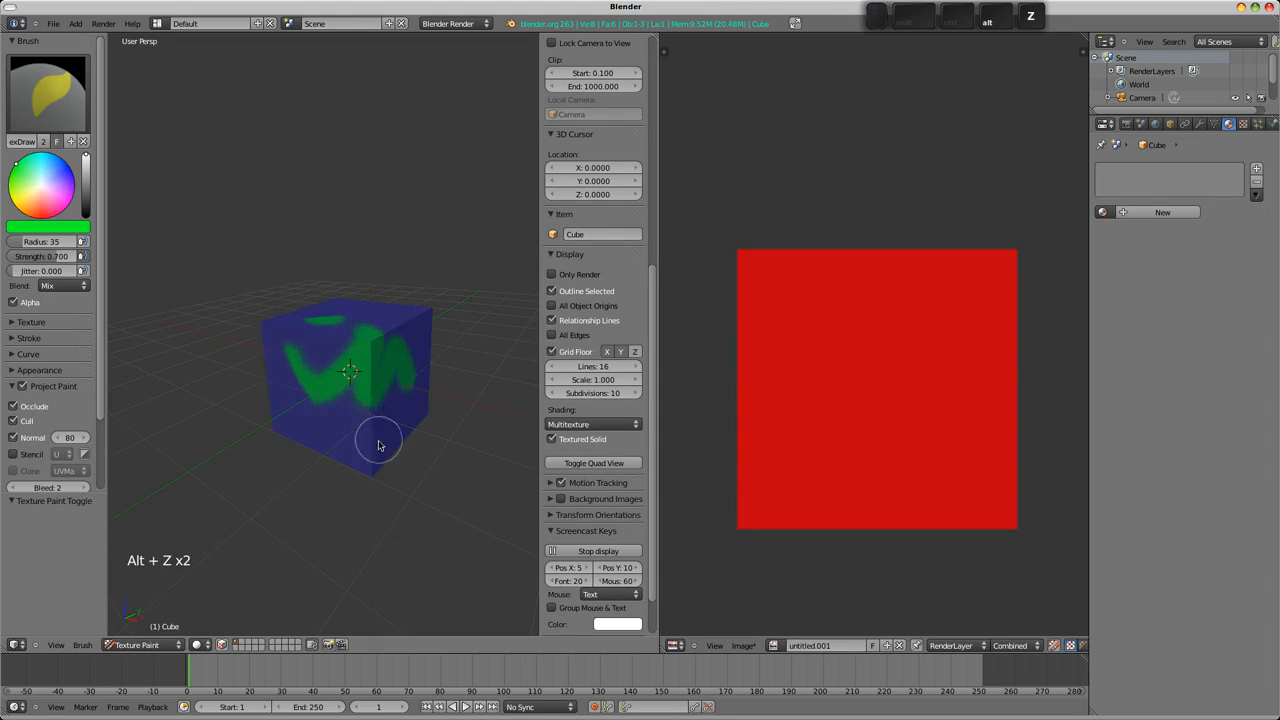
{"action": "key", "text": "Tab"}
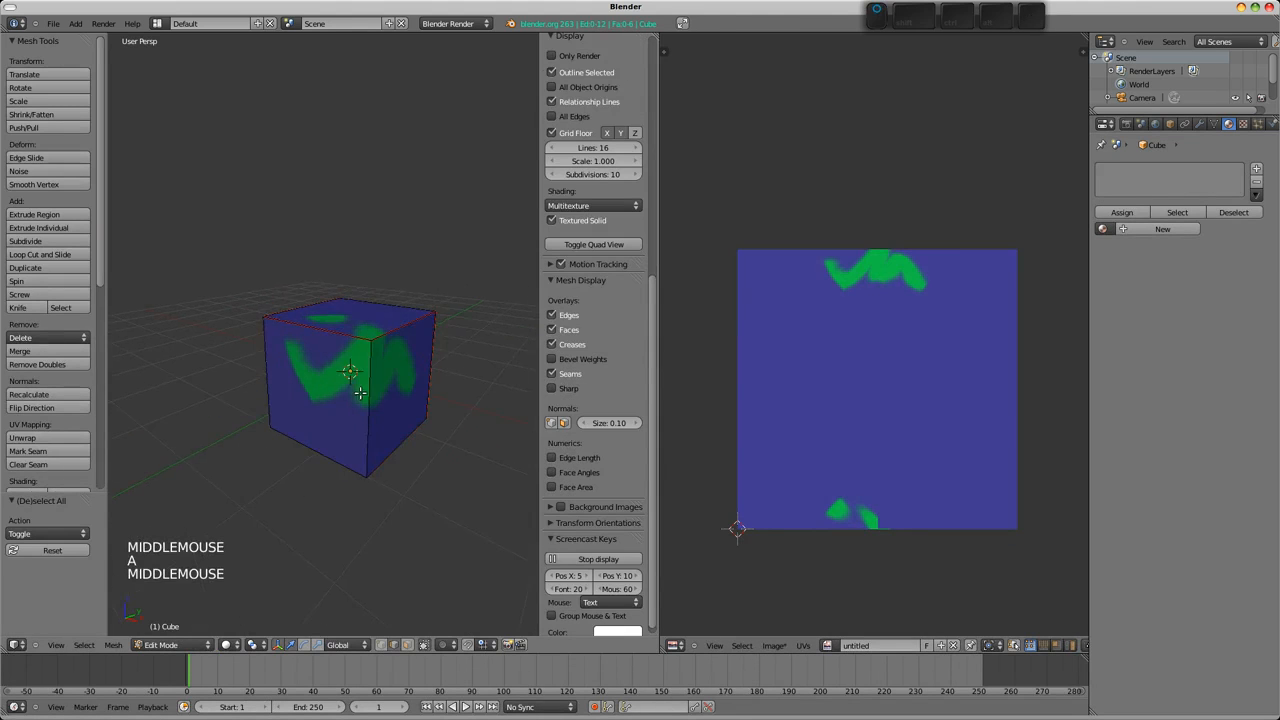
Assign the red untitled.001 image to the selected side faces and return to Texture Paint.
{"action": "left_click_drag", "start_coordinate": [360, 390], "coordinate": [396, 376]}
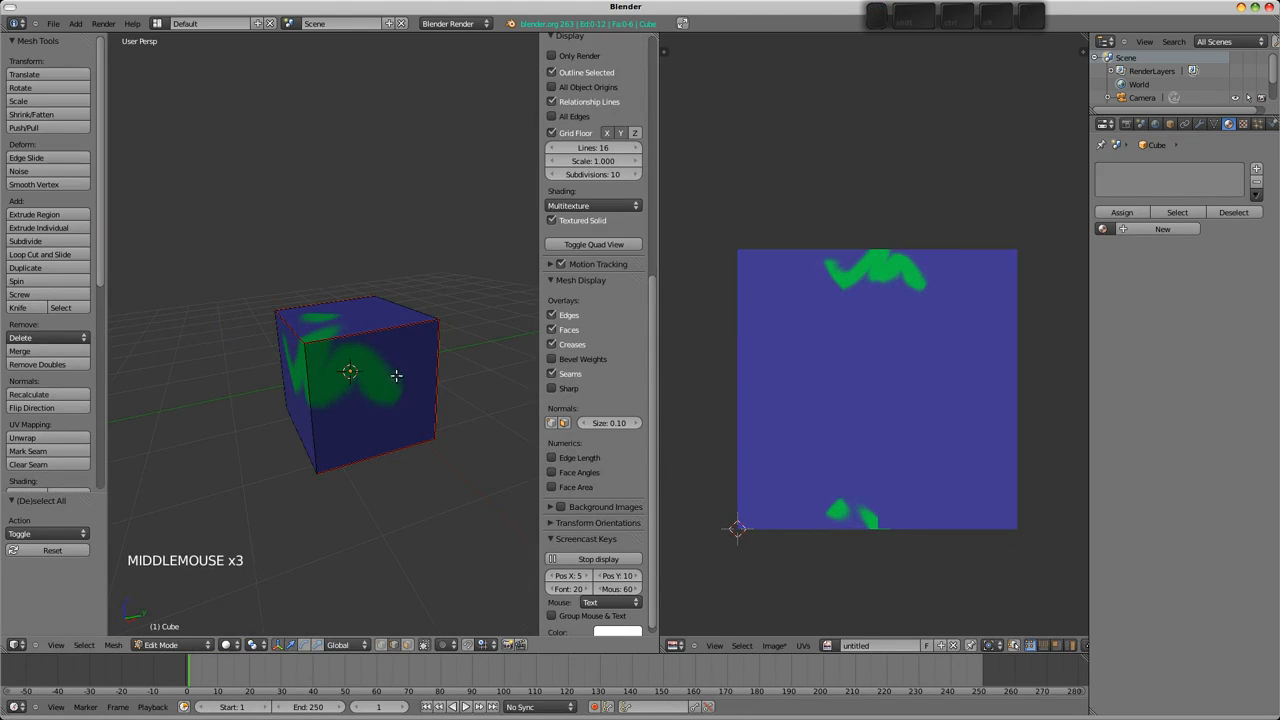
{"action": "key", "text": "ctrl+tab"}
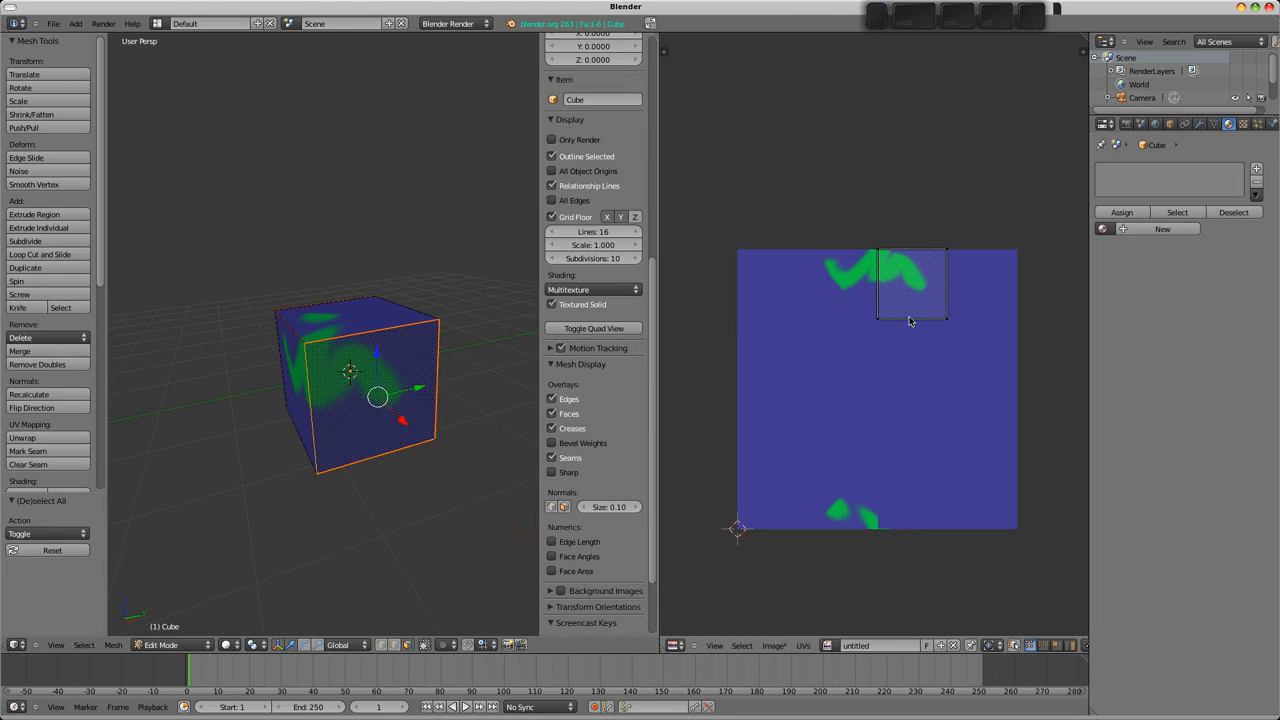
{"action": "mouse_move", "coordinate": [836, 318]}
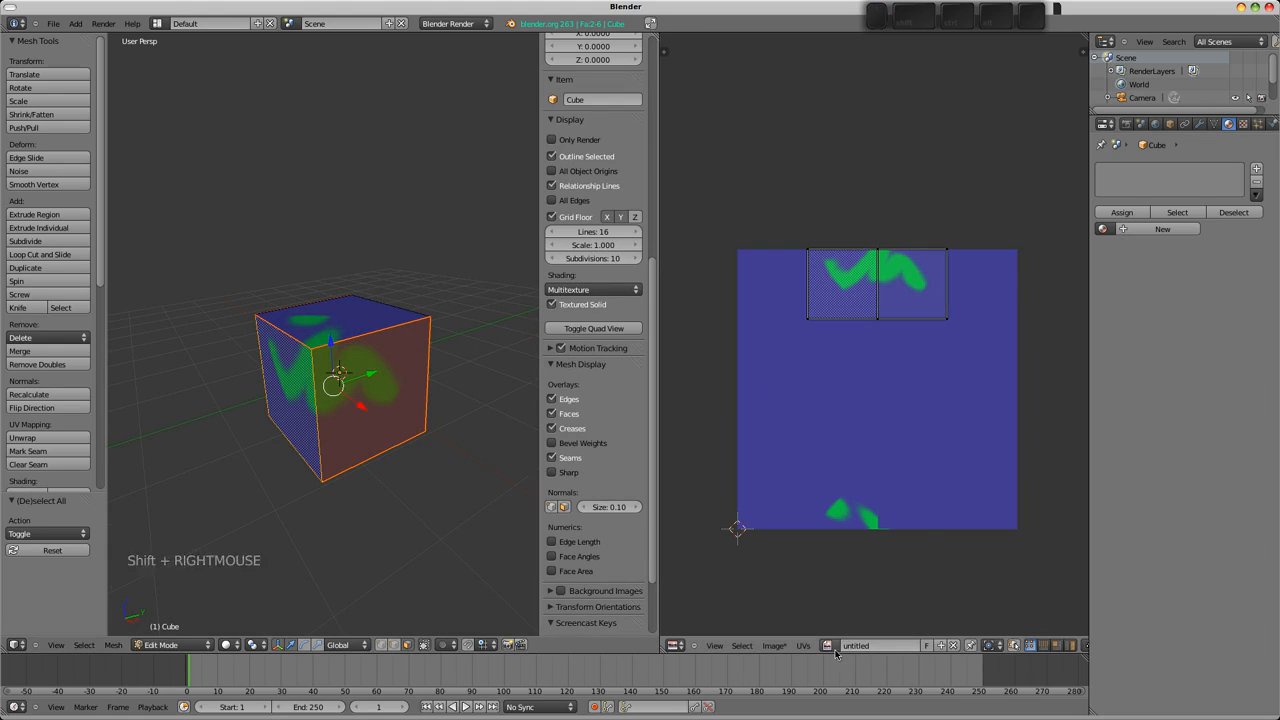
{"action": "left_click", "coordinate": [828, 644]}
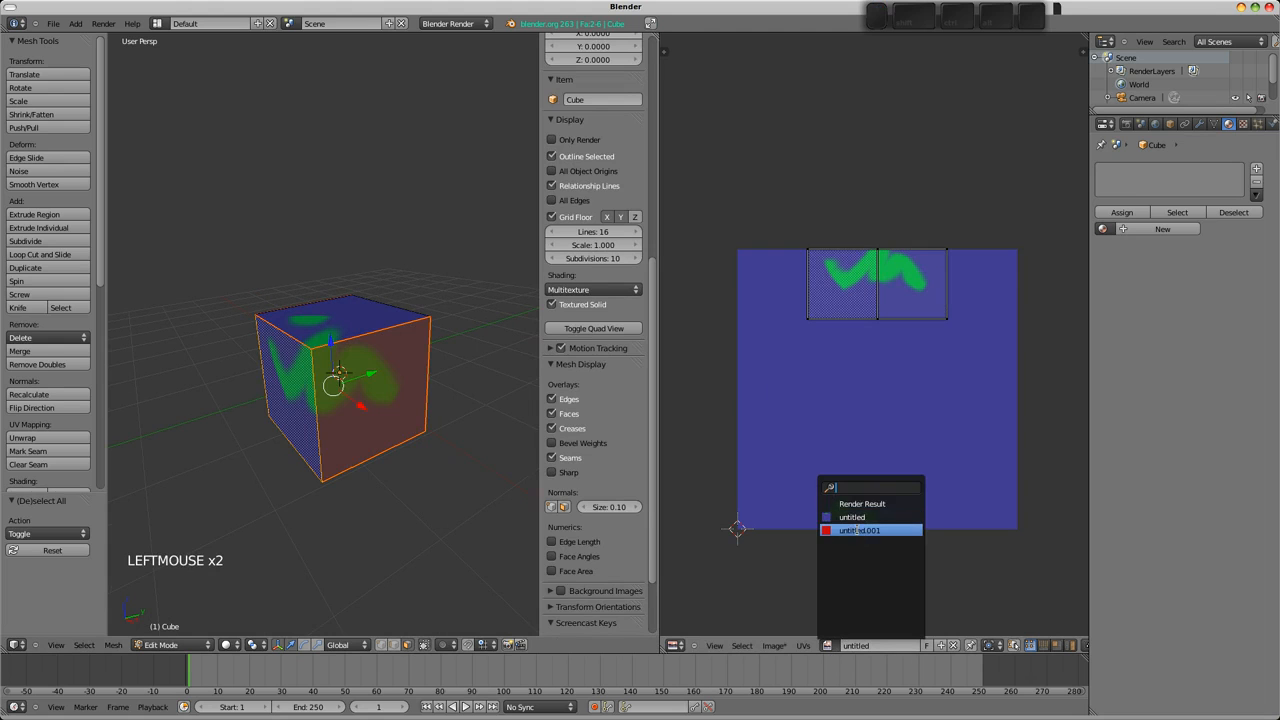
{"action": "left_click", "coordinate": [858, 530]}
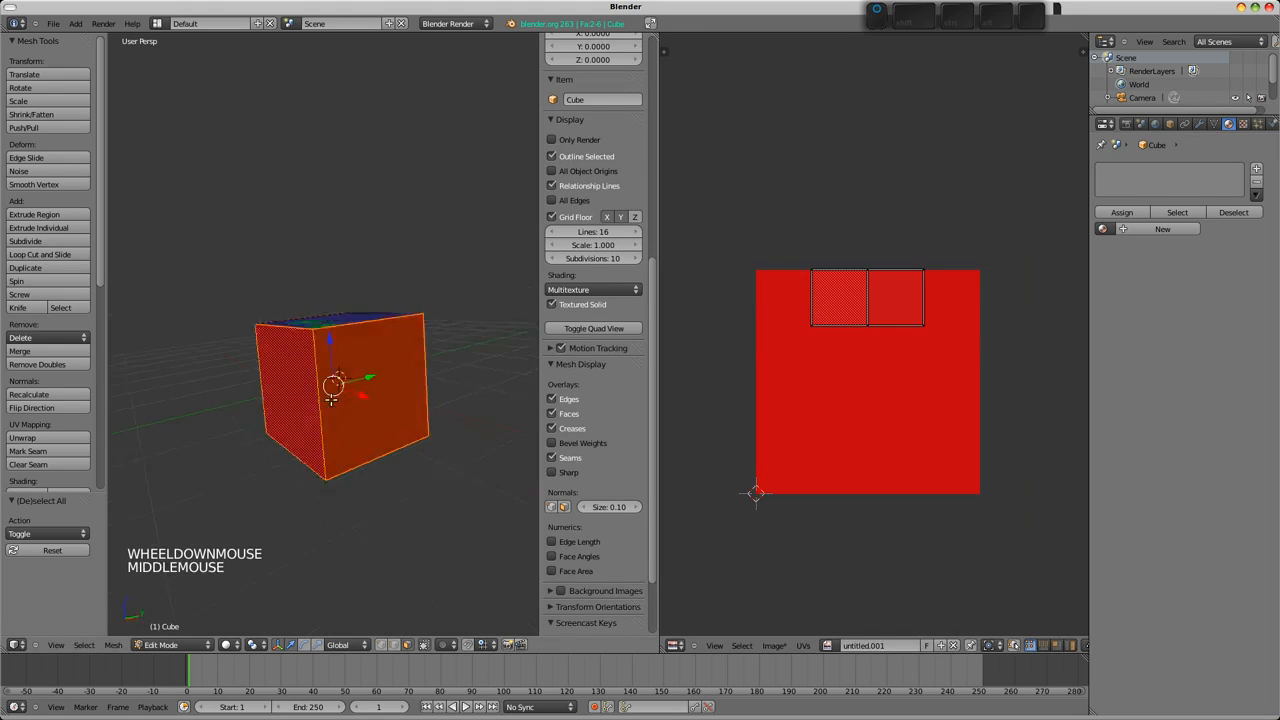
{"action": "key", "text": "Tab"}
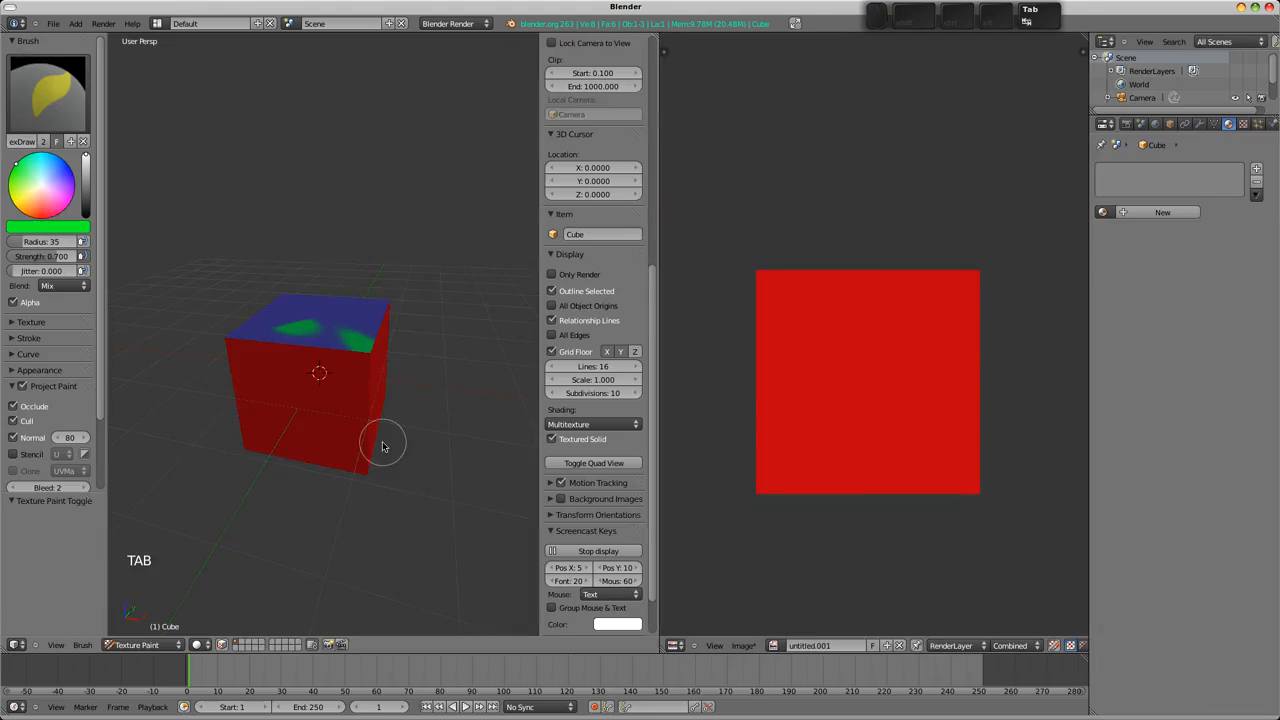
Show the blue untitled texture and paint green strokes across the cube's red and blue faces.
{"action": "left_click_drag", "start_coordinate": [384, 444], "coordinate": [290, 410]}
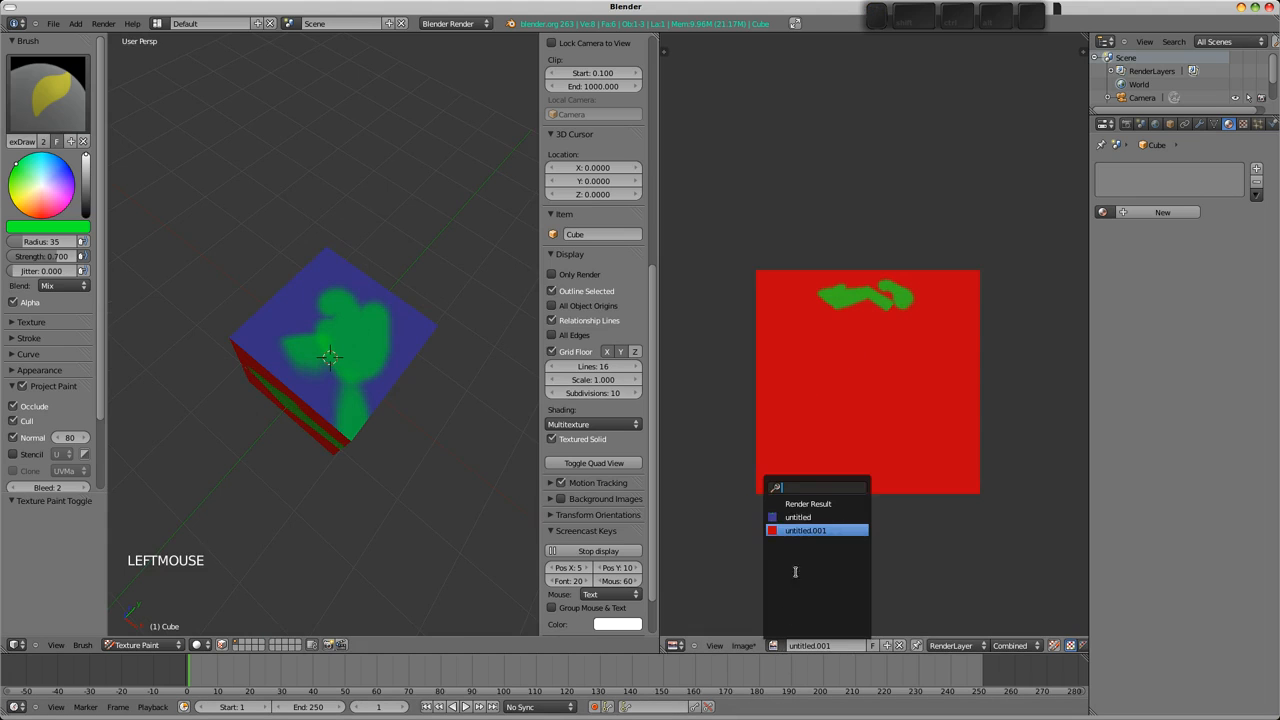
{"action": "left_click", "coordinate": [798, 516]}
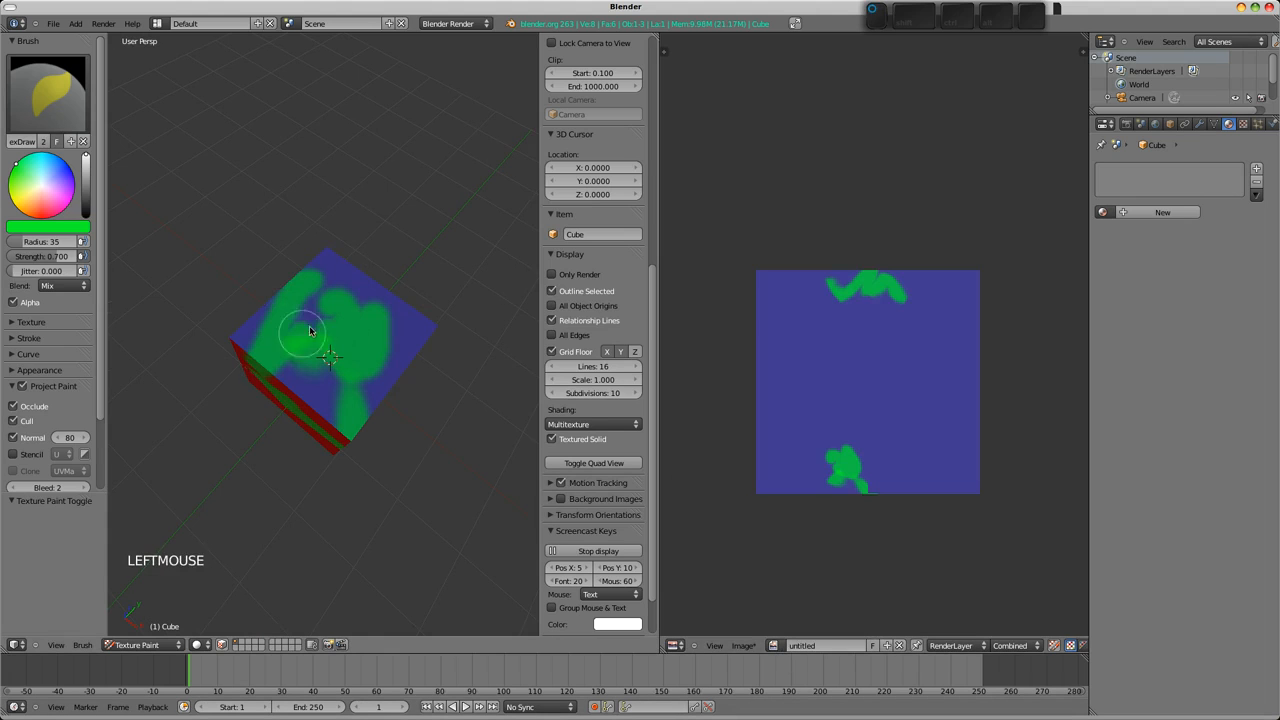
{"action": "left_click_drag", "start_coordinate": [310, 330], "coordinate": [256, 410]}
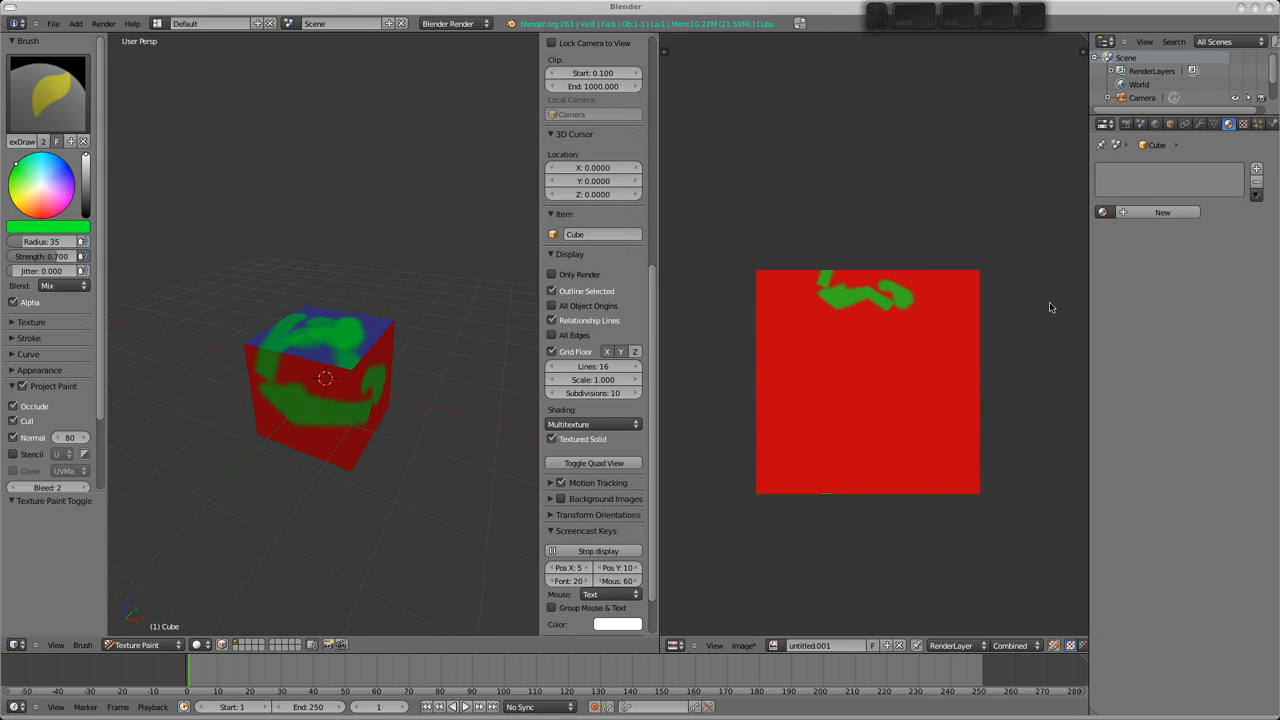
{"action": "left_click_drag", "start_coordinate": [340, 390], "coordinate": [336, 380]}
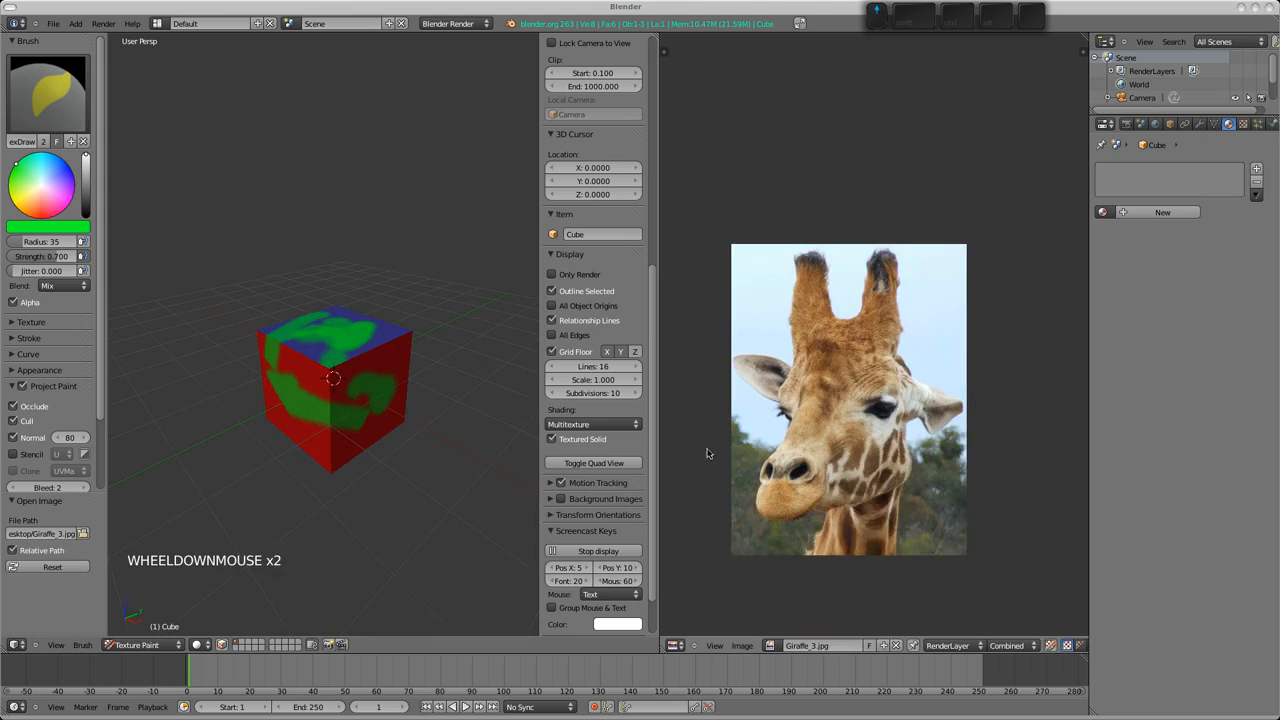
Put the painted cube into edit mode and orbit to look down on it.
{"action": "left_click", "coordinate": [136, 644]}
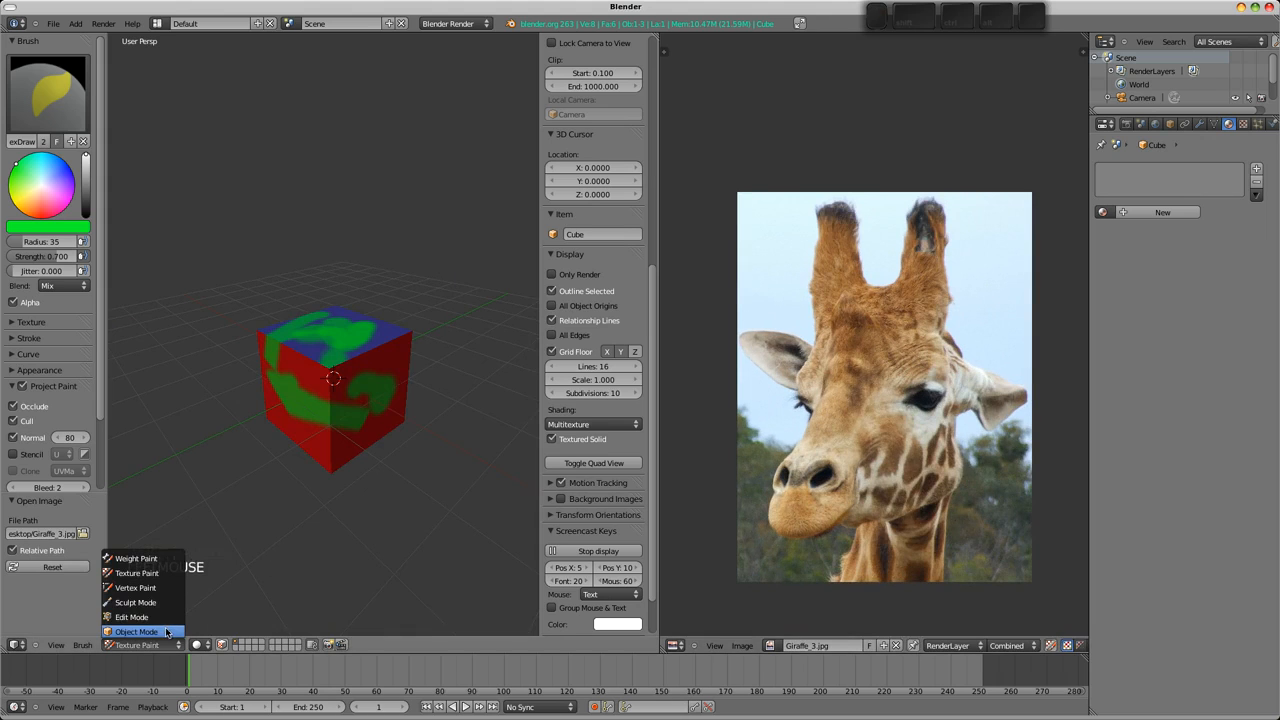
{"action": "left_click", "coordinate": [132, 616]}
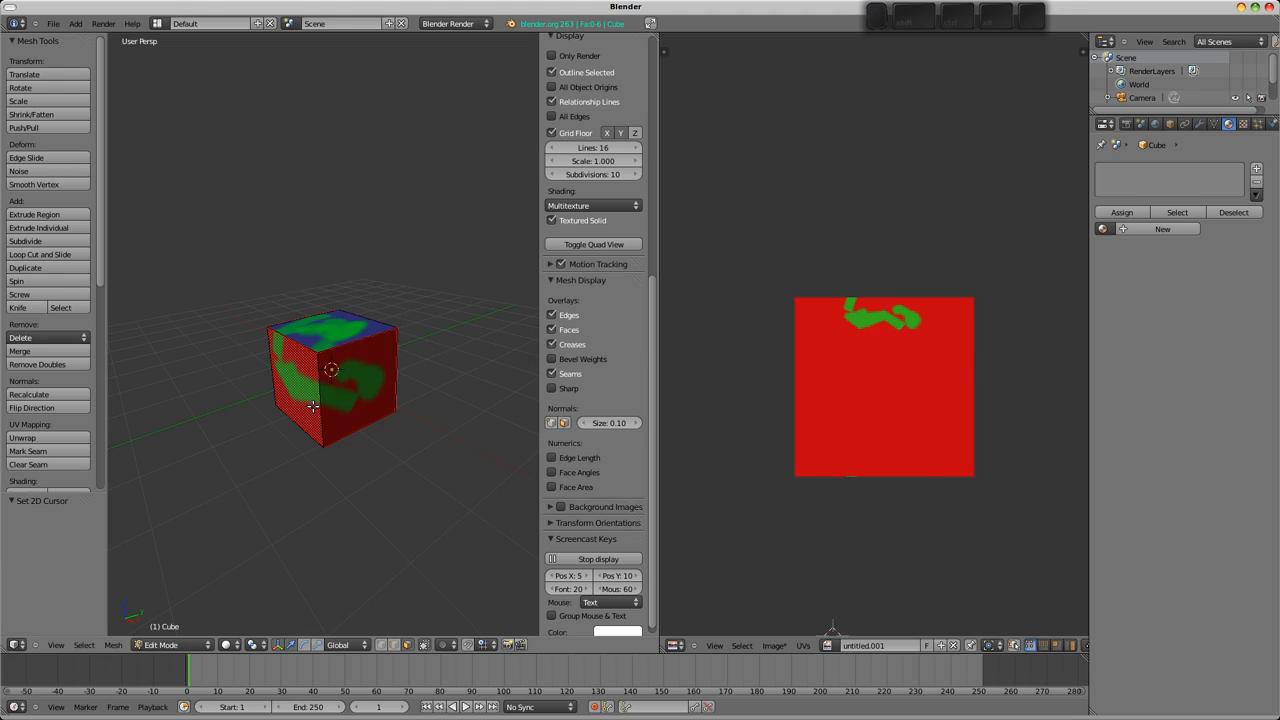
{"action": "mouse_move", "coordinate": [336, 360]}
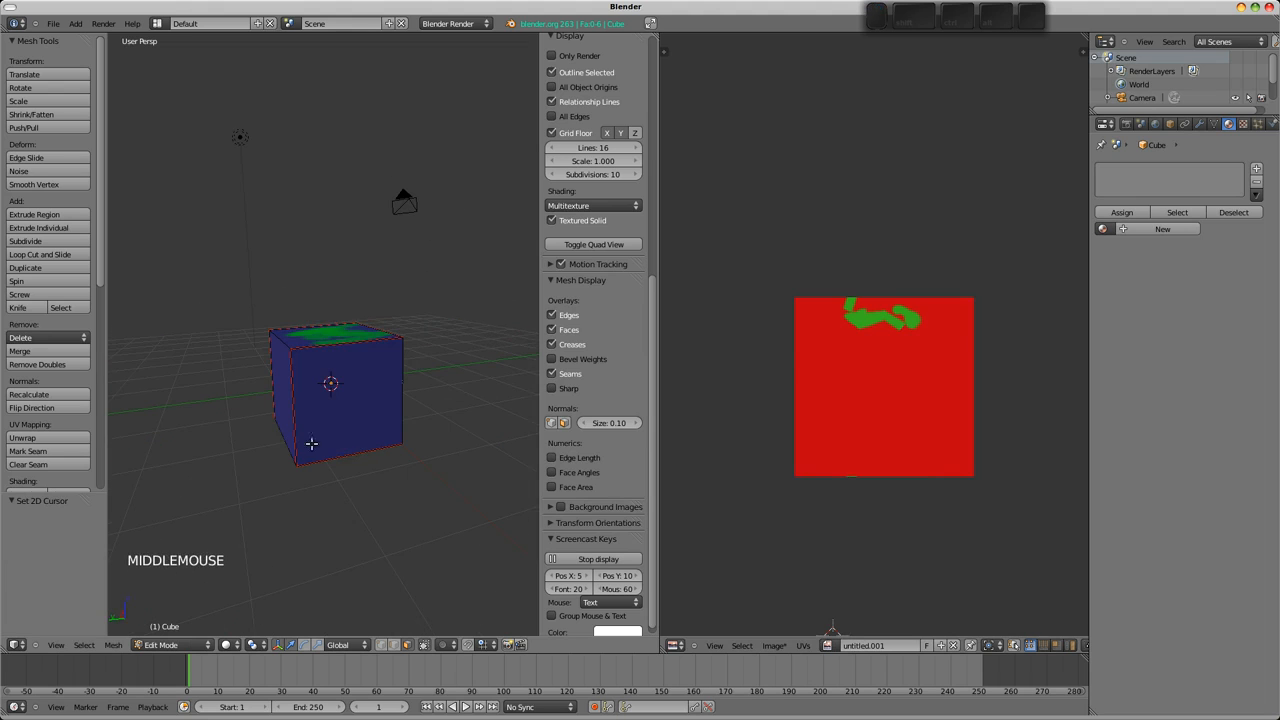
{"action": "left_click_drag", "start_coordinate": [312, 444], "coordinate": [464, 444]}
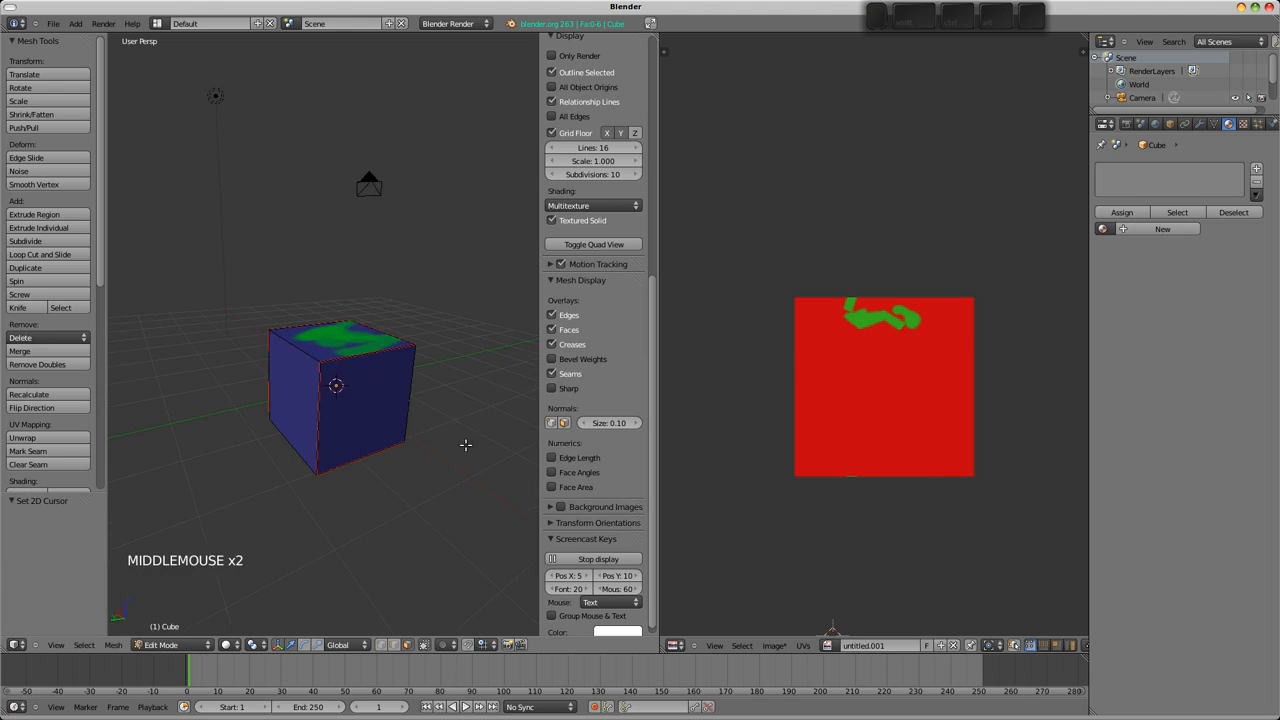
{"action": "mouse_move", "coordinate": [422, 290]}
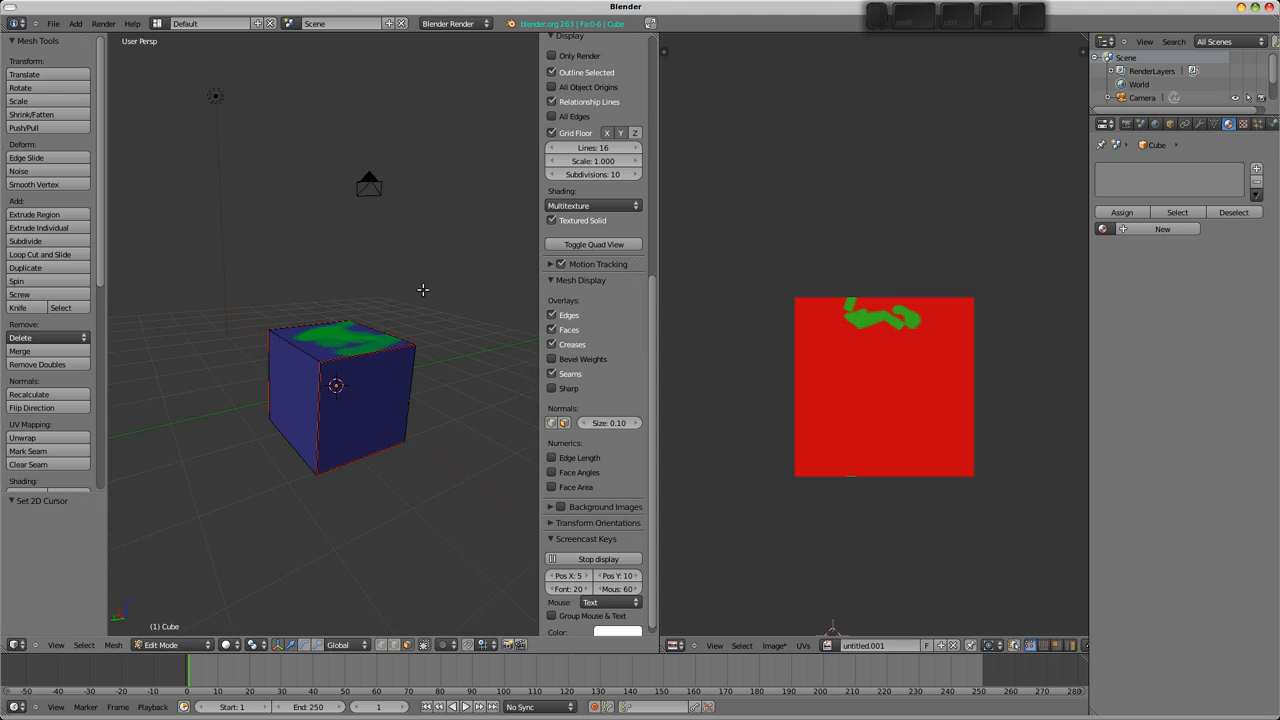
{"action": "left_click_drag", "start_coordinate": [422, 290], "coordinate": [384, 402]}
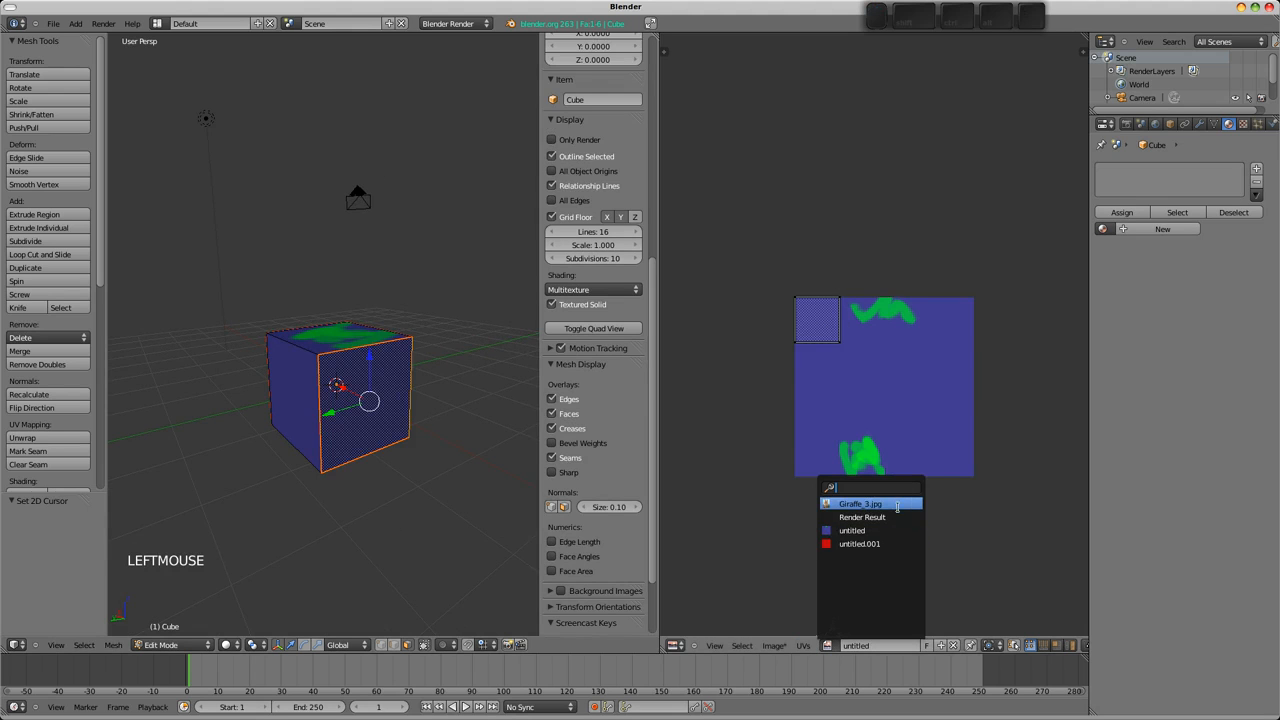
Assign Giraffe_1.jpg to the selected face, unwrap it over the photo and return to Object Mode.
{"action": "left_click", "coordinate": [860, 504]}
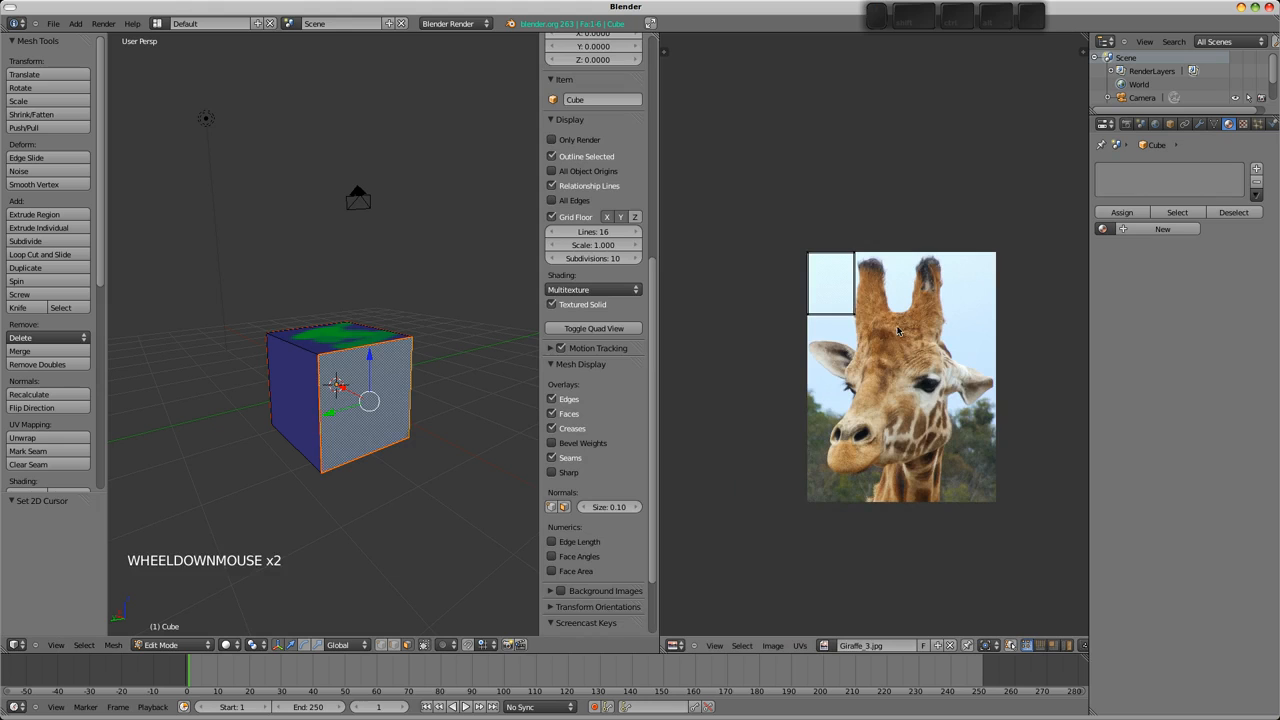
{"action": "key", "text": "g"}
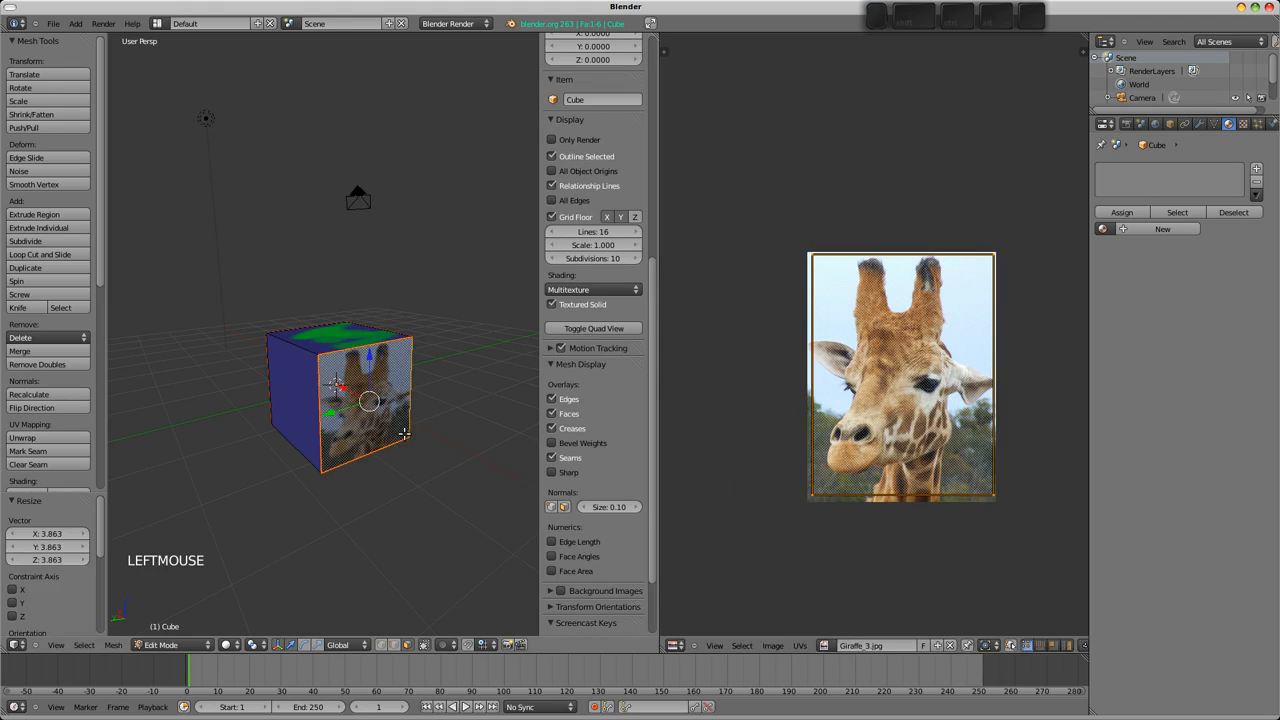
{"action": "key", "text": "Tab"}
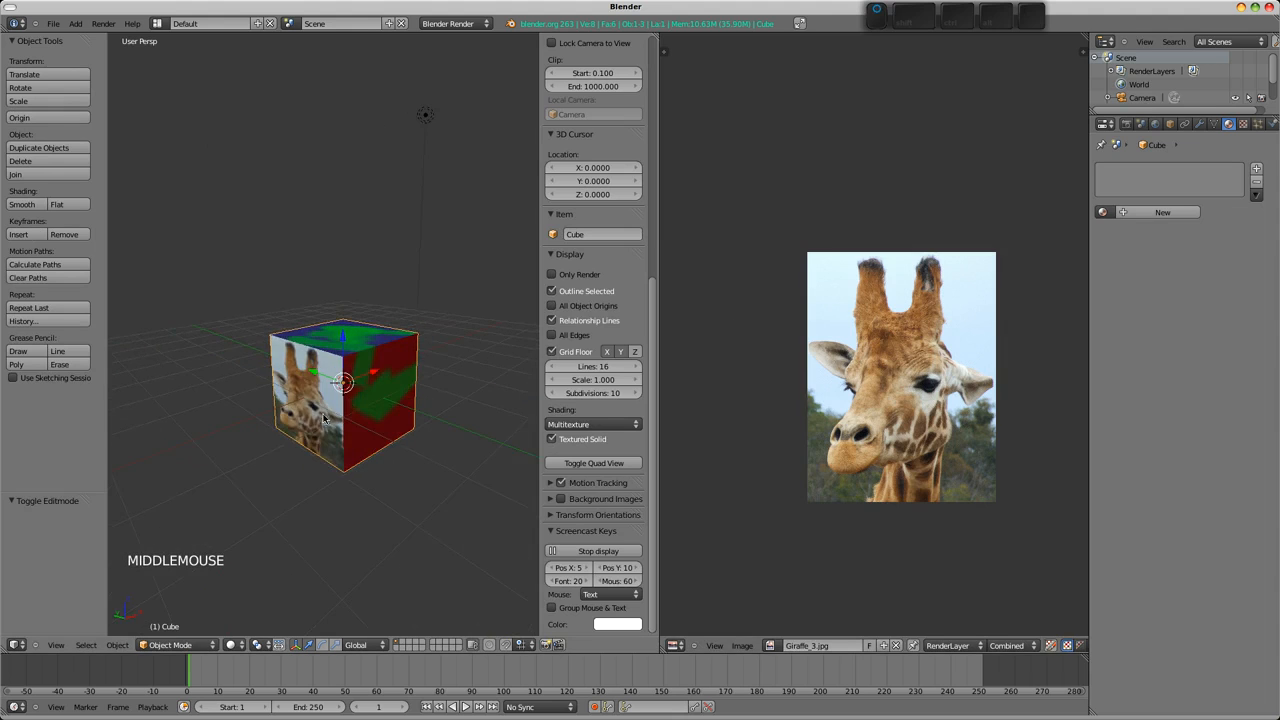
{"action": "left_click_drag", "start_coordinate": [340, 390], "coordinate": [450, 404]}
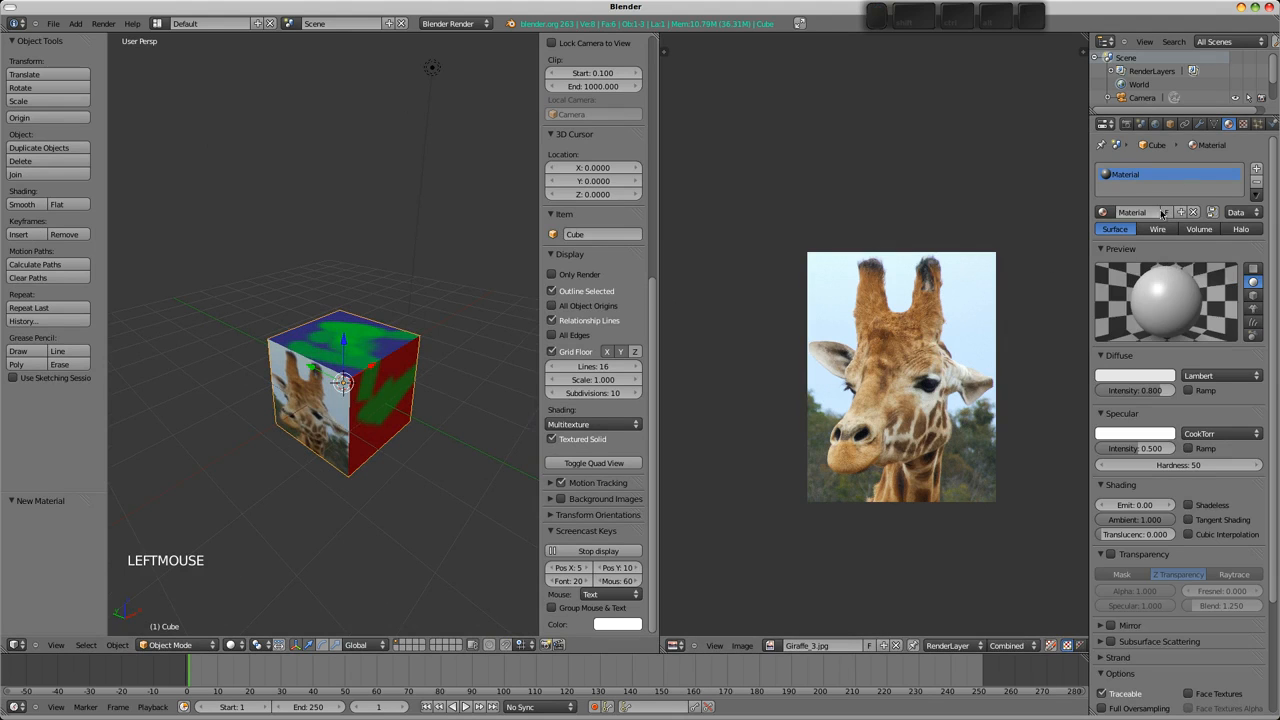
Switch the N-panel Display shading to GLSL so the cube shows plain lit grey, then reselect the cube.
{"action": "scroll", "scroll_direction": "down", "scroll_amount": 3}
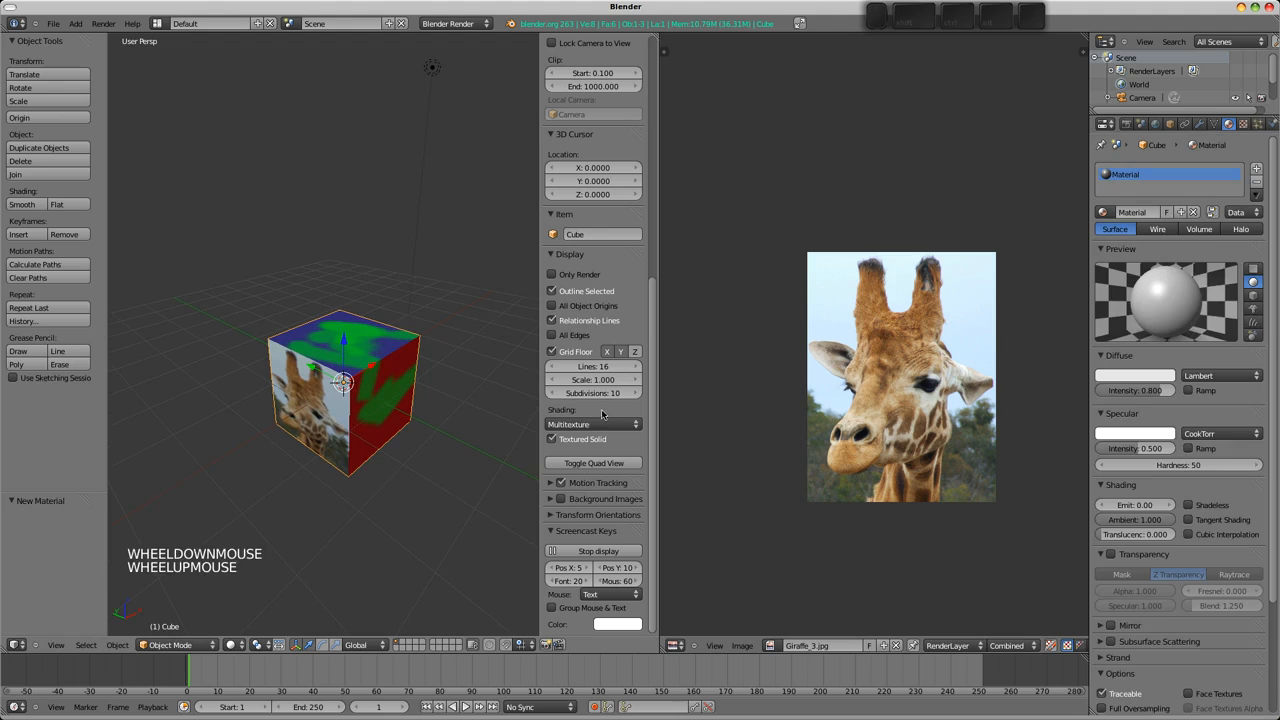
{"action": "left_click", "coordinate": [592, 424]}
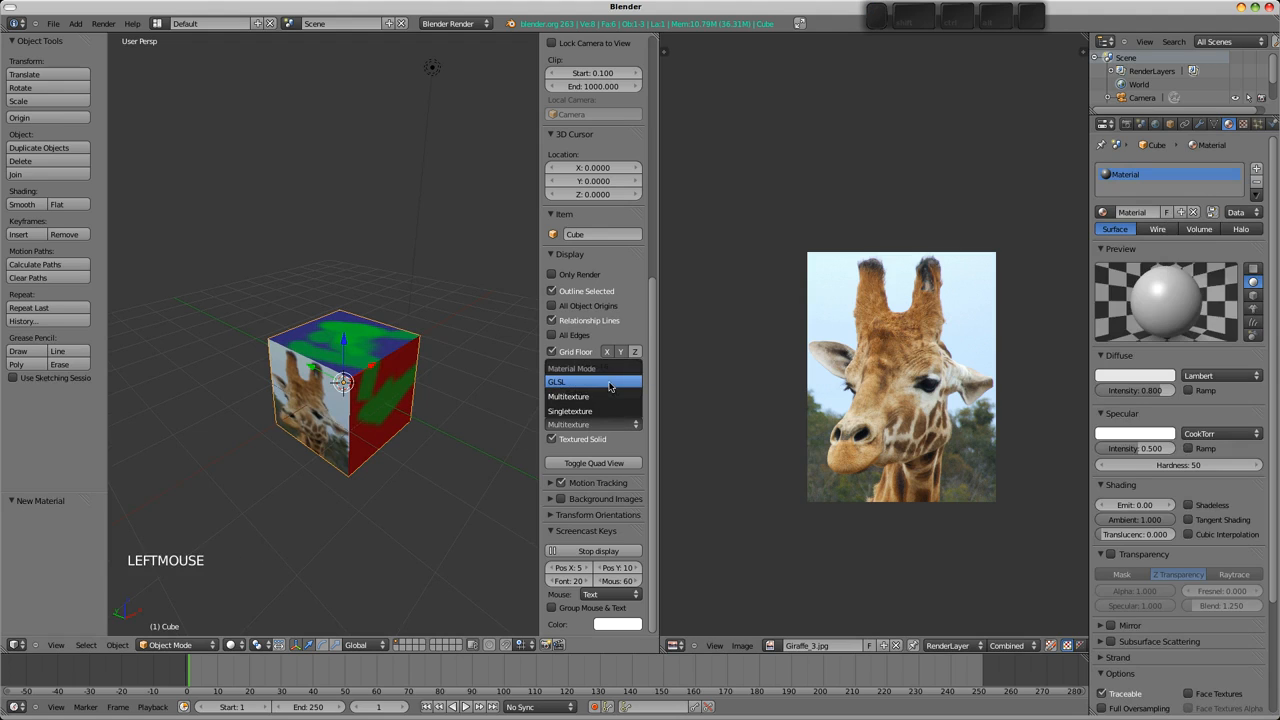
{"action": "left_click", "coordinate": [556, 380]}
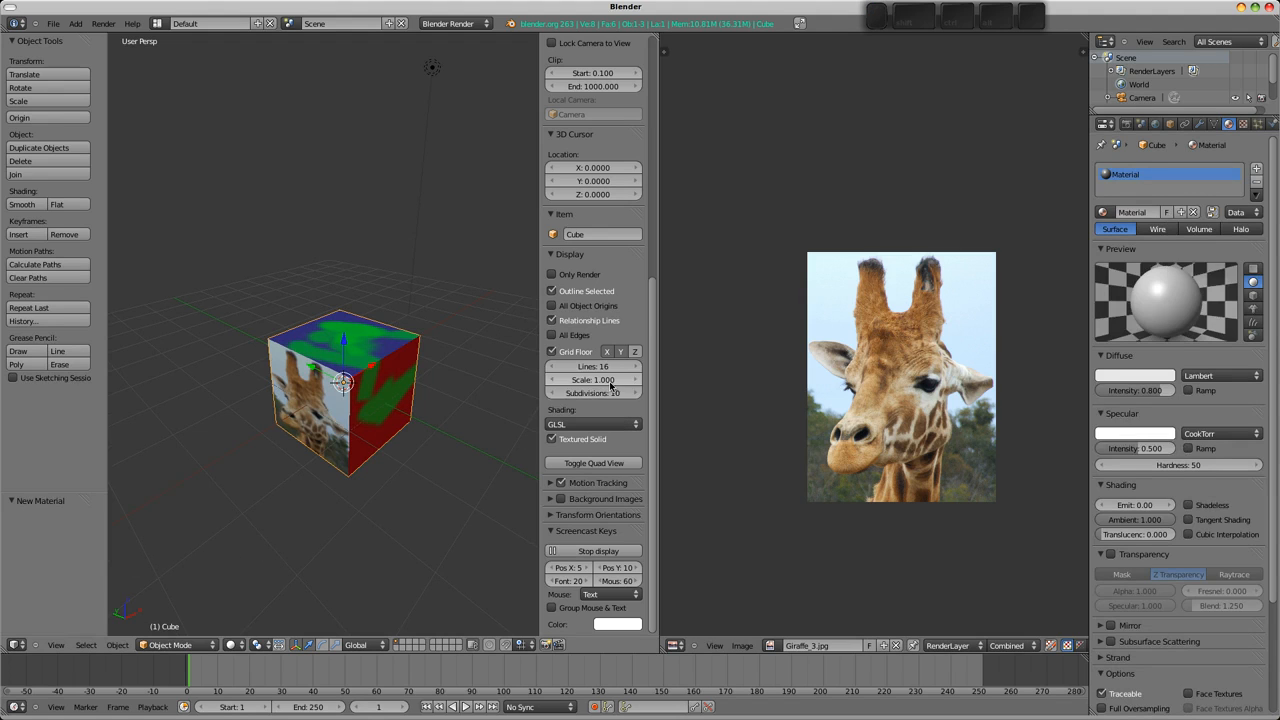
{"action": "key", "text": "alt+z"}
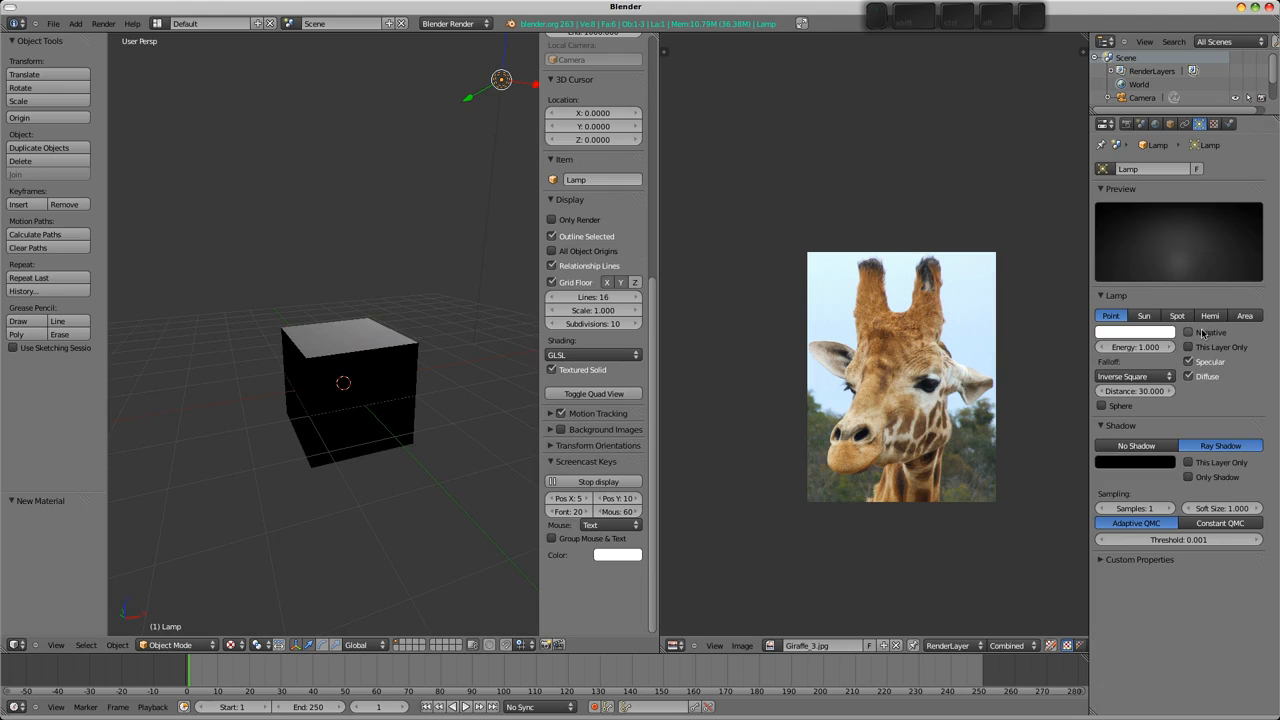
{"action": "left_click", "coordinate": [1210, 316]}
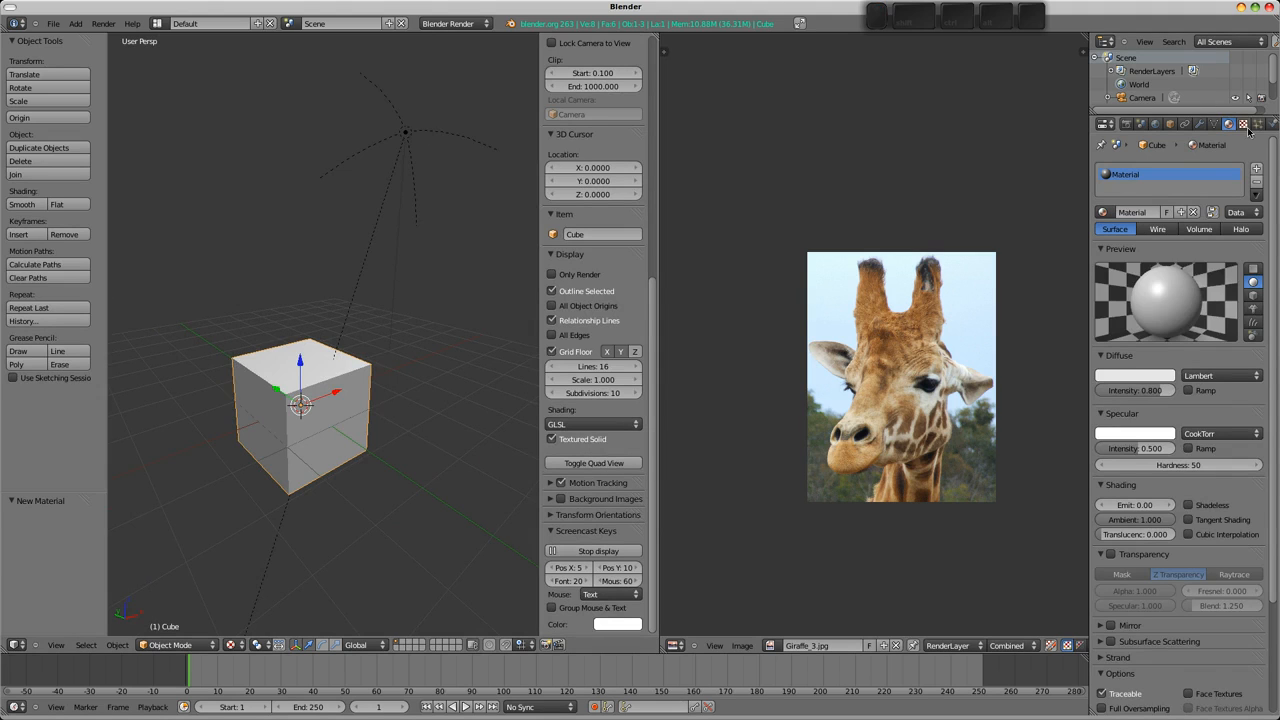
Add a new texture to the cube's material and make it an Image or Movie texture.
{"action": "left_click", "coordinate": [1248, 124]}
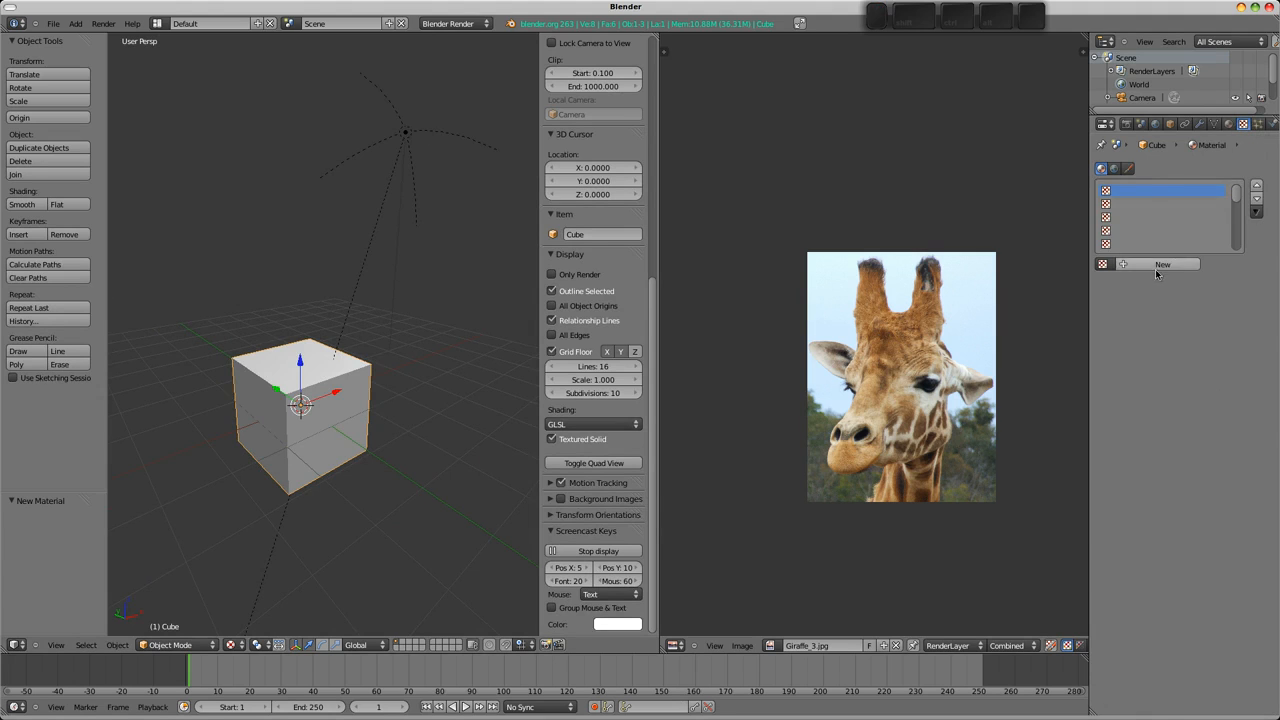
{"action": "left_click", "coordinate": [1162, 264]}
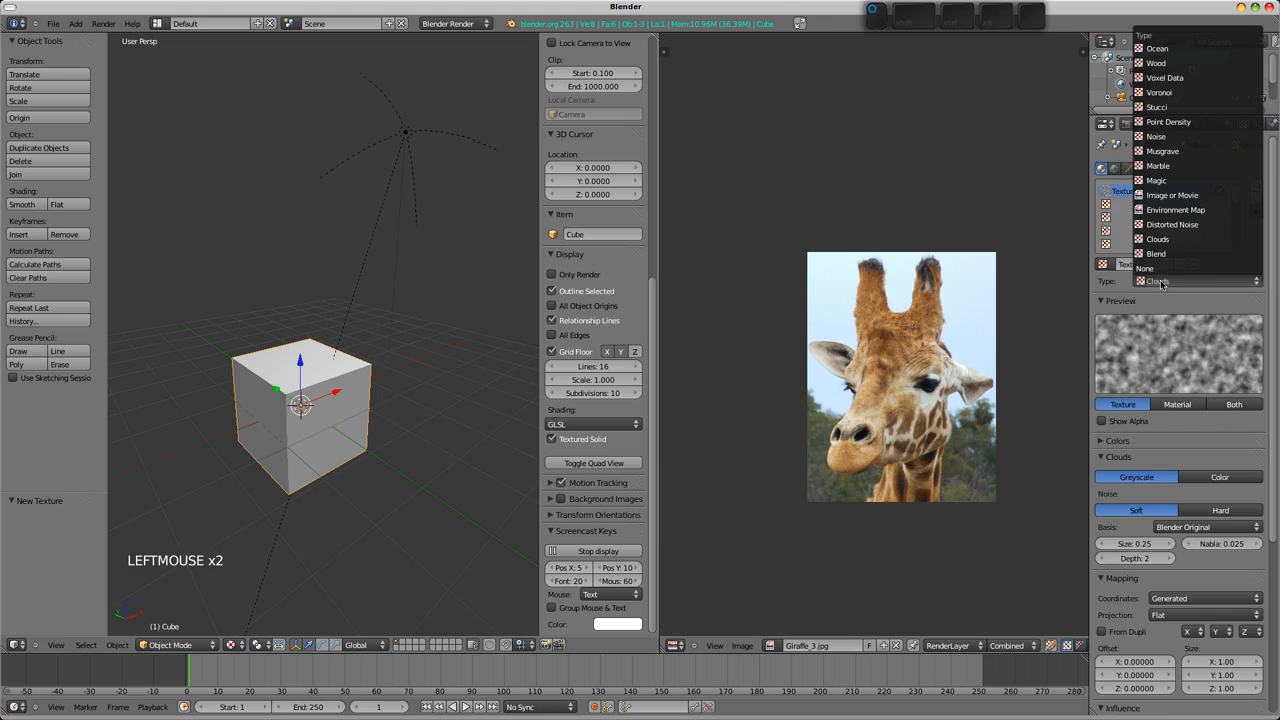
{"action": "left_click", "coordinate": [1172, 196]}
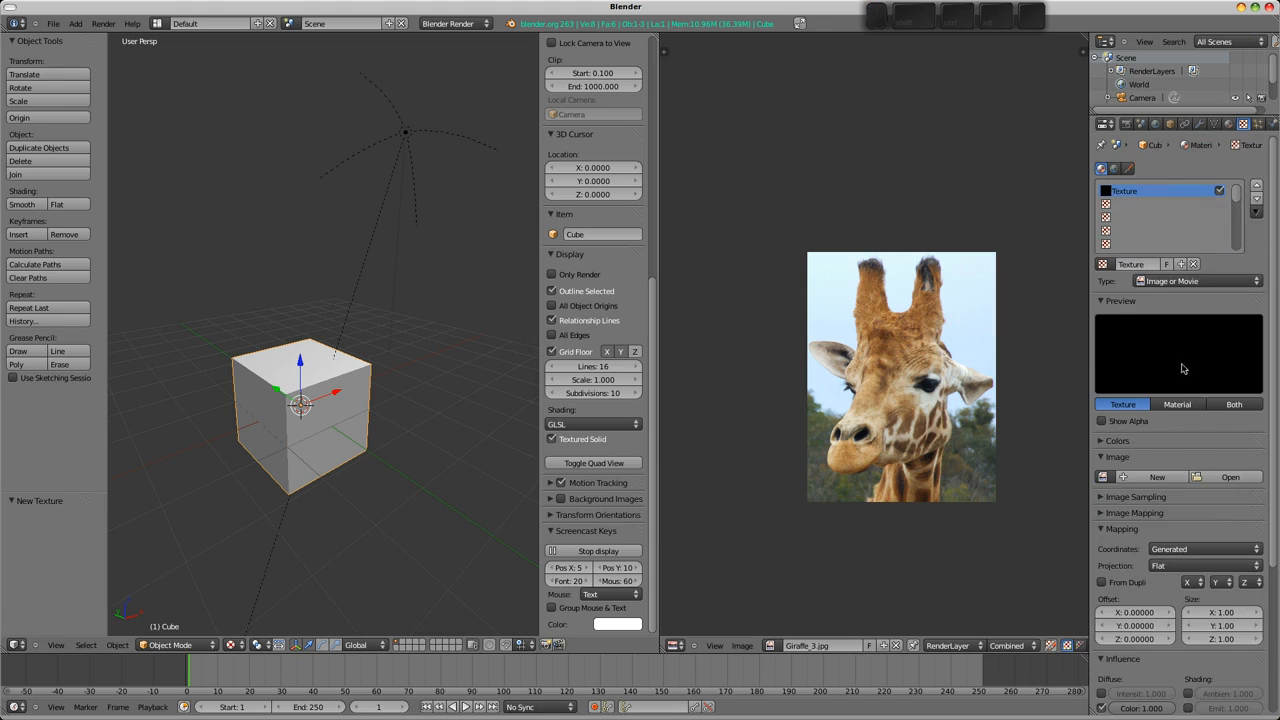
{"action": "left_click", "coordinate": [1104, 370]}
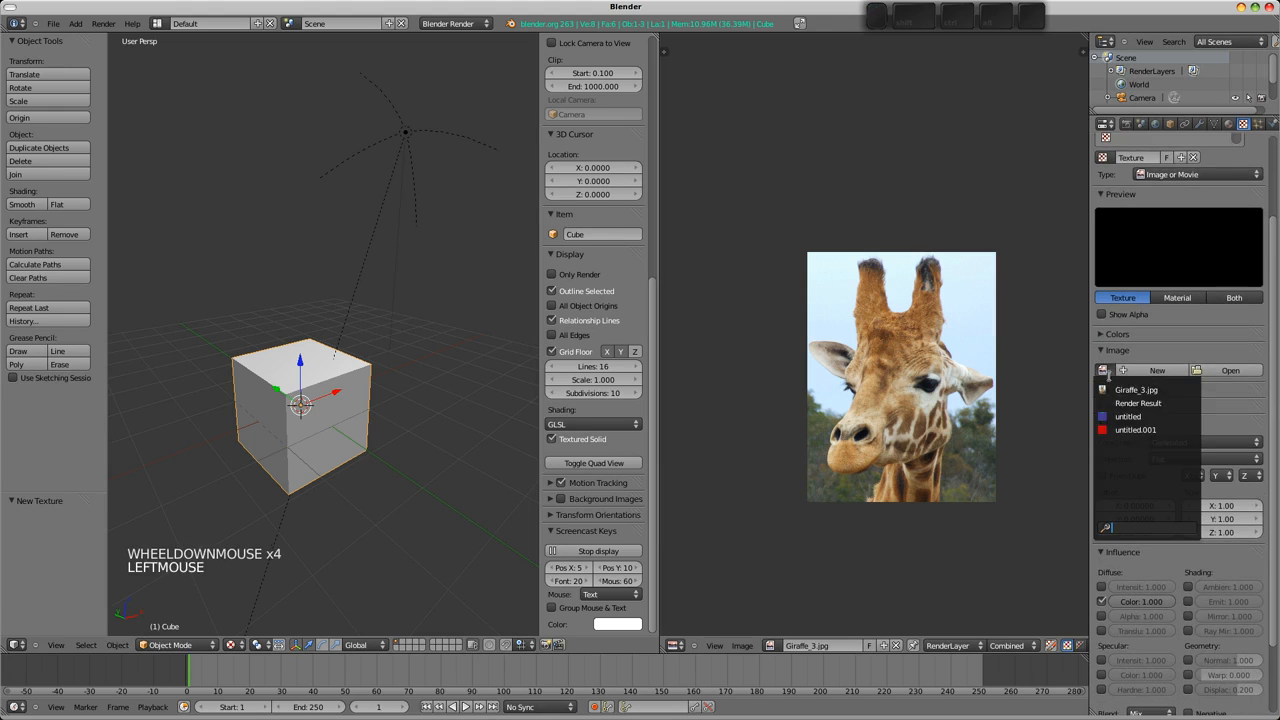
Create a new blank image for the texture and confirm the New Image popup.
{"action": "left_click", "coordinate": [1136, 428]}
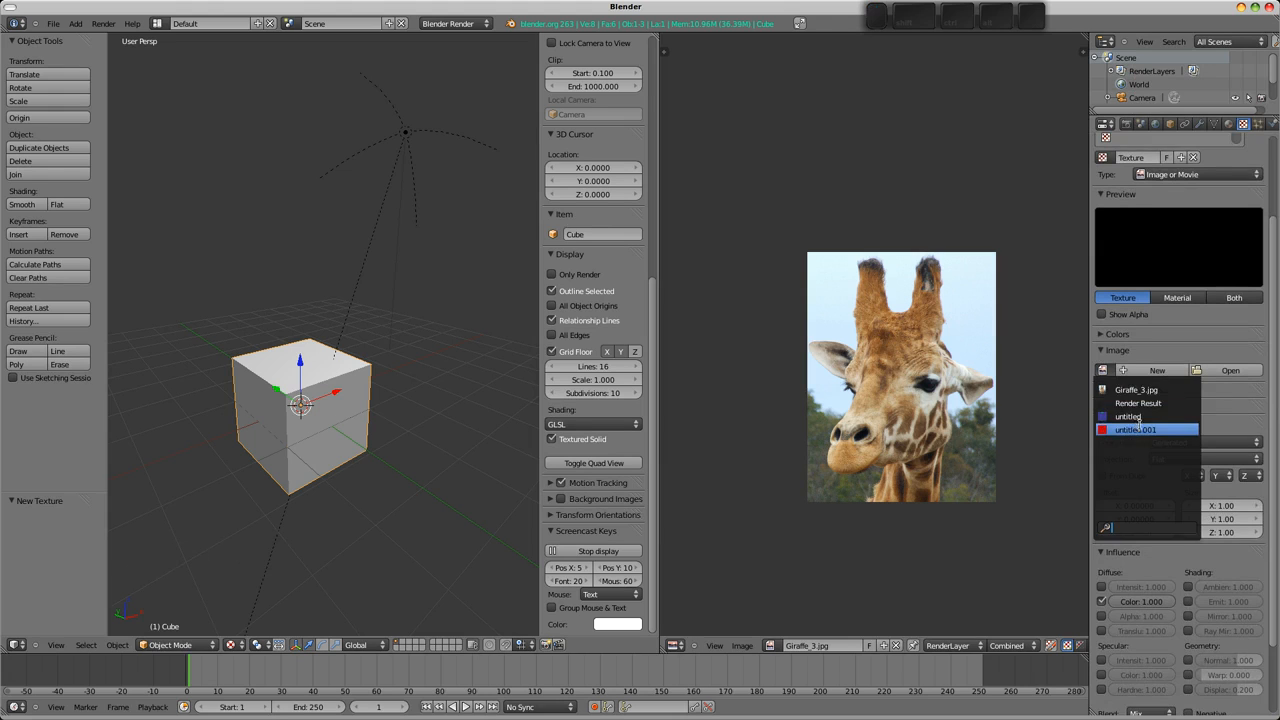
{"action": "left_click", "coordinate": [1136, 428]}
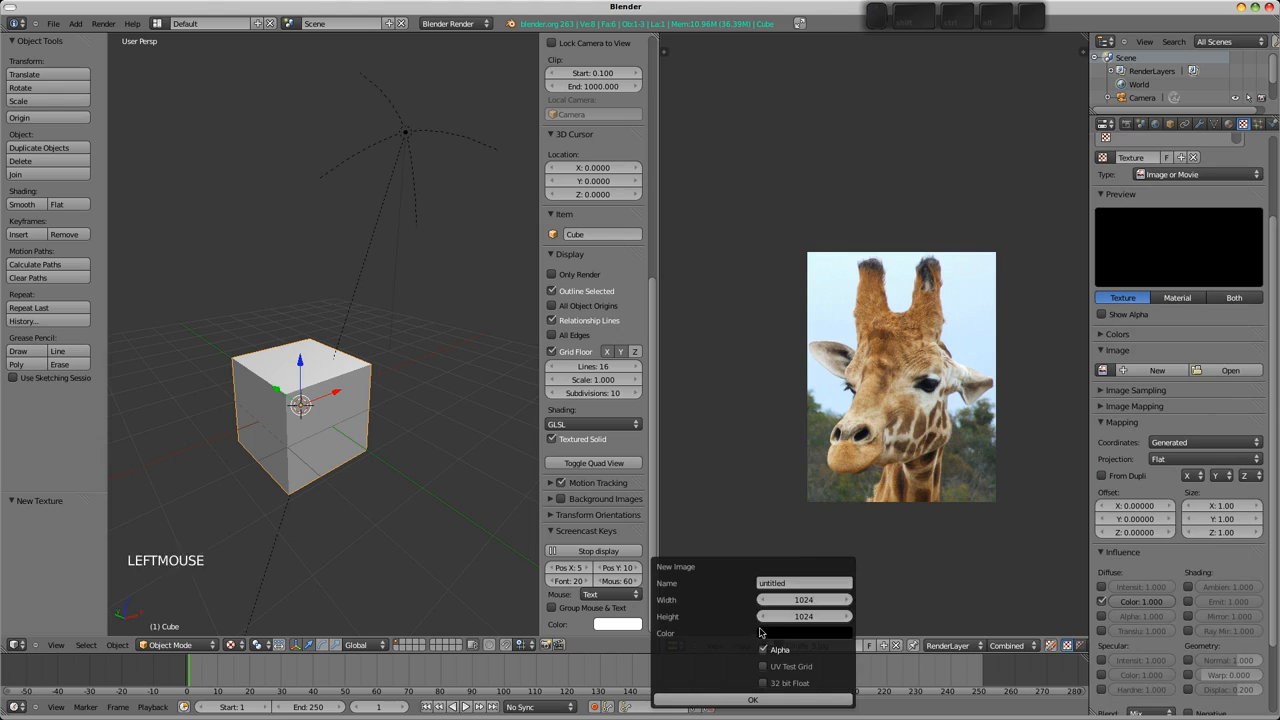
{"action": "left_click", "coordinate": [616, 624]}
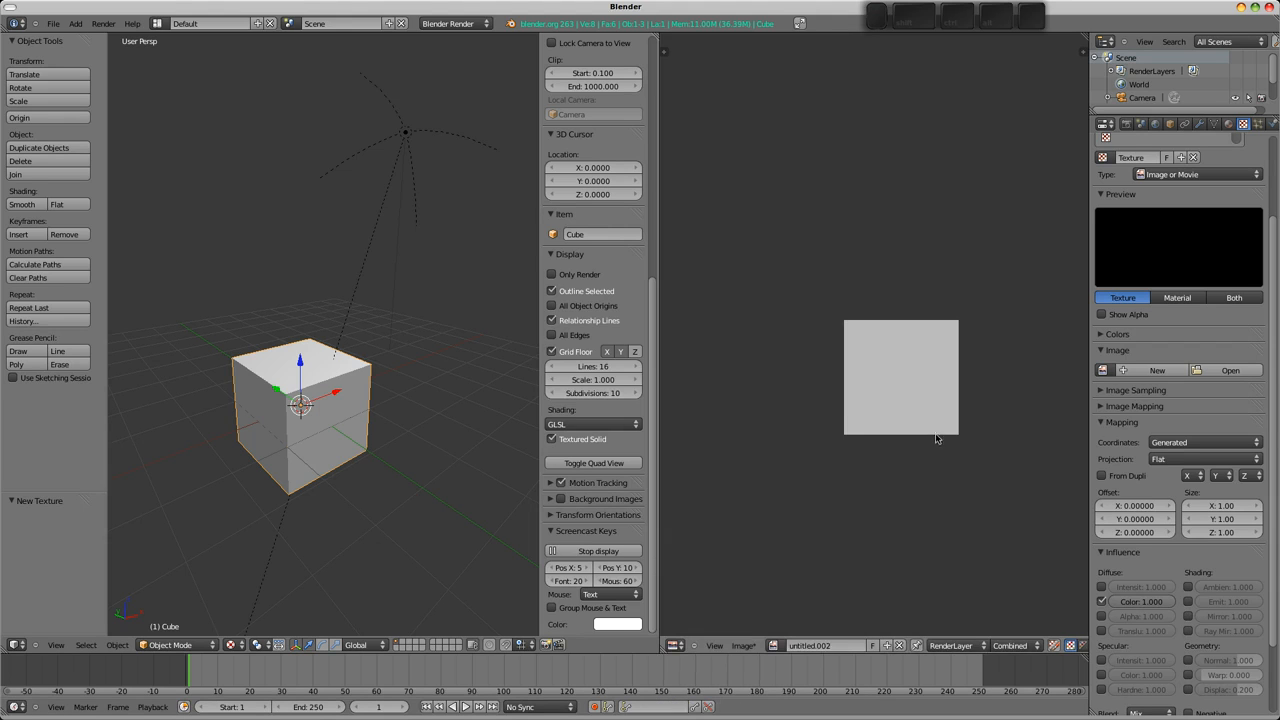
Name the new image 'grey', keeping it a Generated Blank 1024×1024 image.
{"action": "scroll", "scroll_direction": "up", "scroll_amount": 3}
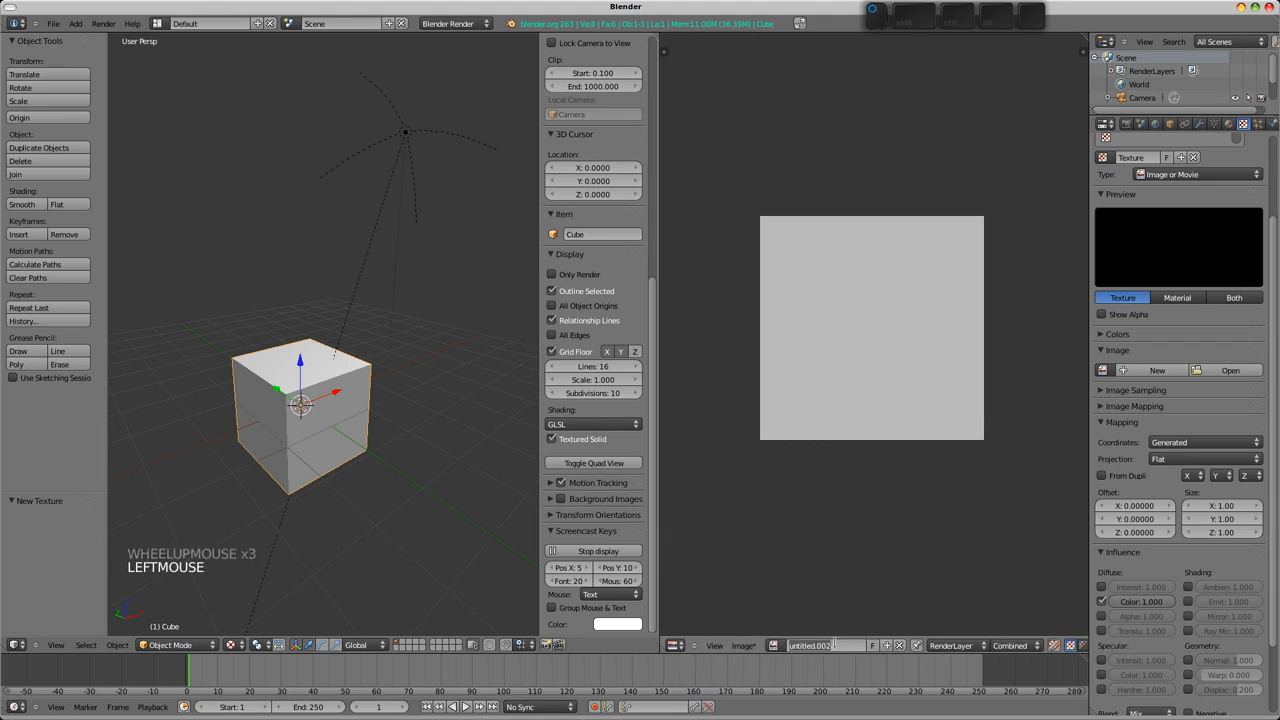
{"action": "type", "text": "grey"}
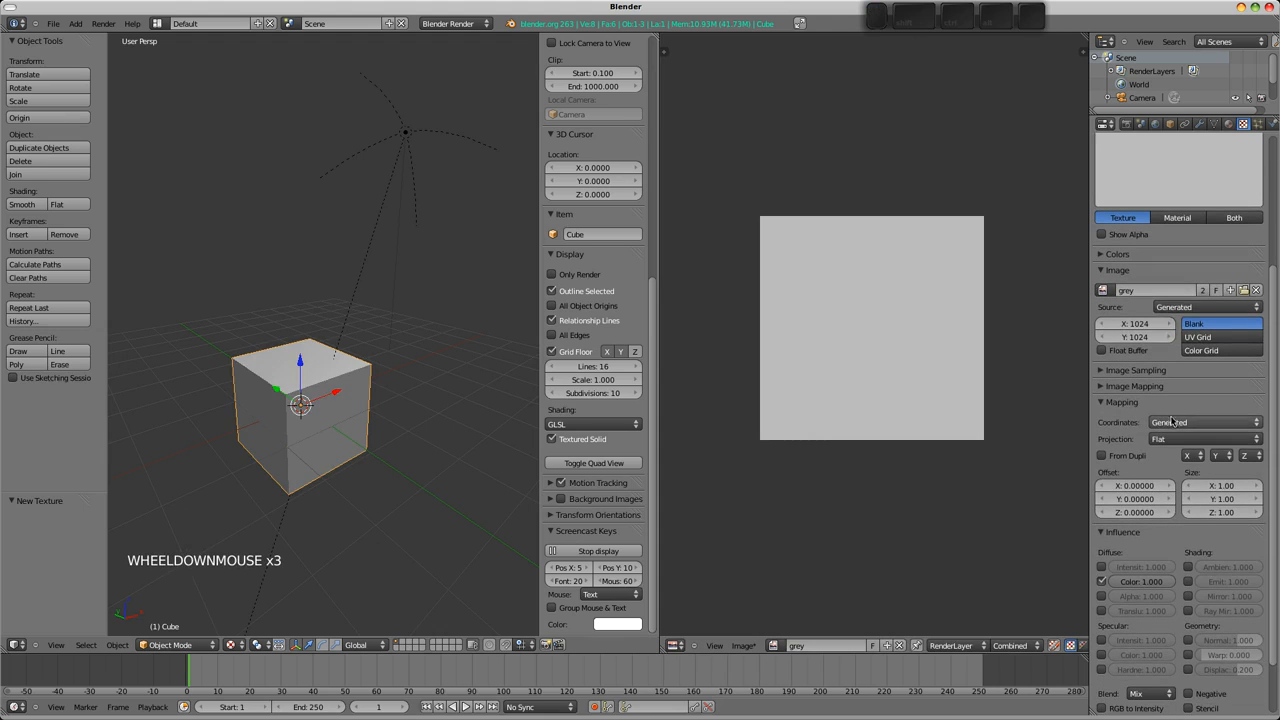
{"action": "left_click", "coordinate": [1204, 420]}
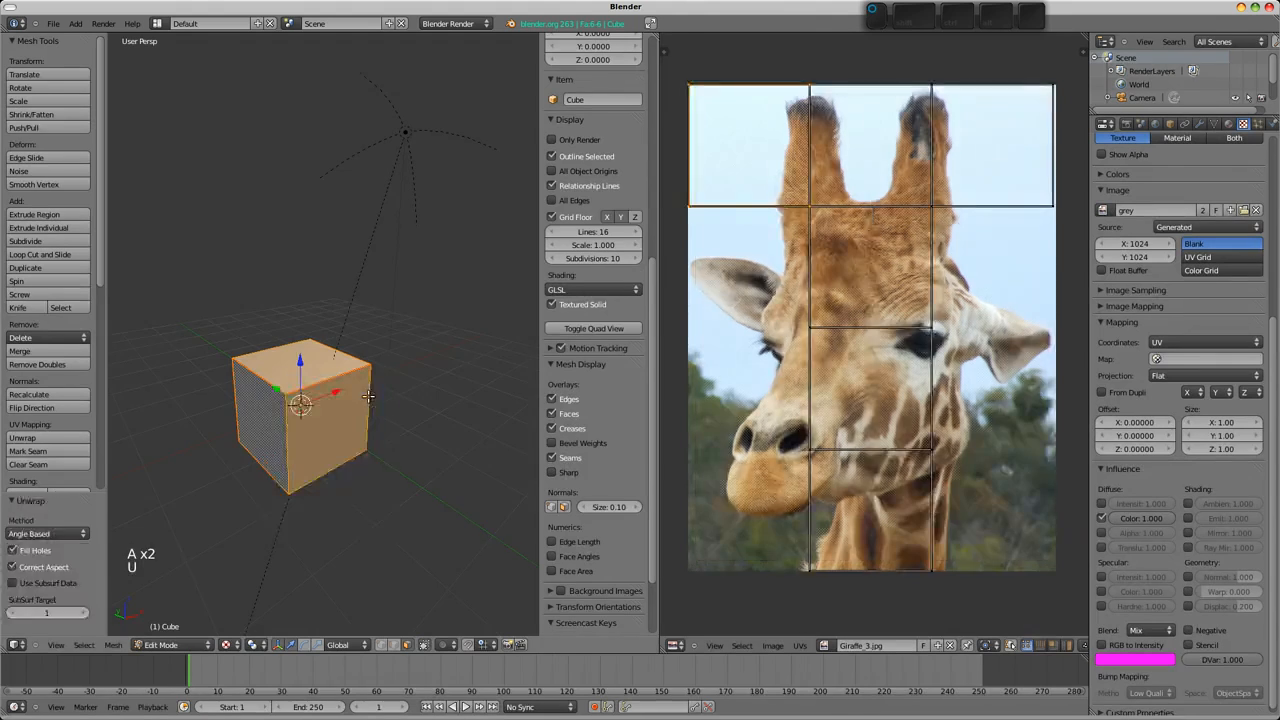
{"action": "scroll", "scroll_direction": "down", "scroll_amount": 3}
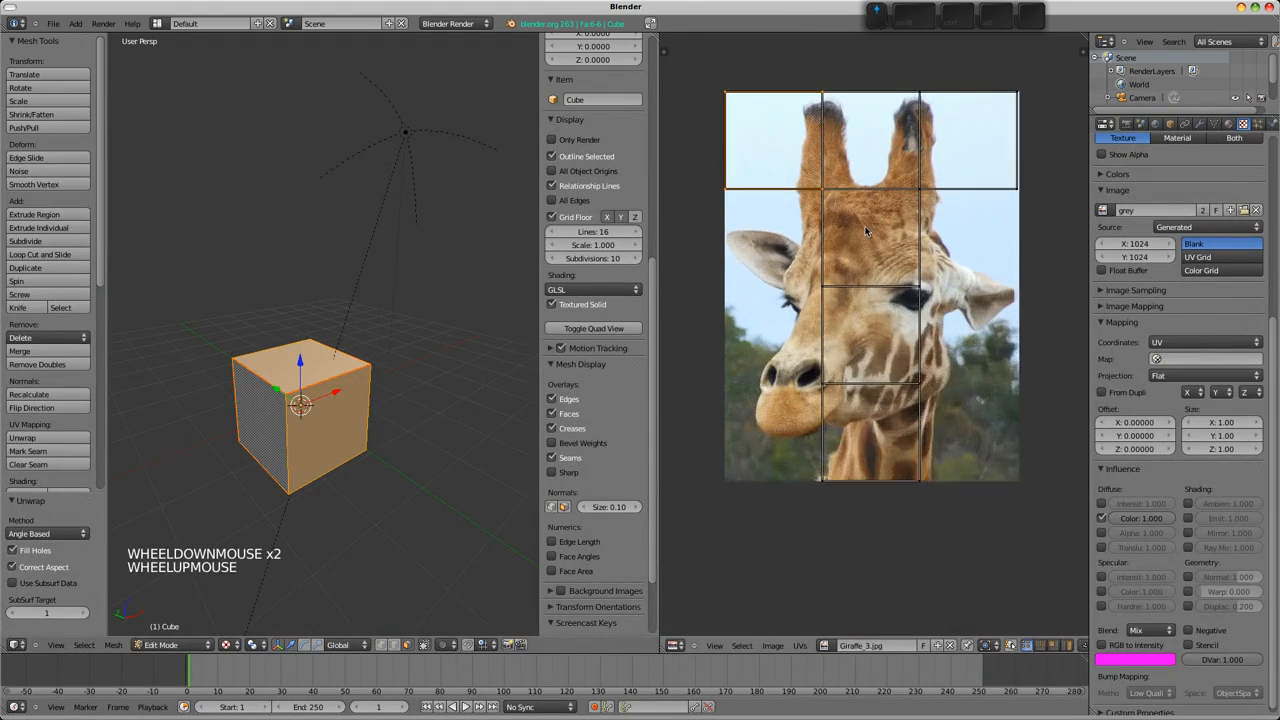
{"action": "key", "text": "Tab"}
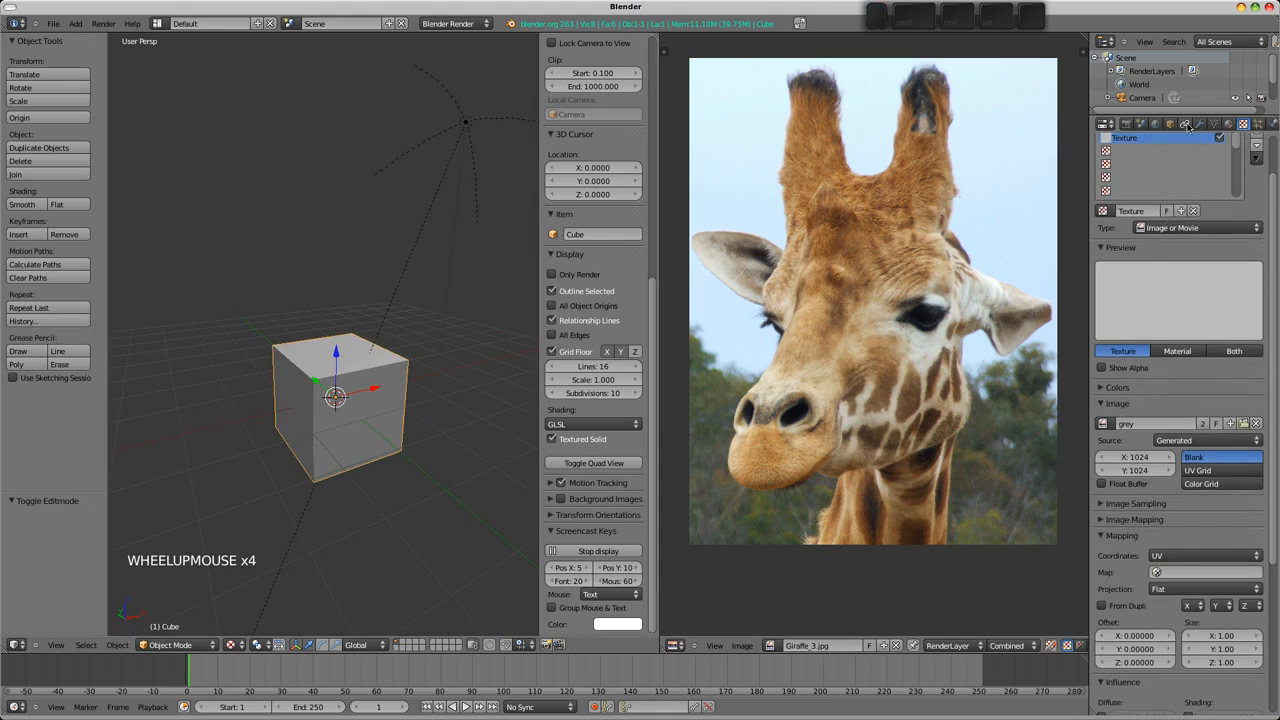
Toggle textured display on the cube and switch the mode selector to Texture Paint.
{"action": "scroll", "scroll_direction": "down", "scroll_amount": 3}
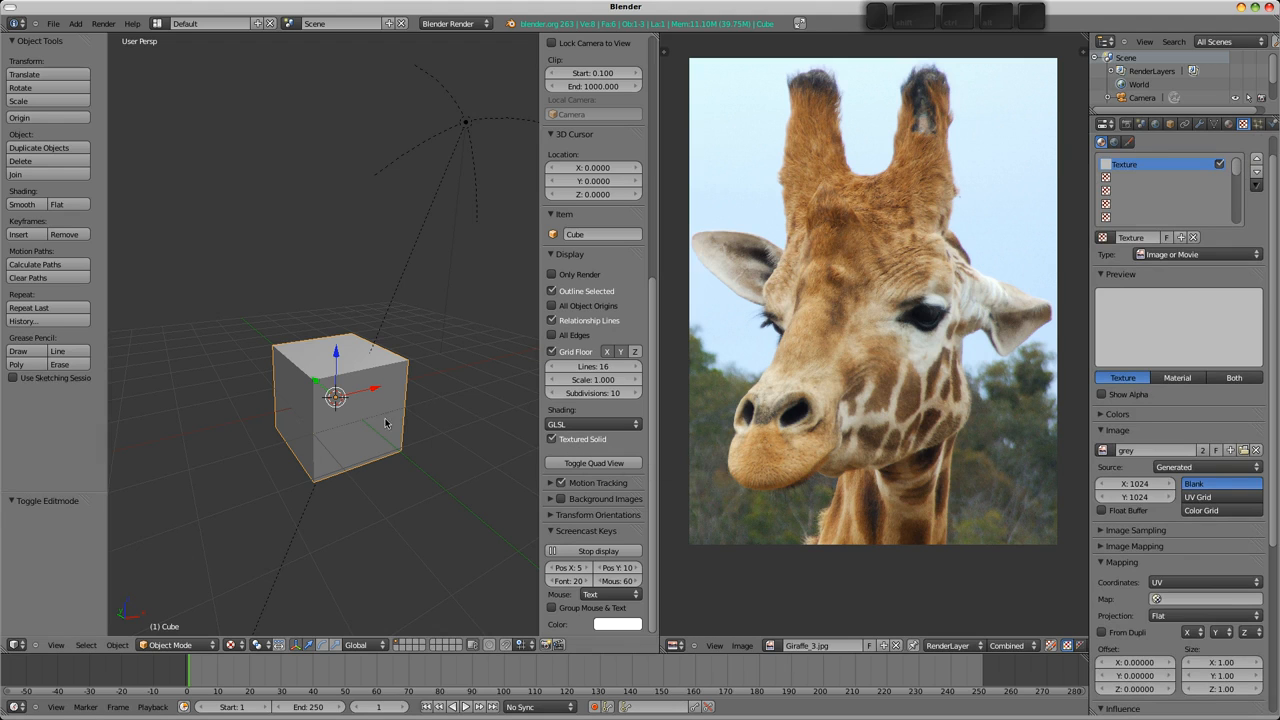
{"action": "key", "text": "Tab"}
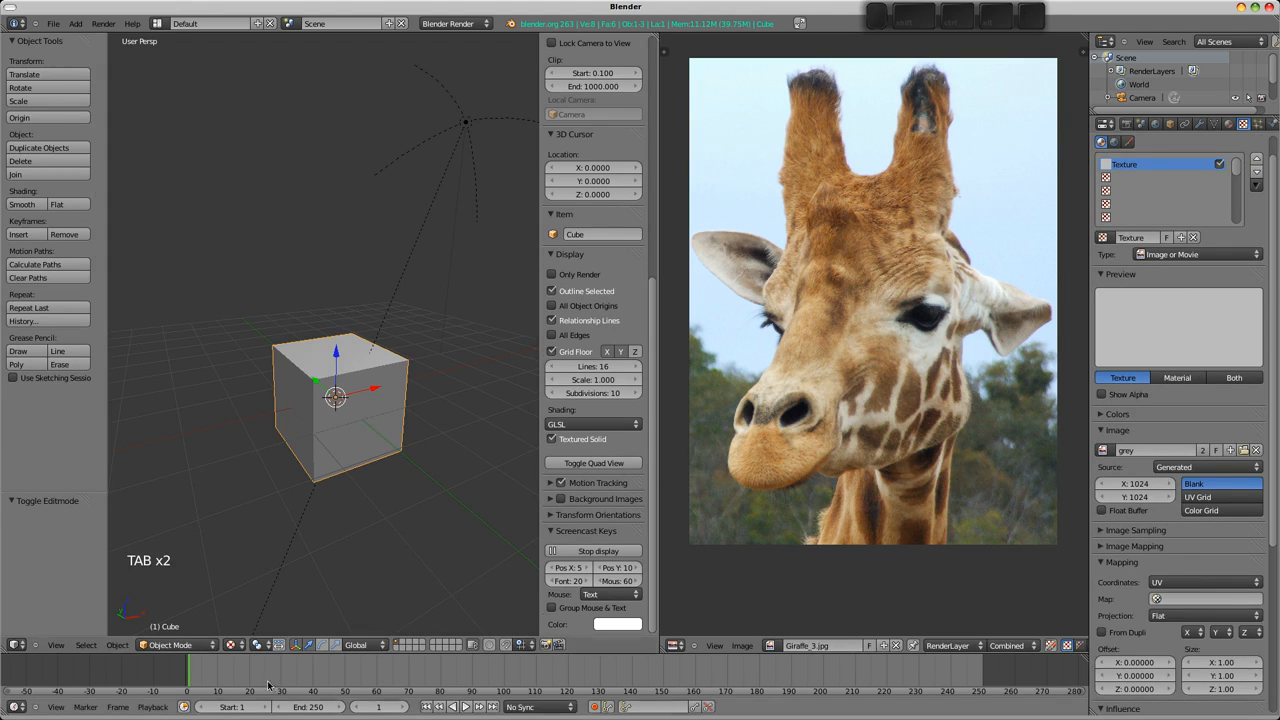
{"action": "mouse_move", "coordinate": [540, 448]}
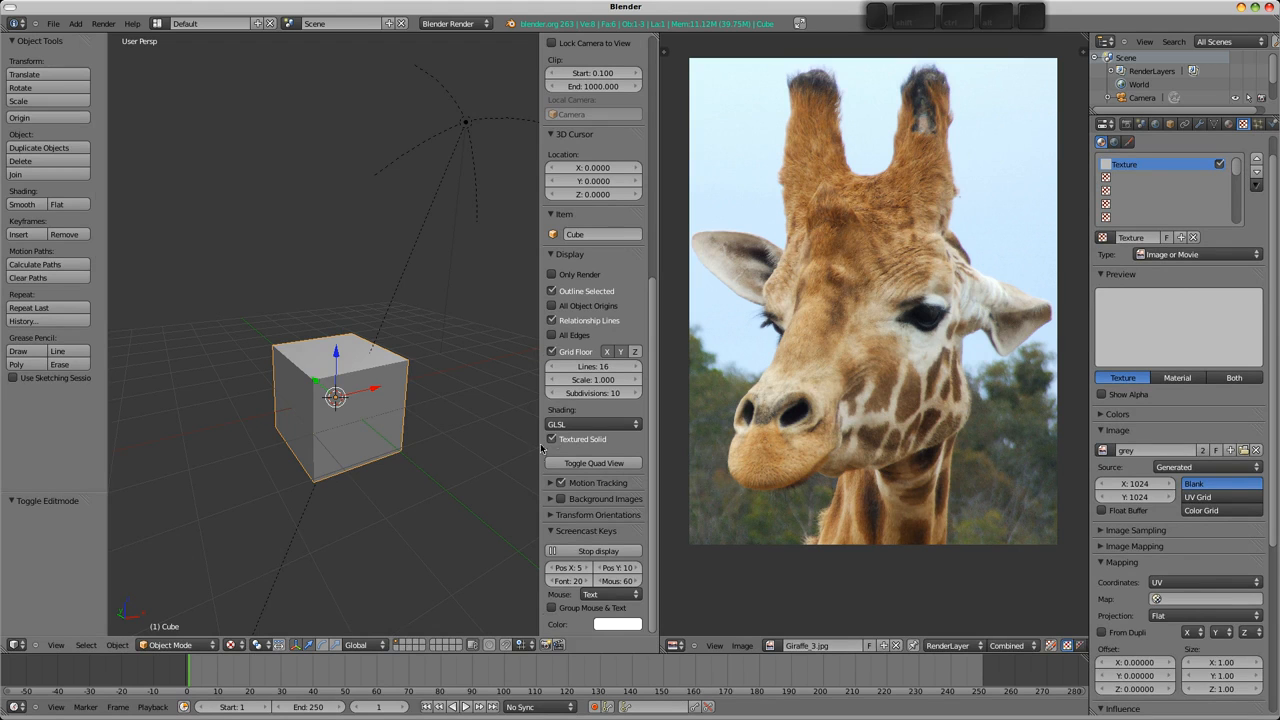
{"action": "key", "text": "alt+z"}
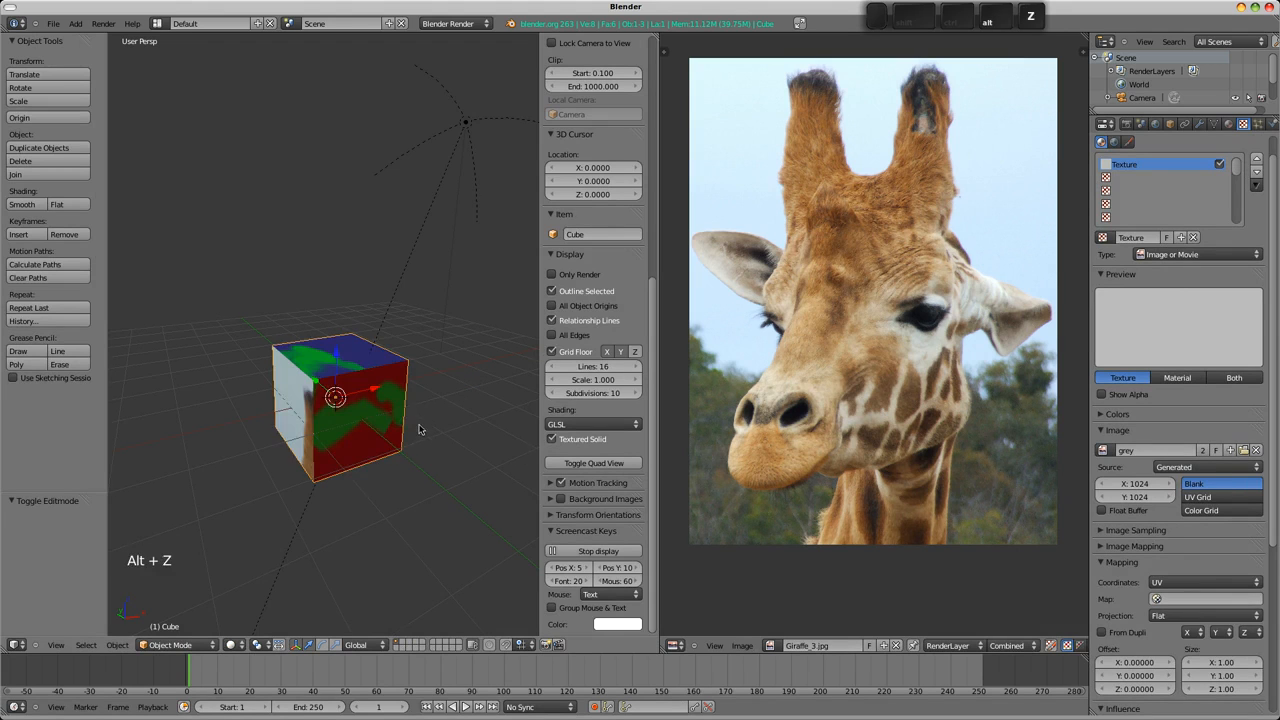
{"action": "left_click_drag", "start_coordinate": [336, 400], "coordinate": [360, 380]}
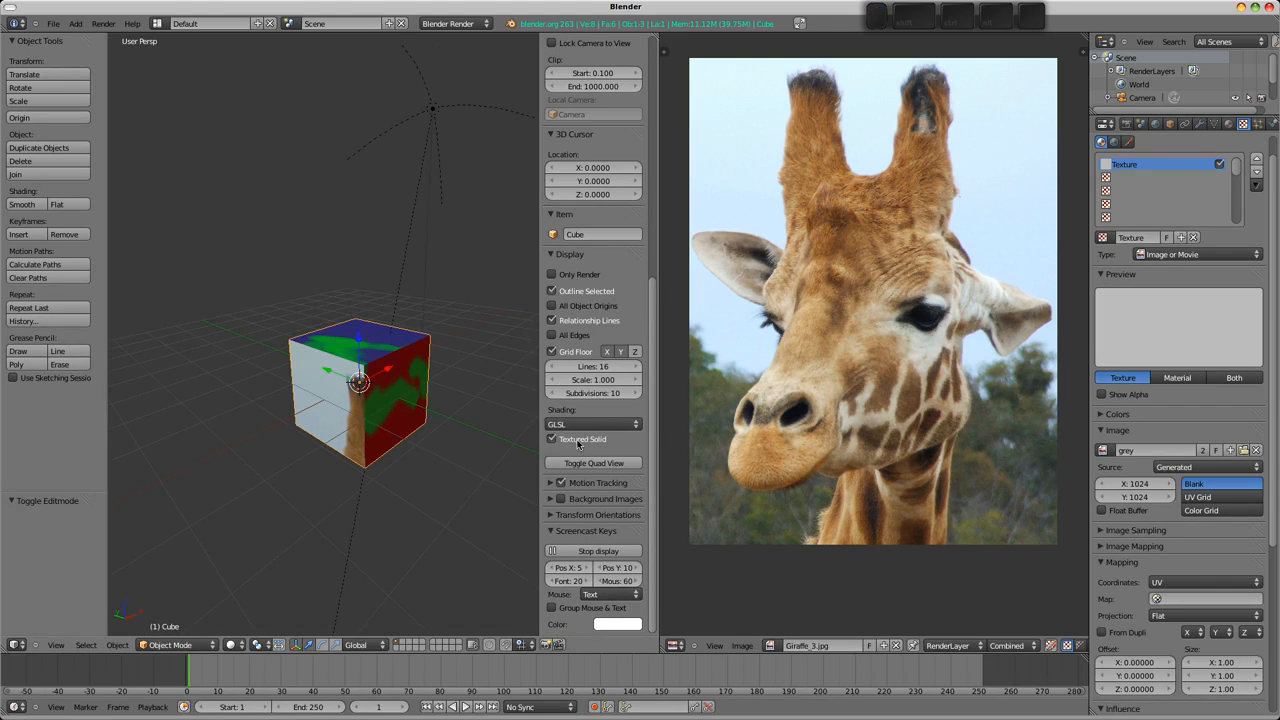
{"action": "mouse_move", "coordinate": [562, 452]}
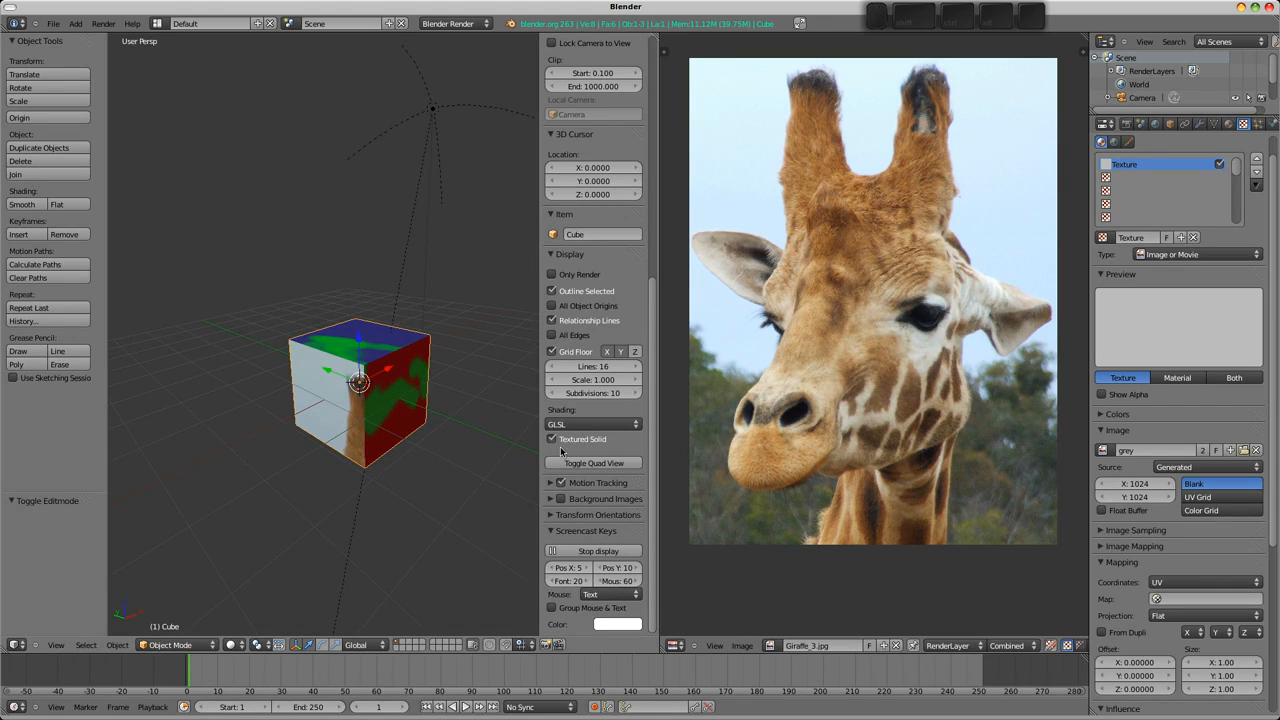
{"action": "left_click", "coordinate": [170, 644]}
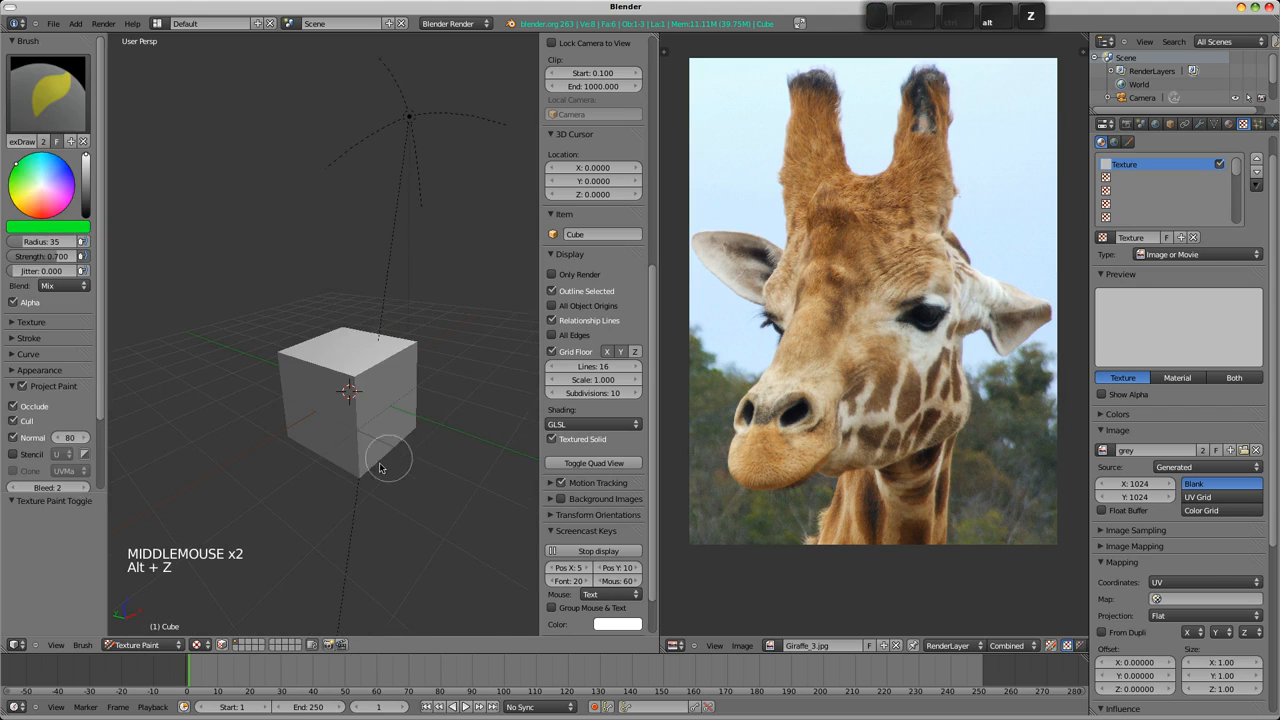
Orbit the cube and turn textured viewport display back off.
{"action": "left_click_drag", "start_coordinate": [390, 460], "coordinate": [376, 450]}
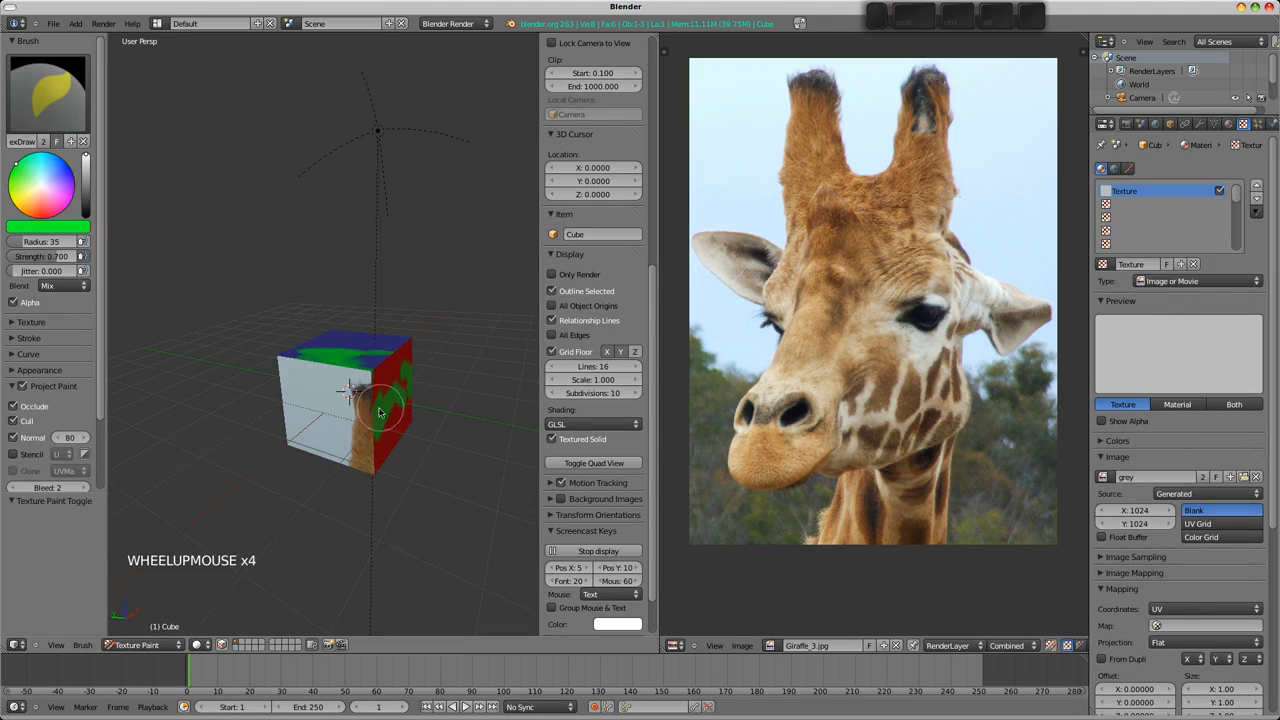
{"action": "key", "text": "alt+z"}
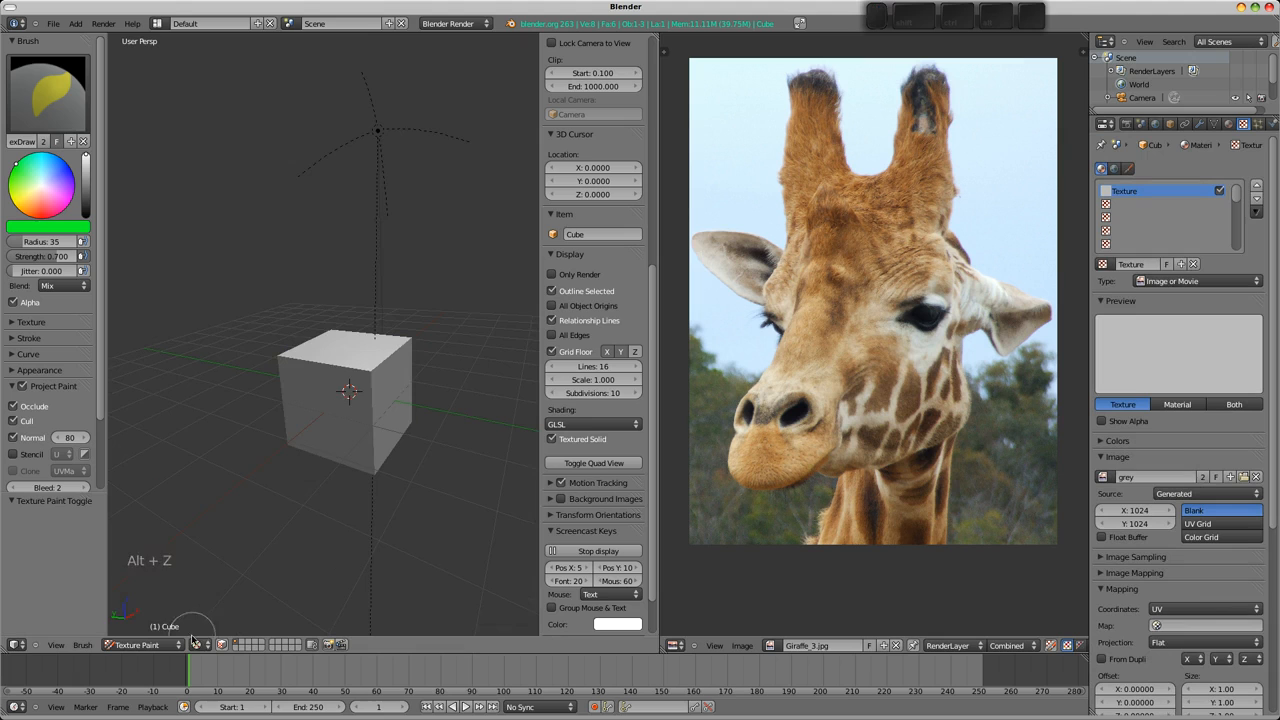
{"action": "mouse_move", "coordinate": [420, 448]}
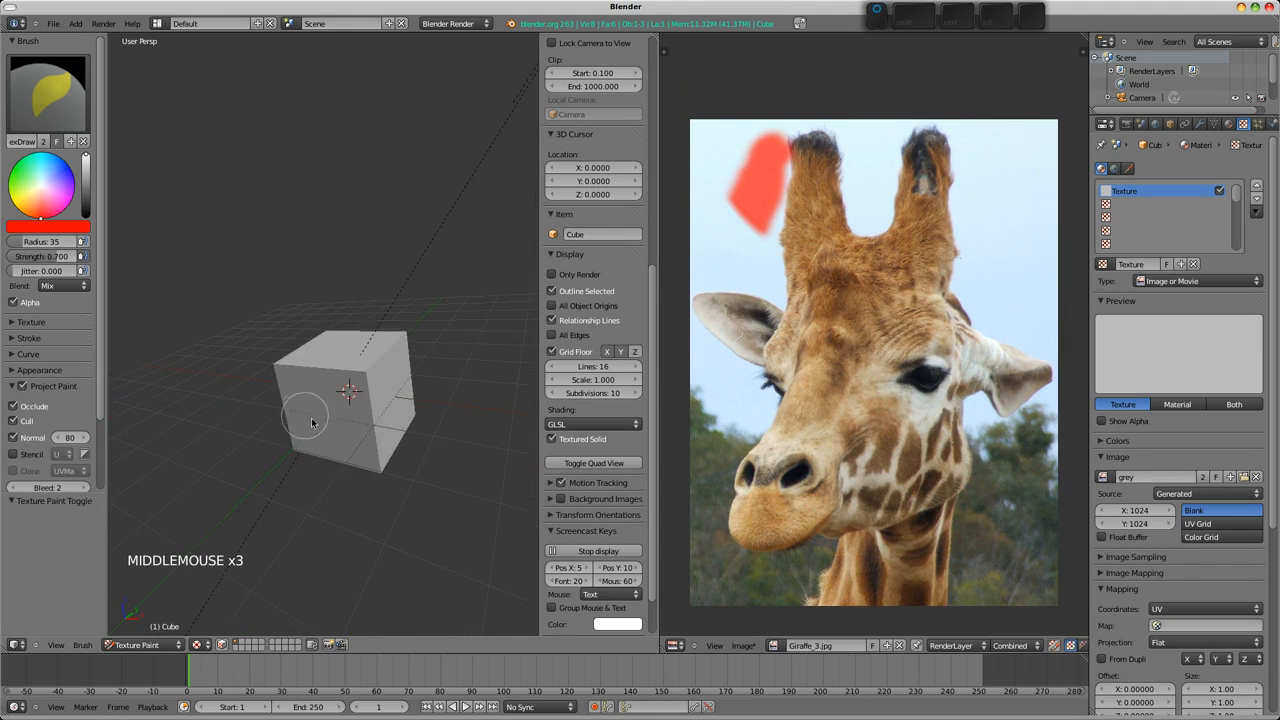
Show the grey image in the image editor instead of the giraffe, return to Texture Paint and undo the red test stroke.
{"action": "key", "text": "Tab"}
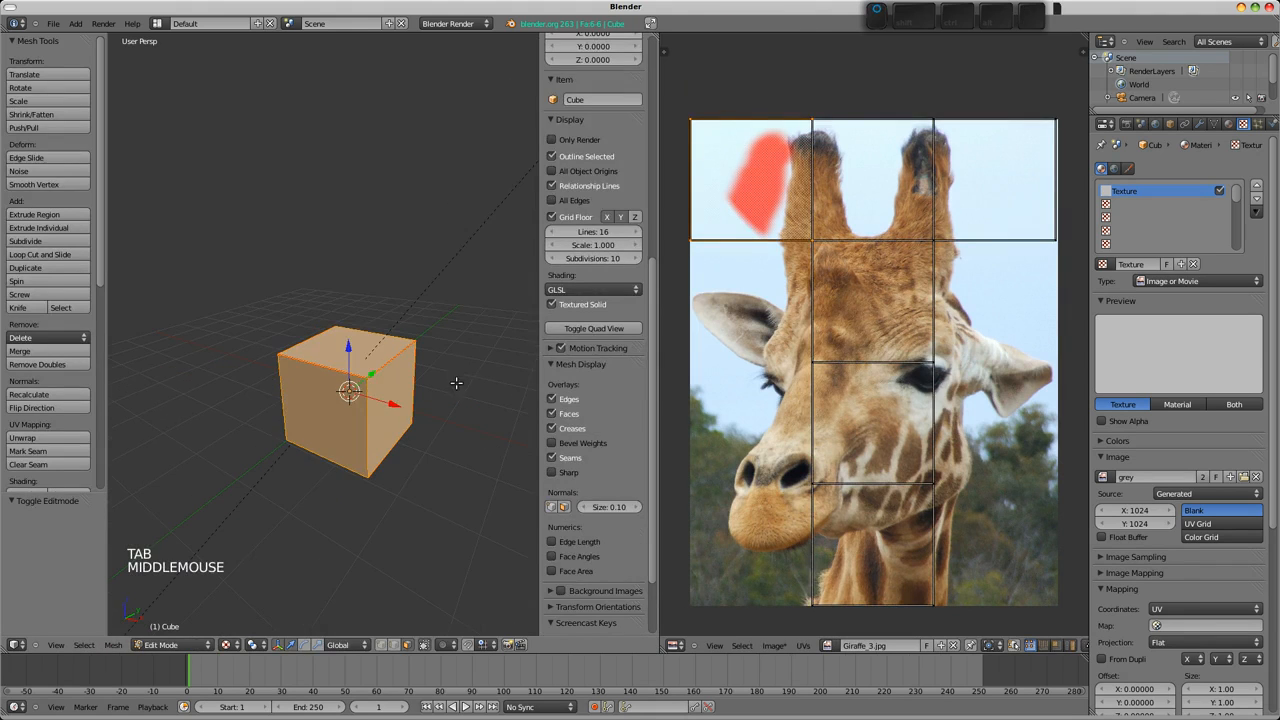
{"action": "key", "text": "a"}
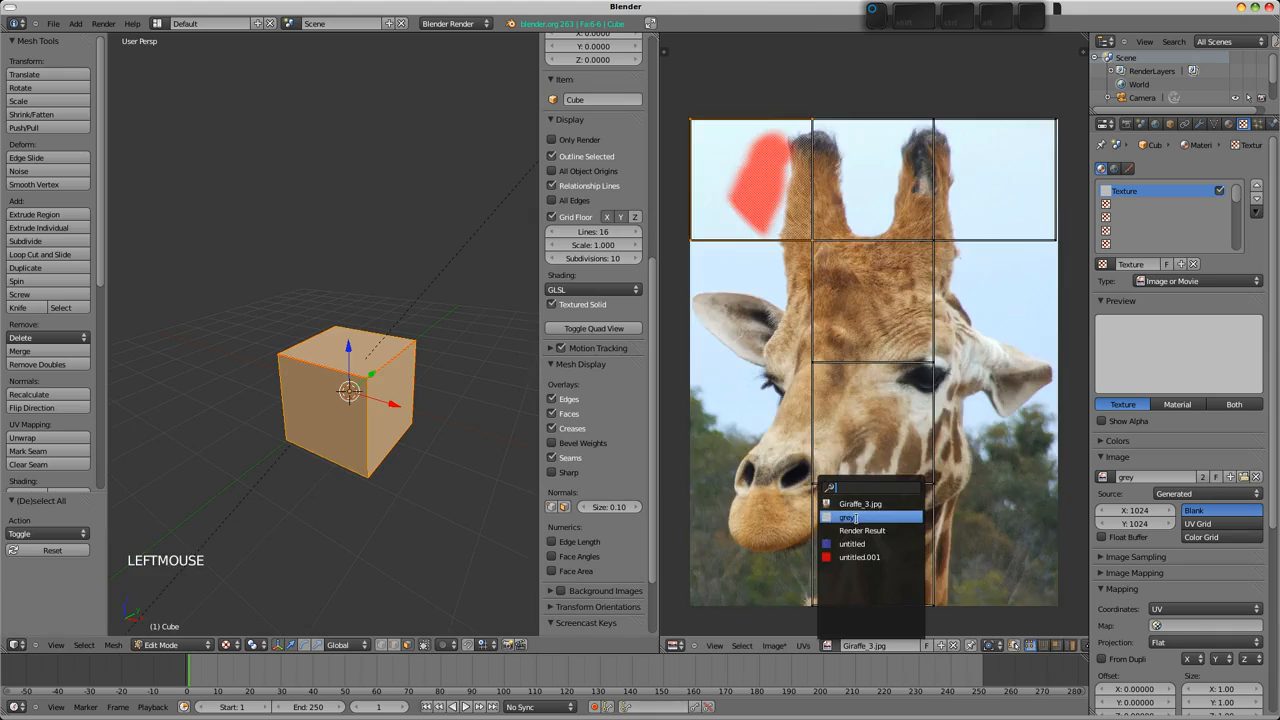
{"action": "left_click", "coordinate": [848, 516]}
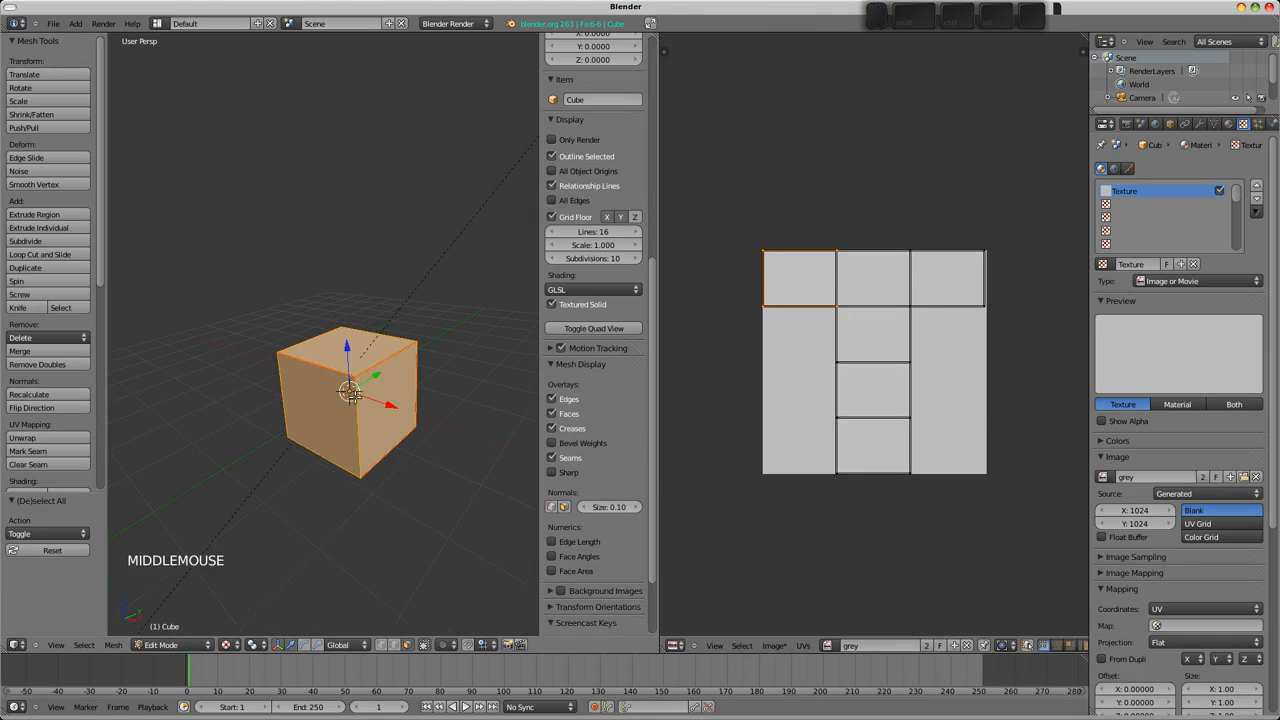
{"action": "key", "text": "Tab"}
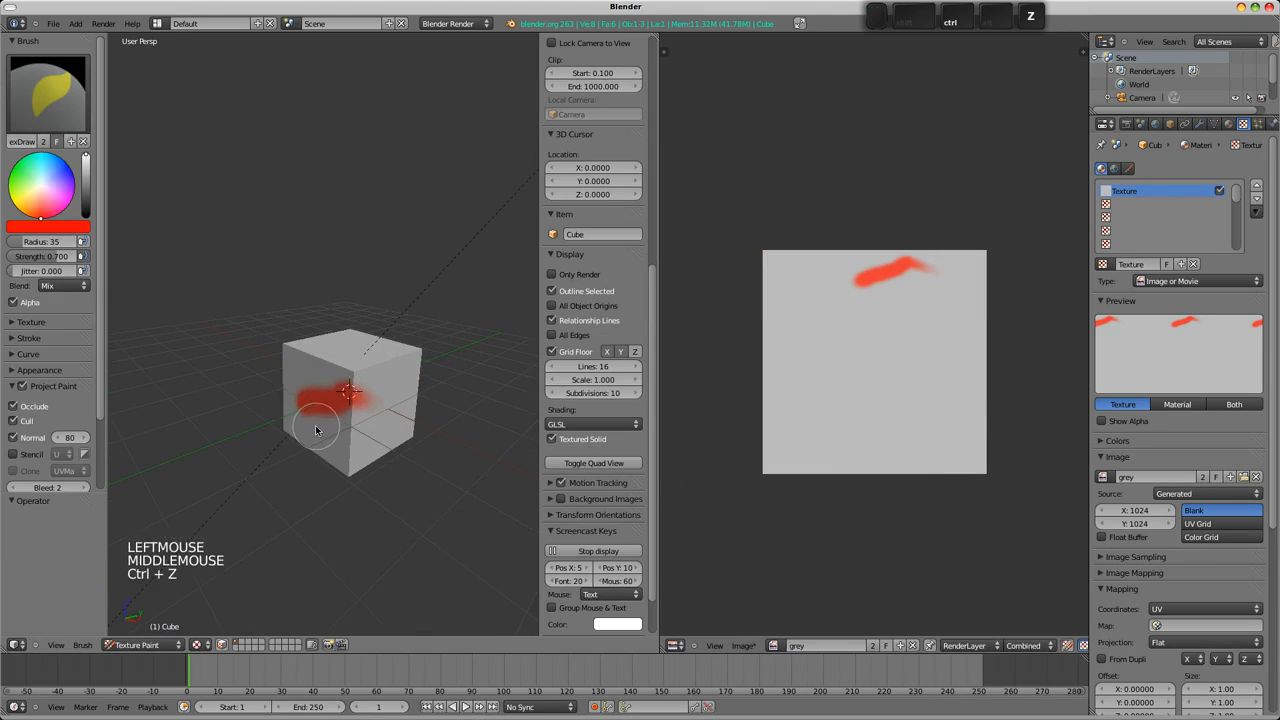
{"action": "key", "text": "ctrl+z"}
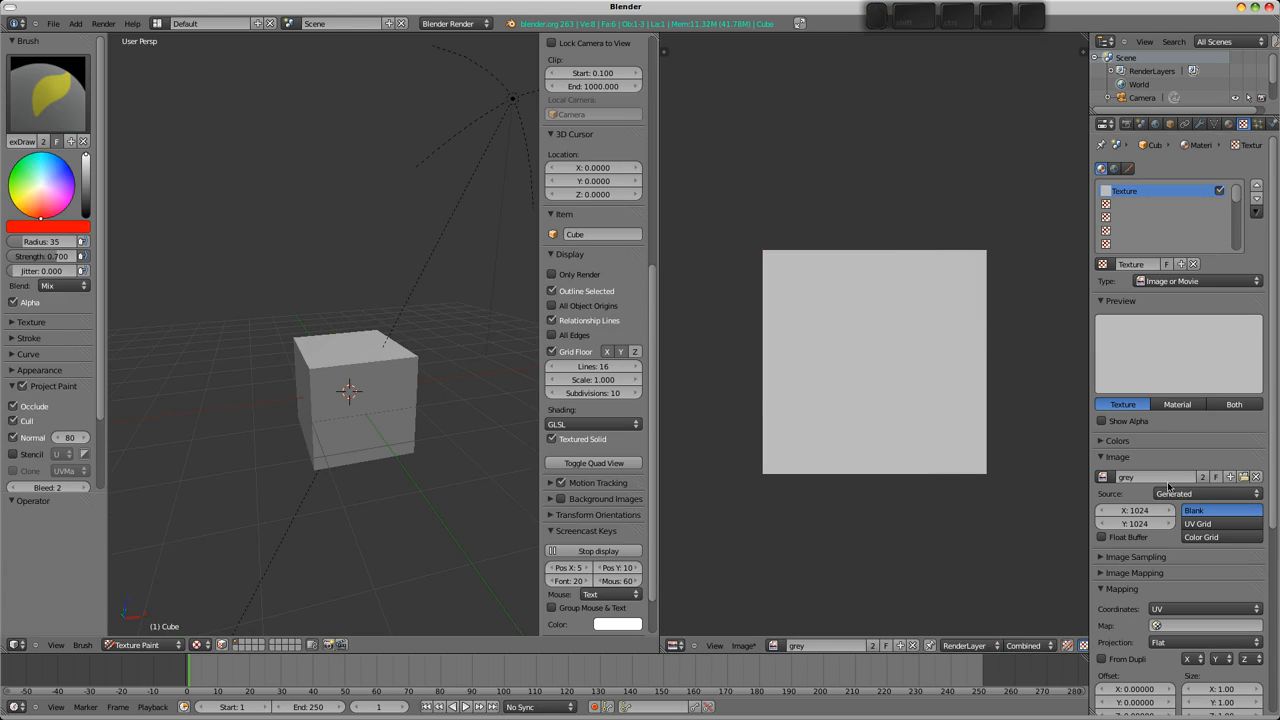
Enable Geometry Normal influence for the texture and set the brush colour to black for a squiggle.
{"action": "scroll", "scroll_direction": "down", "scroll_amount": 3}
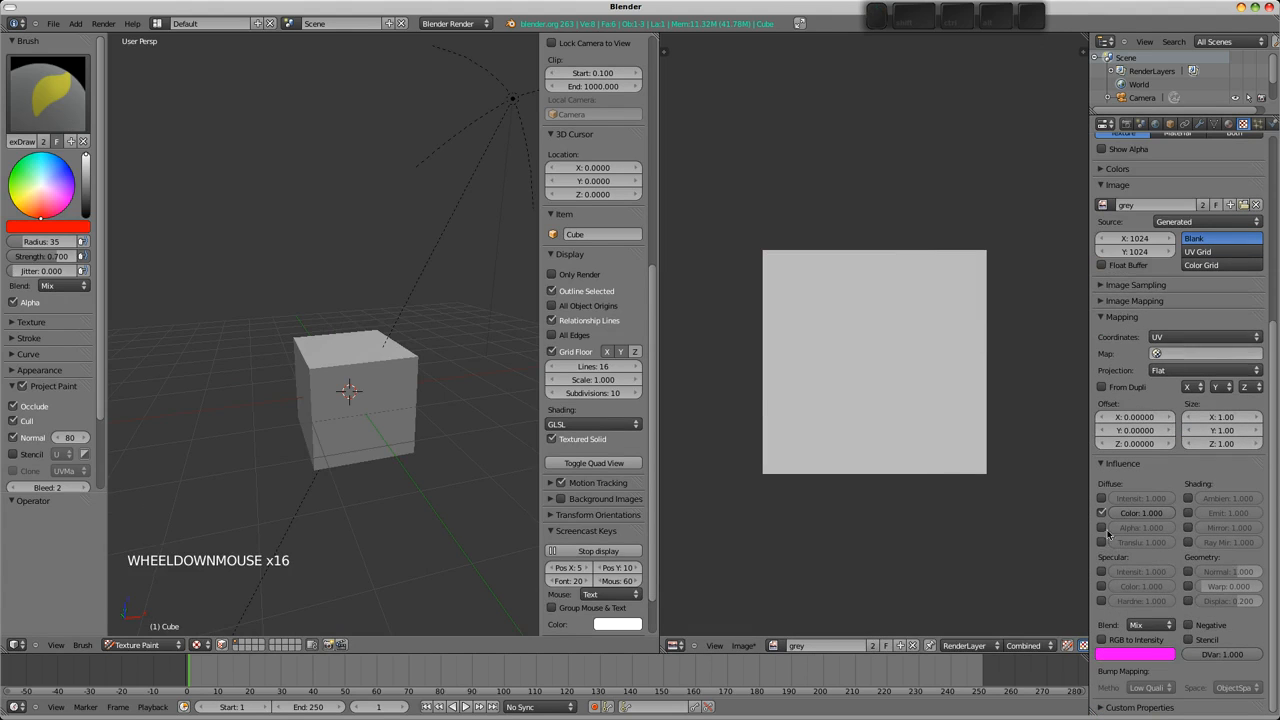
{"action": "left_click", "coordinate": [1100, 512]}
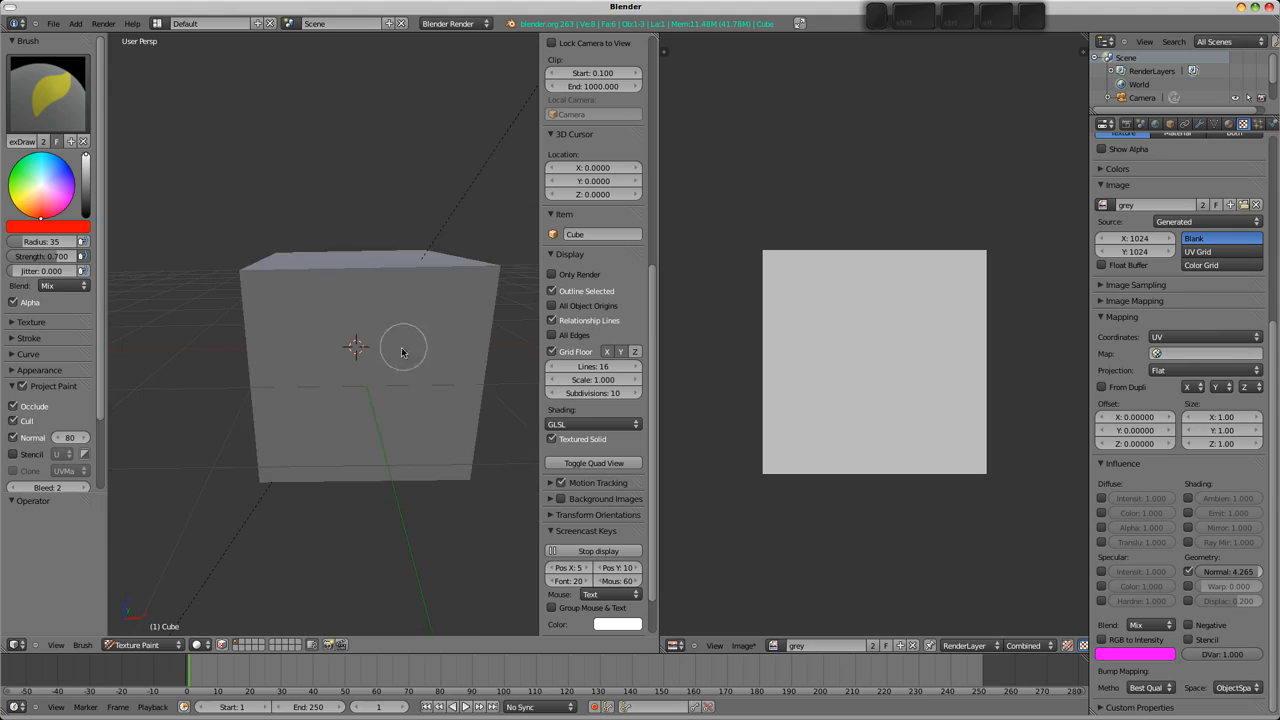
{"action": "left_click_drag", "start_coordinate": [400, 350], "coordinate": [230, 220]}
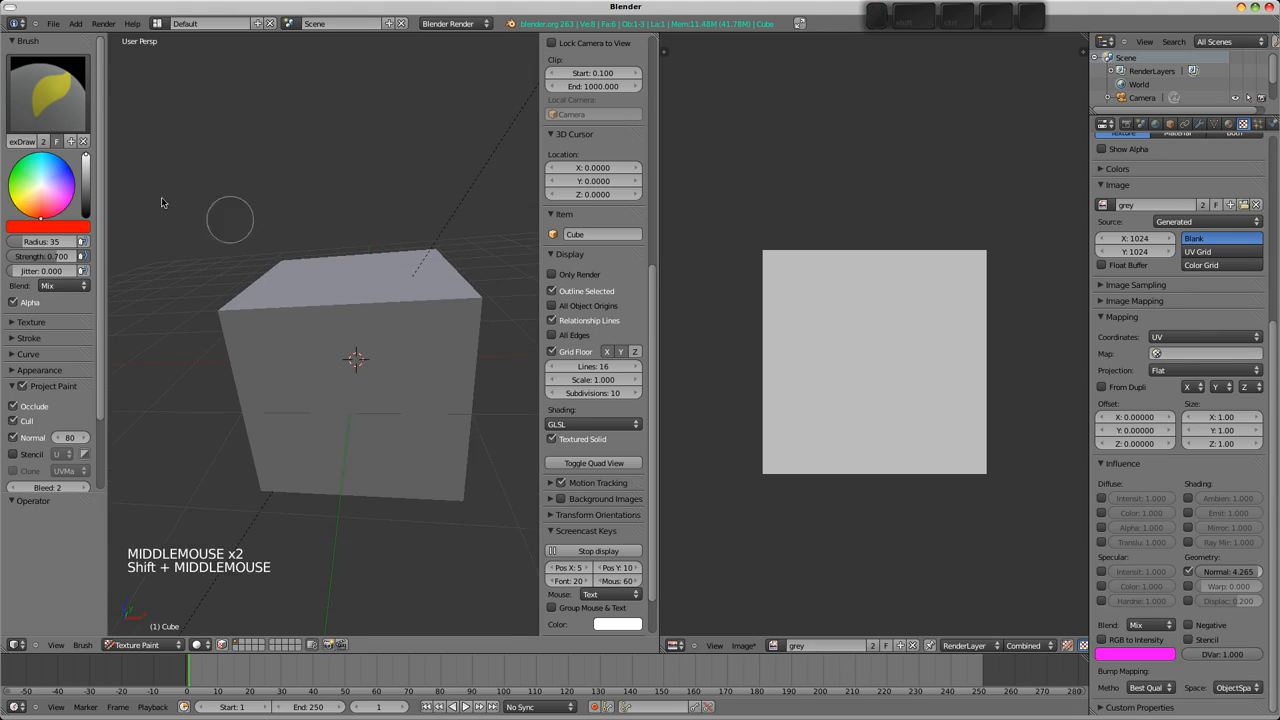
{"action": "left_click", "coordinate": [336, 464]}
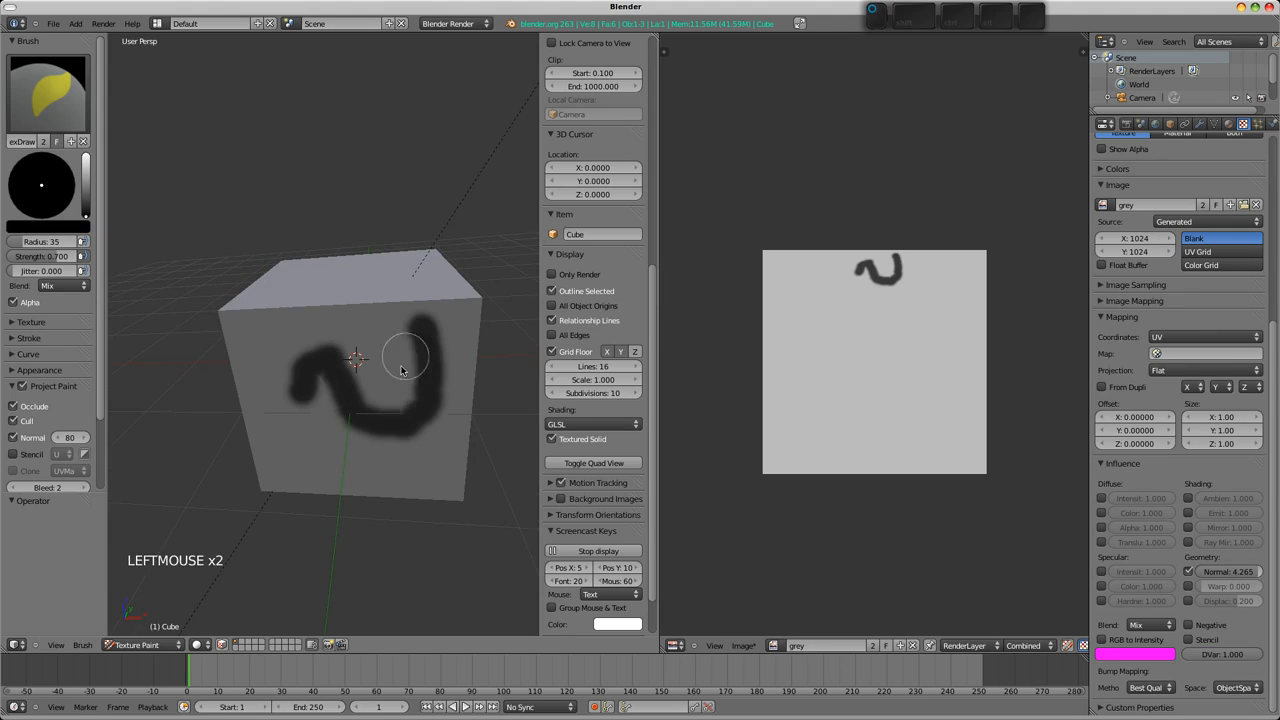
{"action": "scroll", "scroll_direction": "down", "scroll_amount": 3}
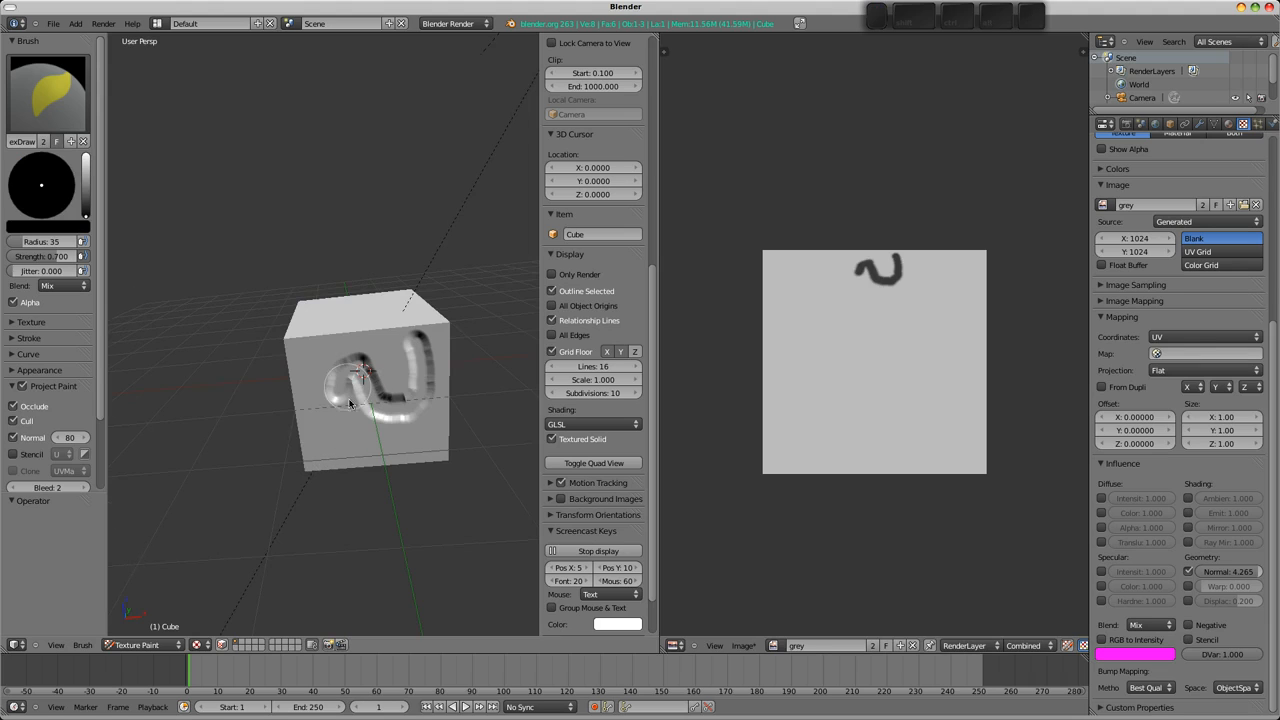
{"action": "scroll", "scroll_direction": "down", "scroll_amount": 3}
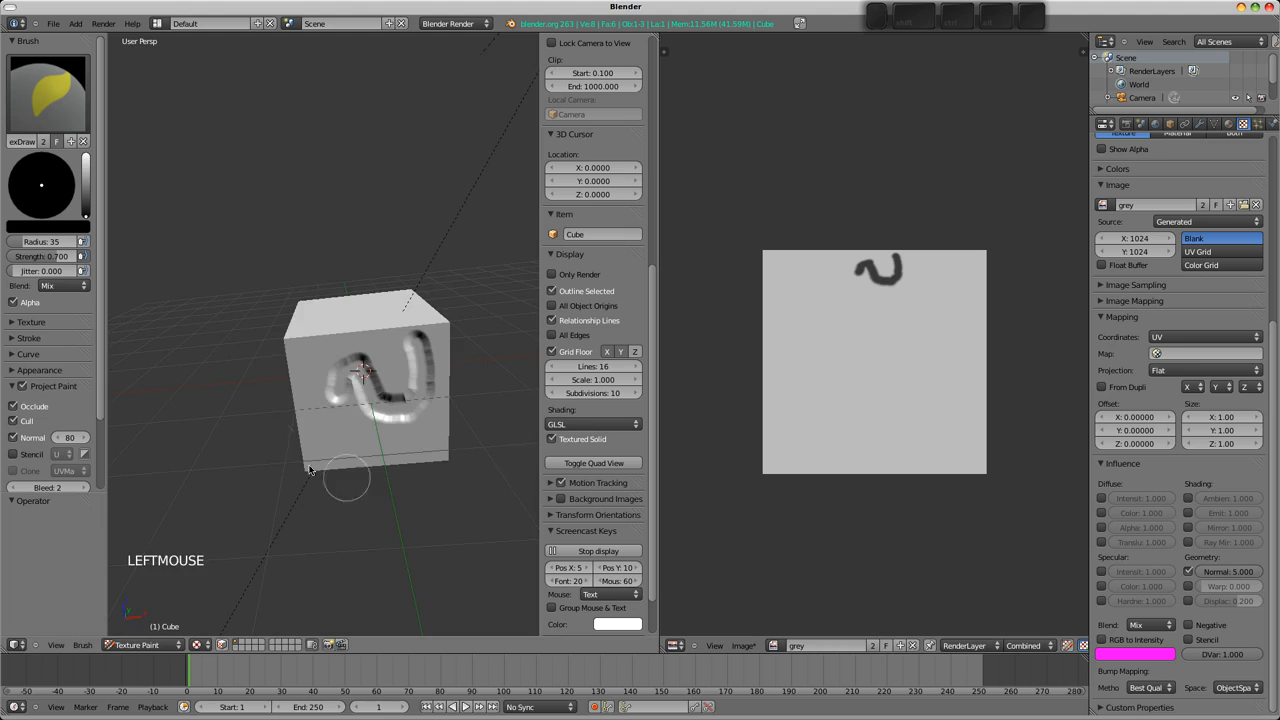
Paint white dots onto the cube's face and orbit to inspect the embossed bumps.
{"action": "left_click_drag", "start_coordinate": [364, 380], "coordinate": [370, 424]}
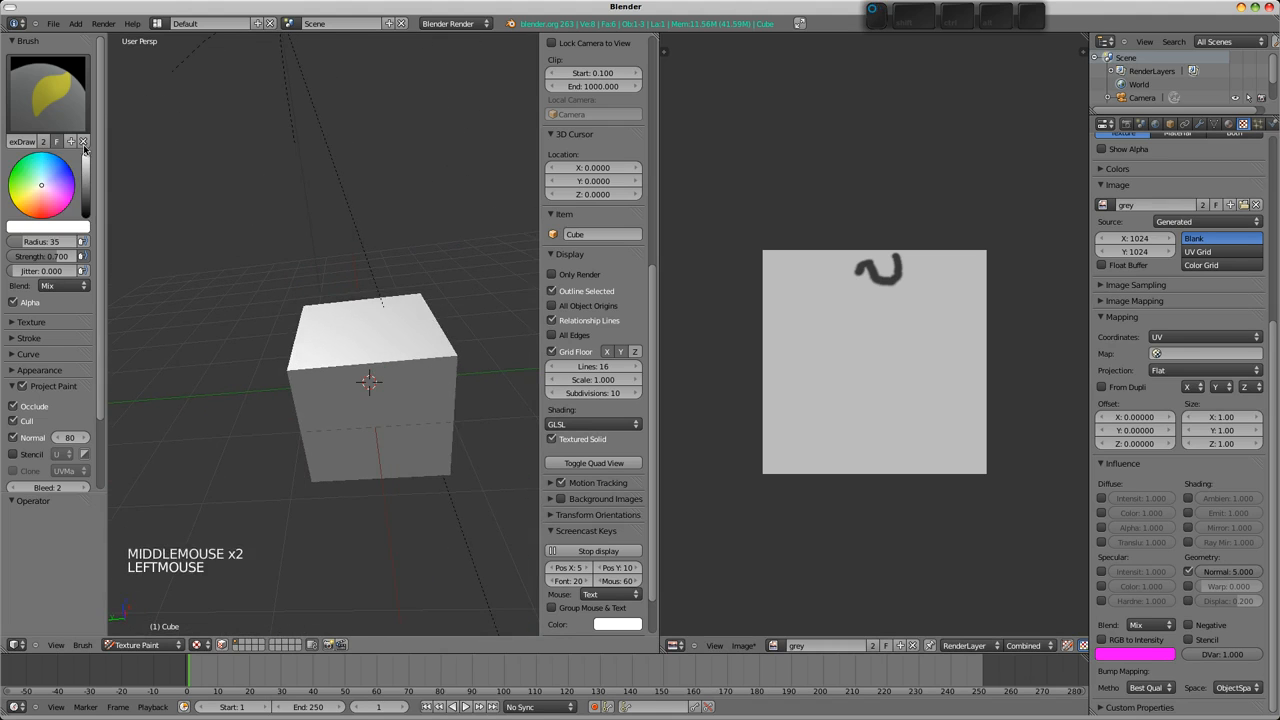
{"action": "left_click_drag", "start_coordinate": [370, 380], "coordinate": [436, 380]}
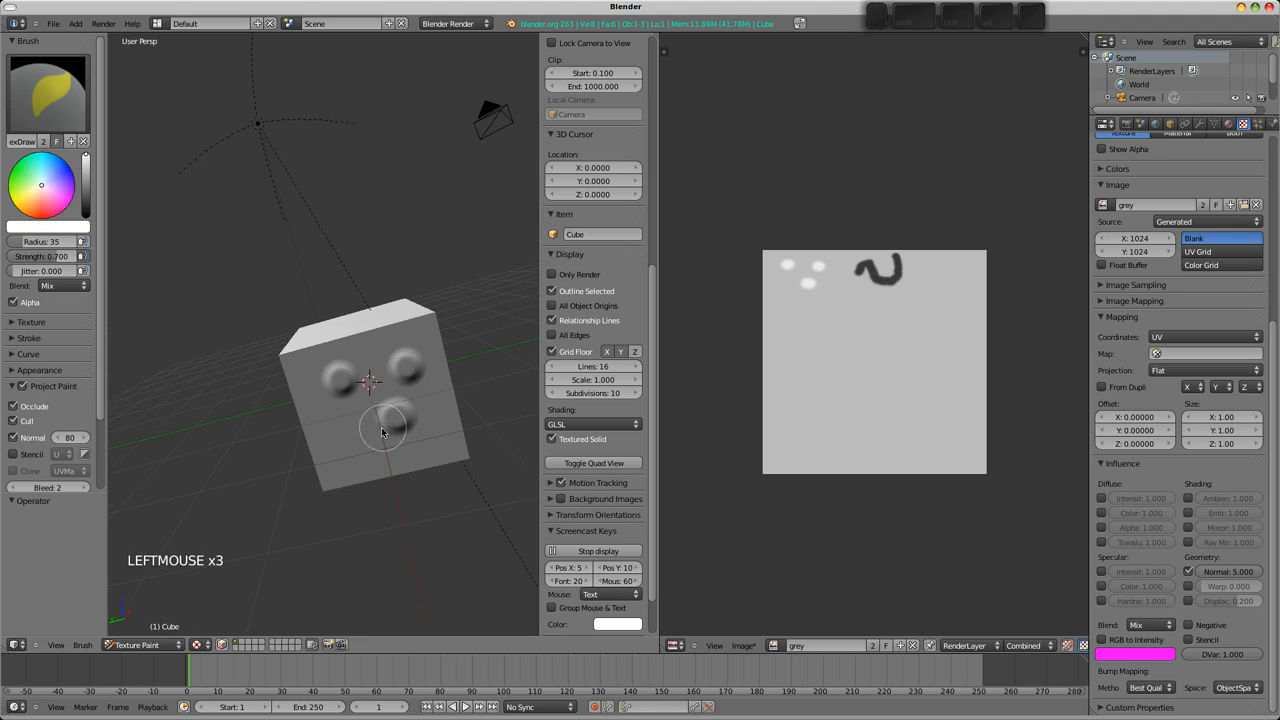
{"action": "left_click_drag", "start_coordinate": [400, 430], "coordinate": [360, 390]}
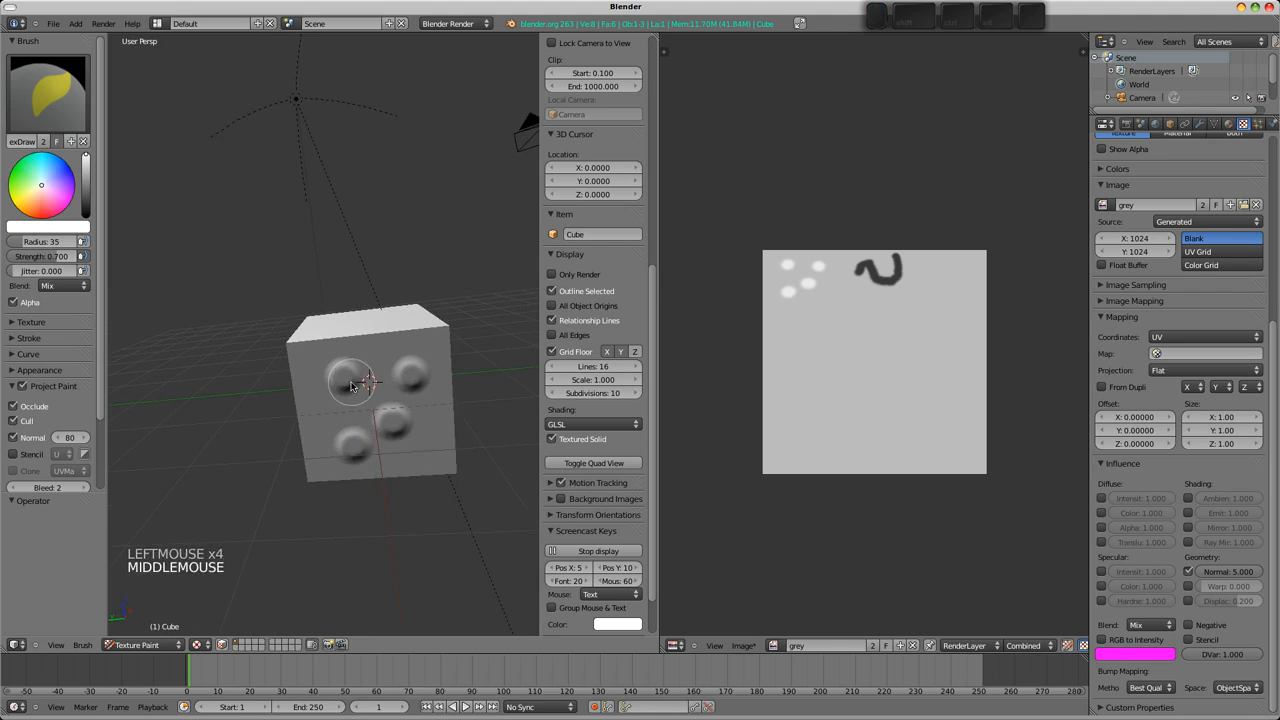
{"action": "scroll", "scroll_direction": "down", "scroll_amount": 3}
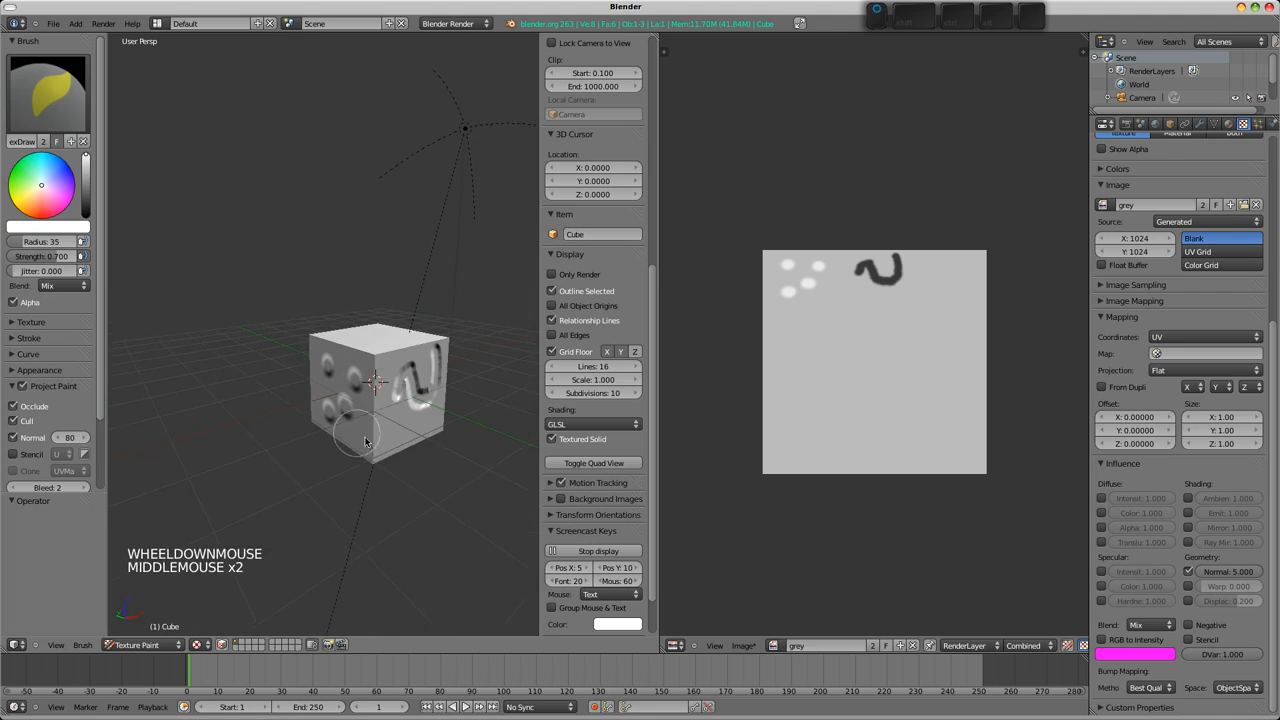
{"action": "left_click_drag", "start_coordinate": [380, 400], "coordinate": [350, 390]}
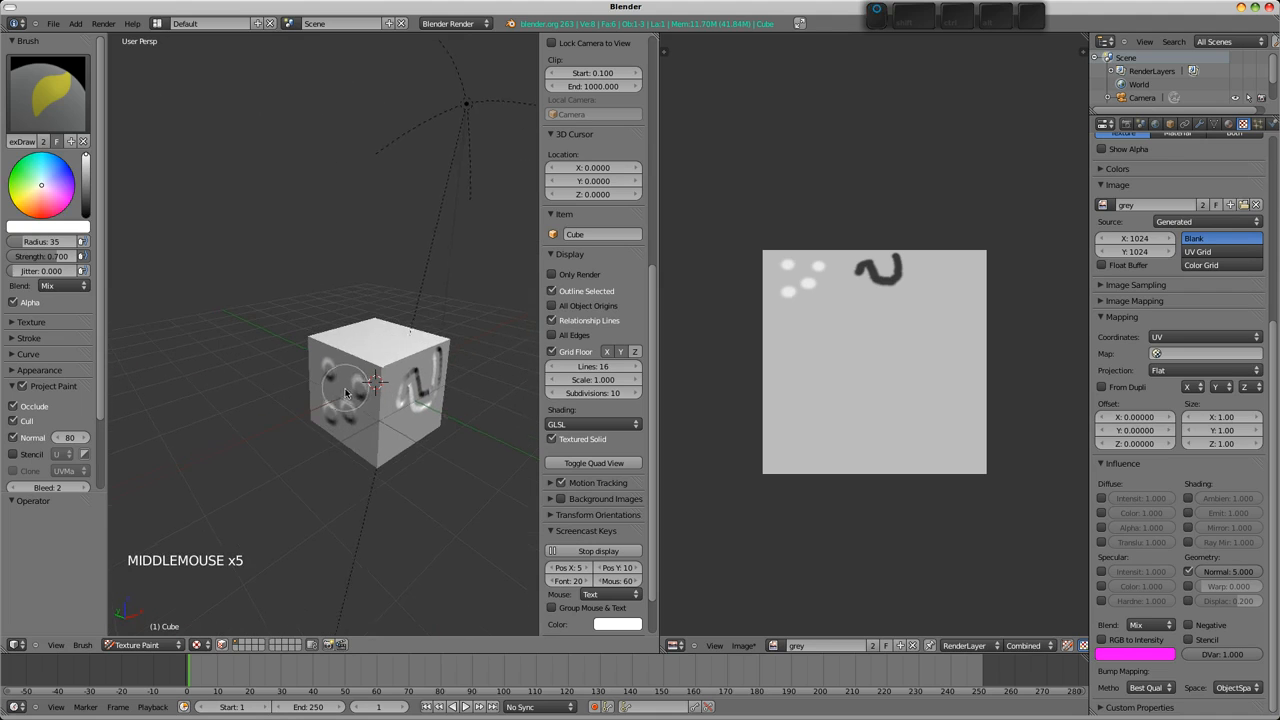
{"action": "left_click_drag", "start_coordinate": [370, 390], "coordinate": [376, 384]}
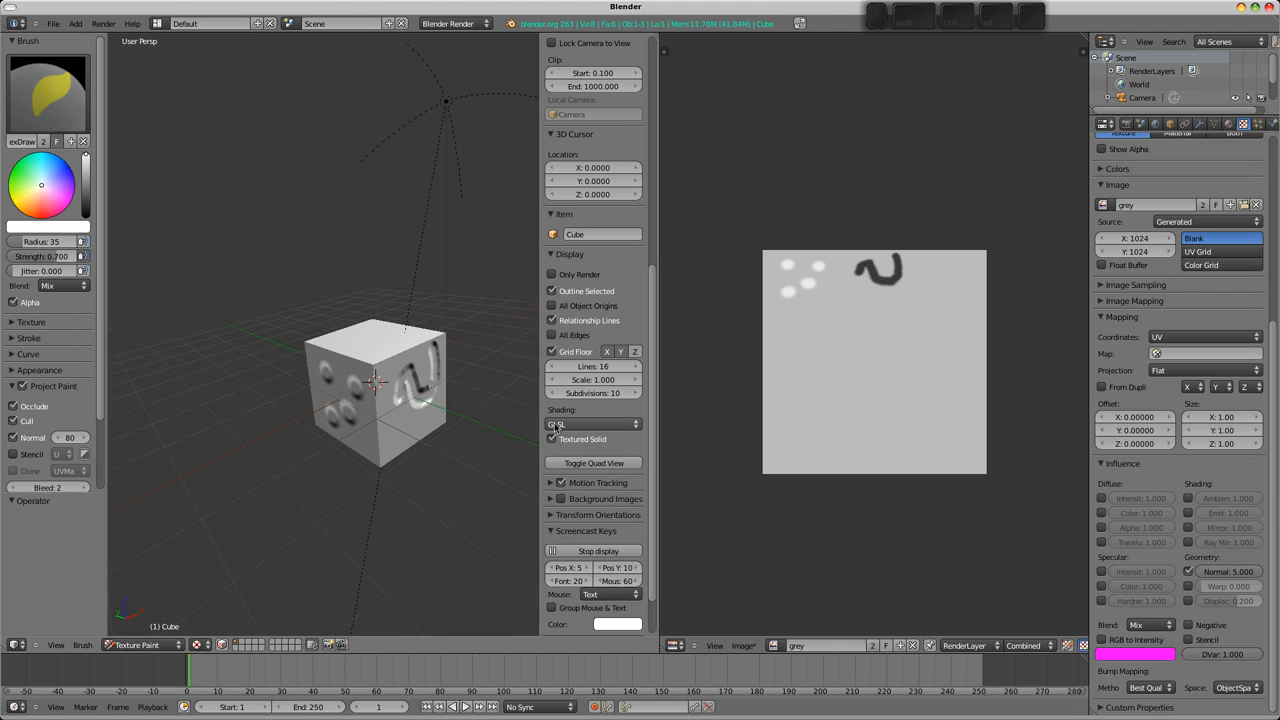
{"action": "left_click", "coordinate": [404, 408]}
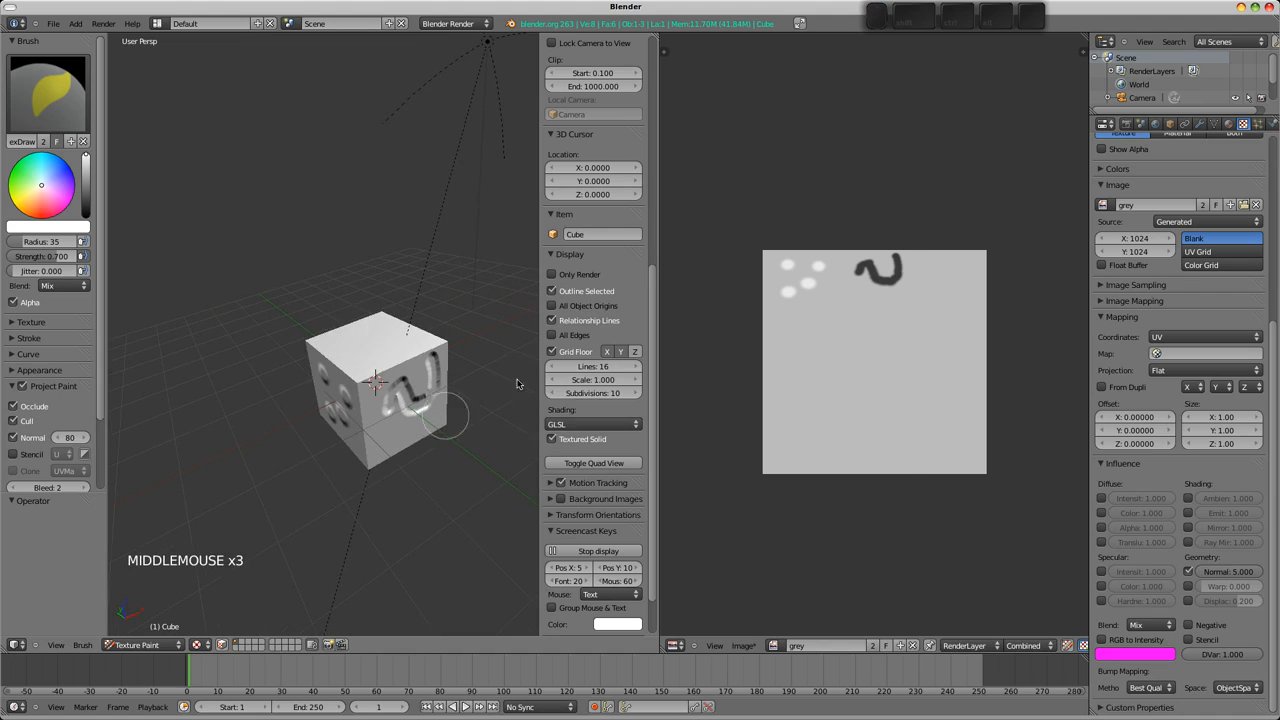
Enter Edit Mode and unwrap the cube's selected faces over the painted grey image.
{"action": "key", "text": "Tab"}
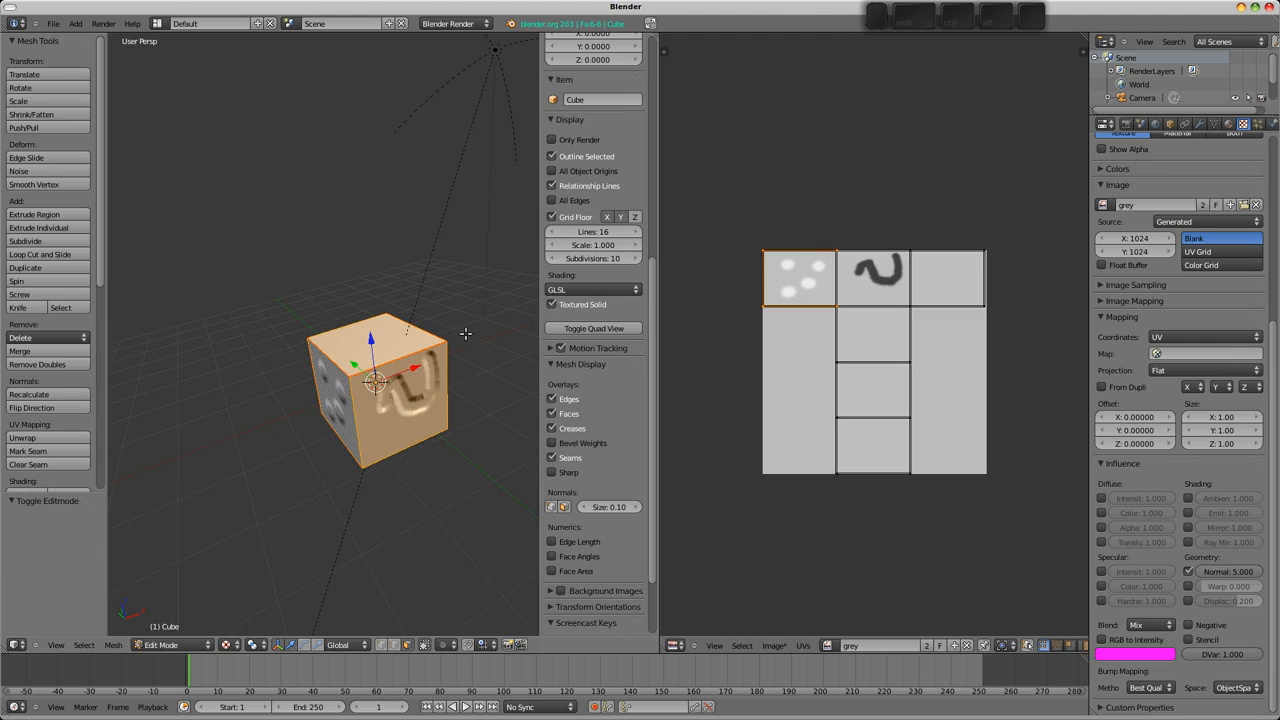
{"action": "left_click_drag", "start_coordinate": [464, 336], "coordinate": [436, 404]}
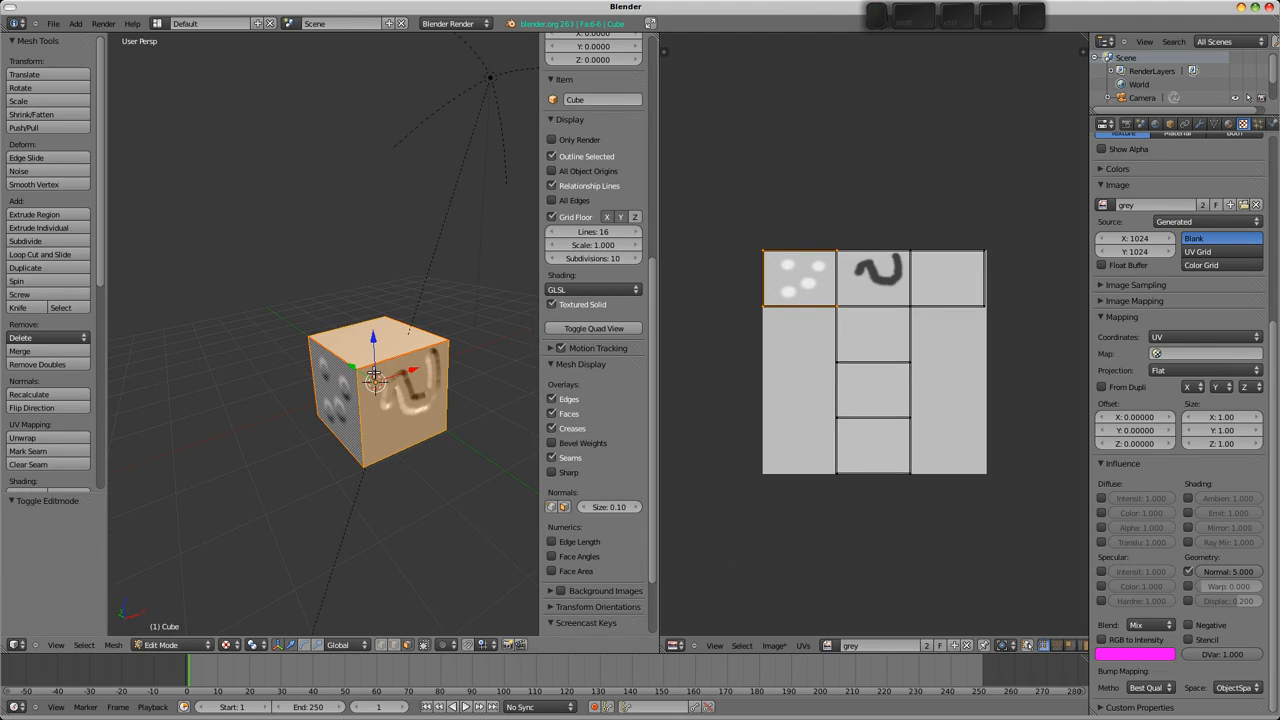
{"action": "scroll", "scroll_direction": "up", "scroll_amount": 3}
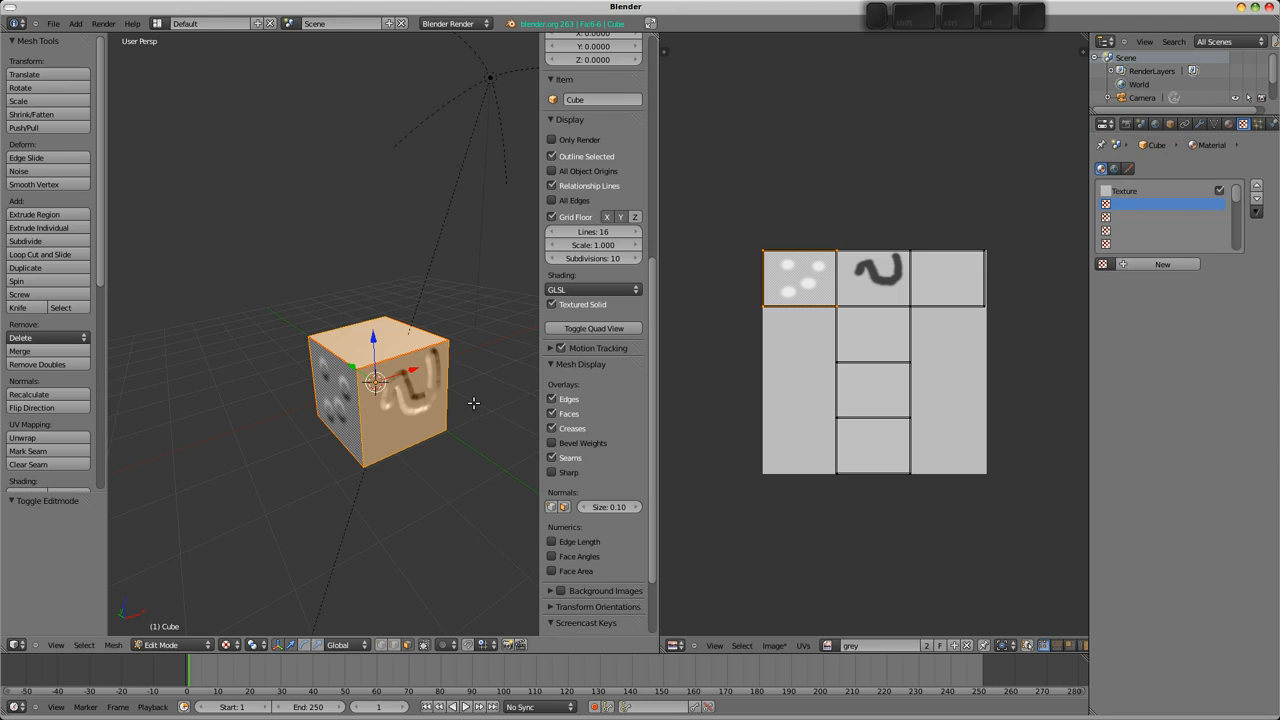
{"action": "key", "text": "u"}
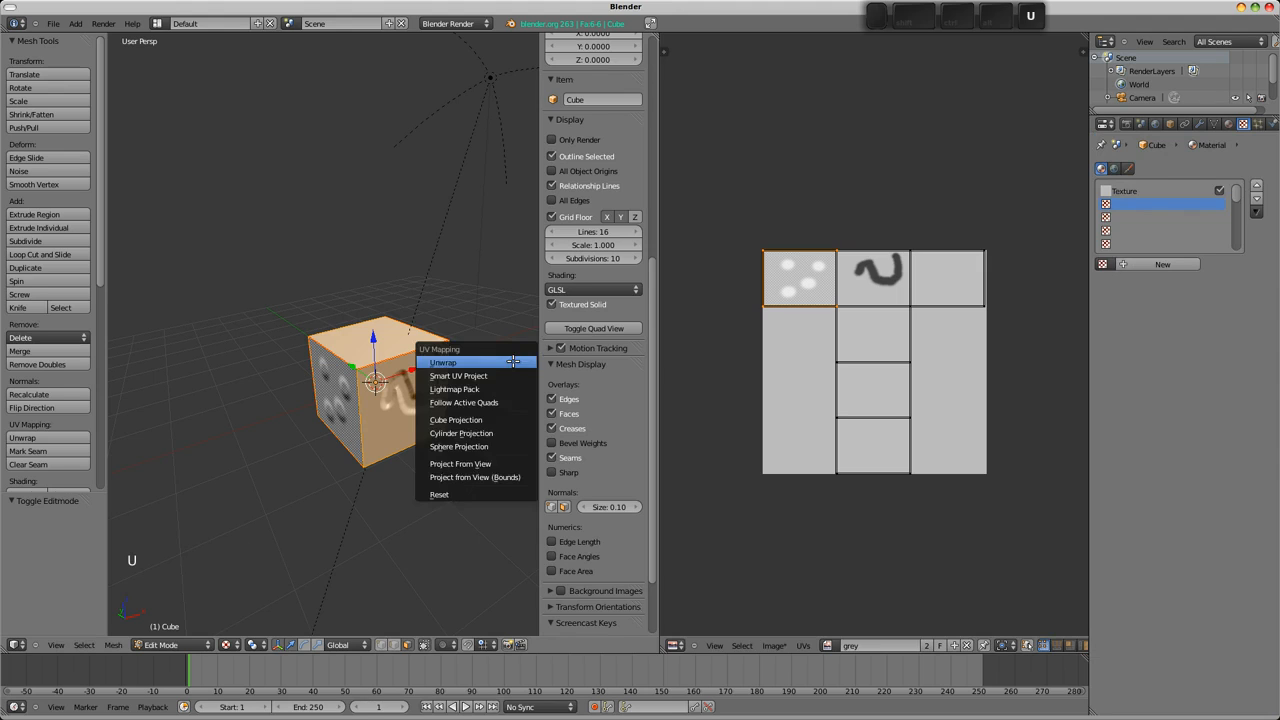
{"action": "left_click", "coordinate": [444, 362]}
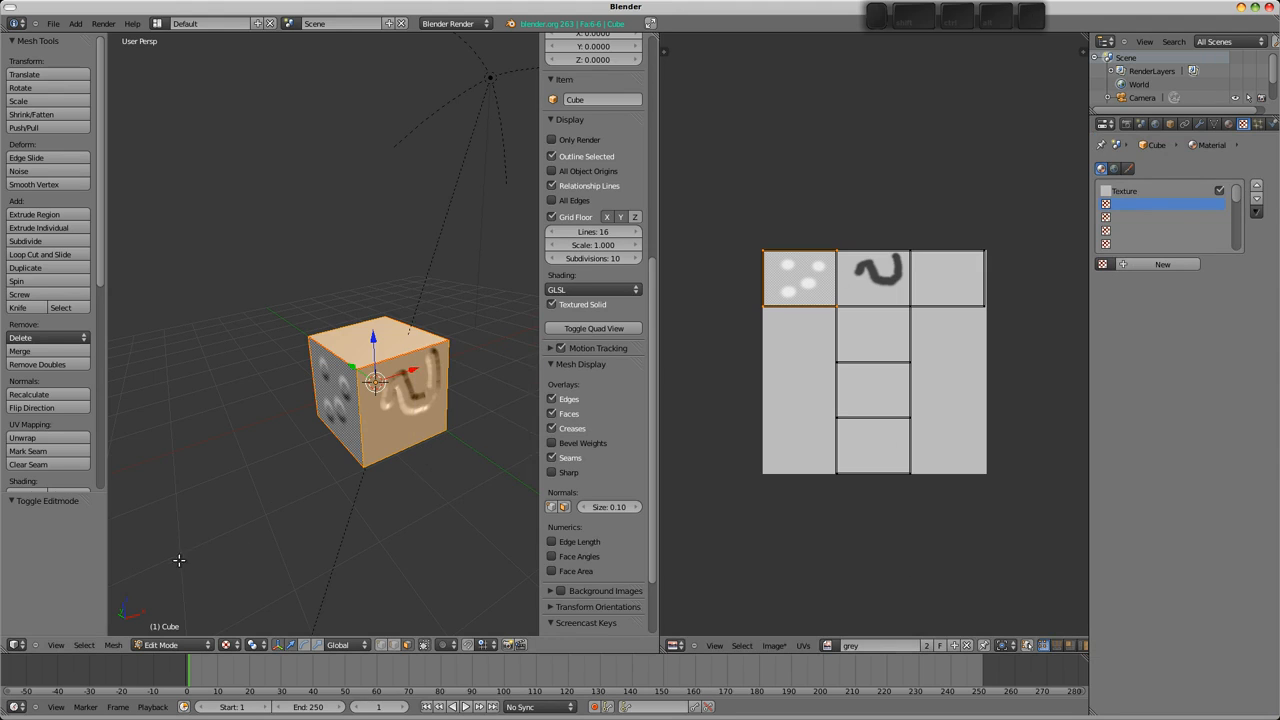
Load Giraffe_1.jpg in the UV editor and stretch the face's UV square over the photo.
{"action": "left_click", "coordinate": [828, 644]}
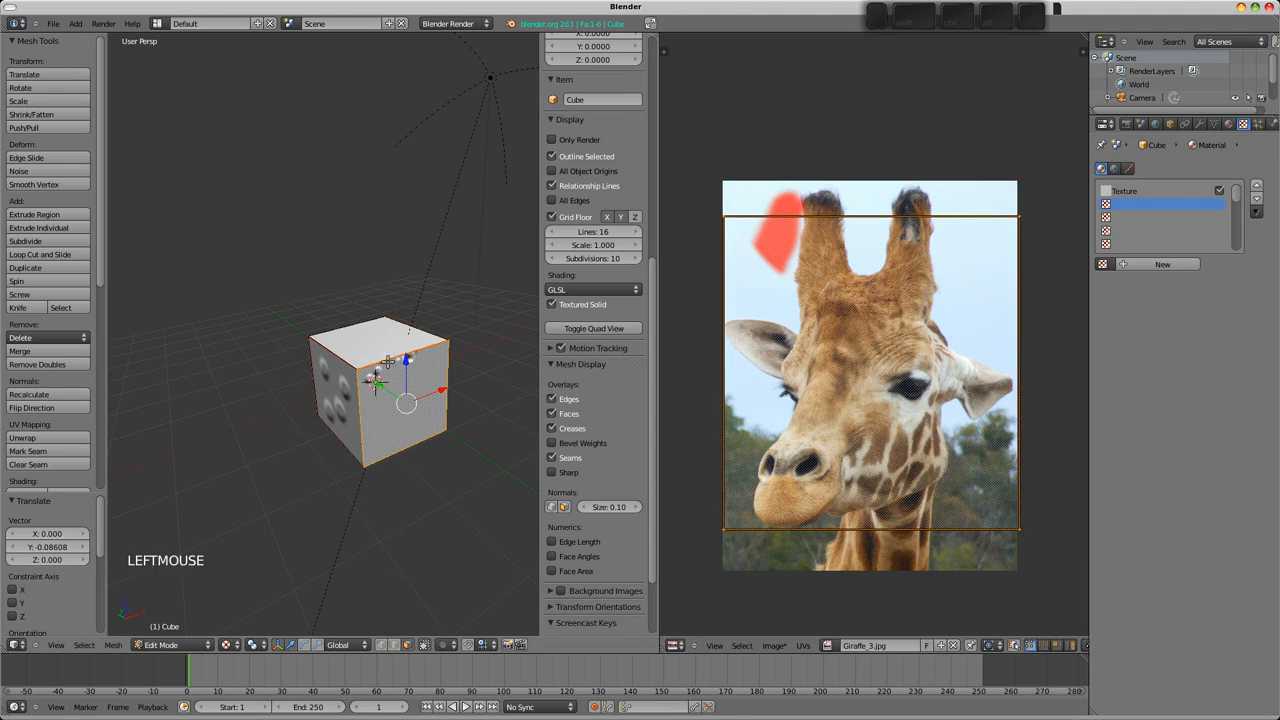
{"action": "left_click_drag", "start_coordinate": [420, 400], "coordinate": [390, 404]}
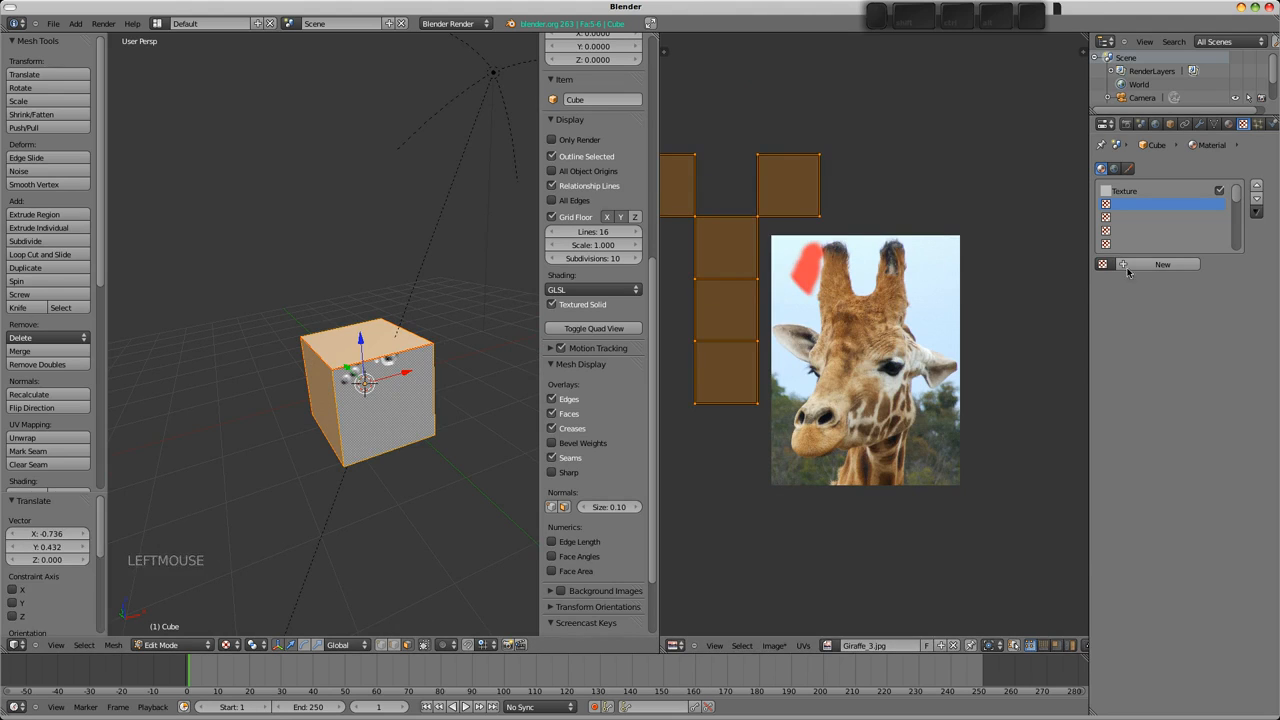
Add a new Image texture to the cube's material, load Giraffe_1.jpg and map it with UV coordinates.
{"action": "left_click", "coordinate": [1162, 264]}
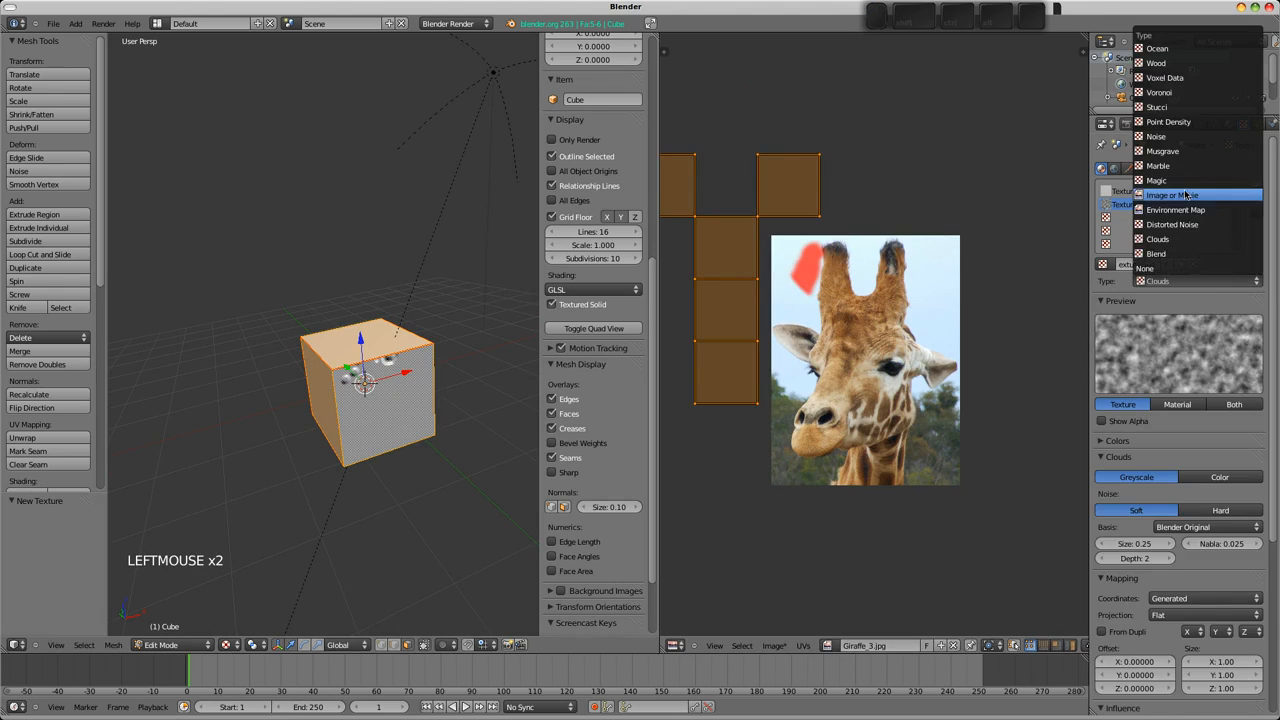
{"action": "left_click", "coordinate": [1170, 196]}
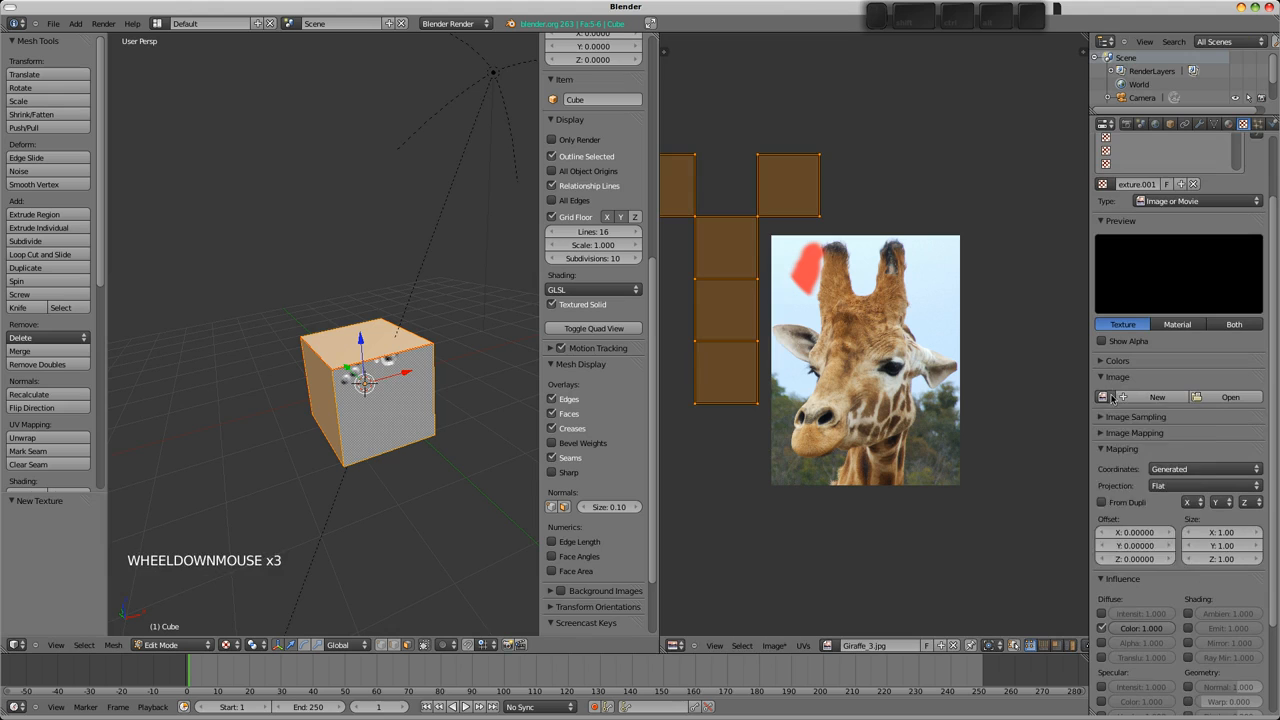
{"action": "left_click", "coordinate": [1104, 396]}
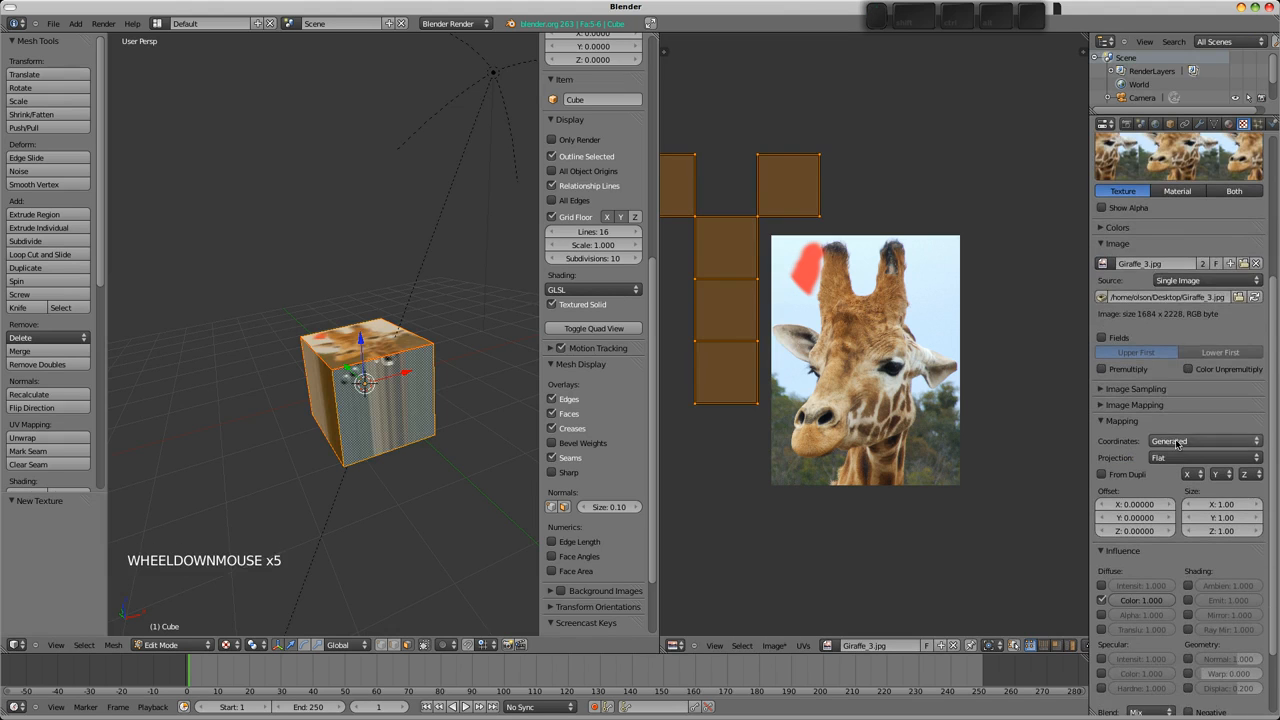
{"action": "left_click", "coordinate": [1204, 442]}
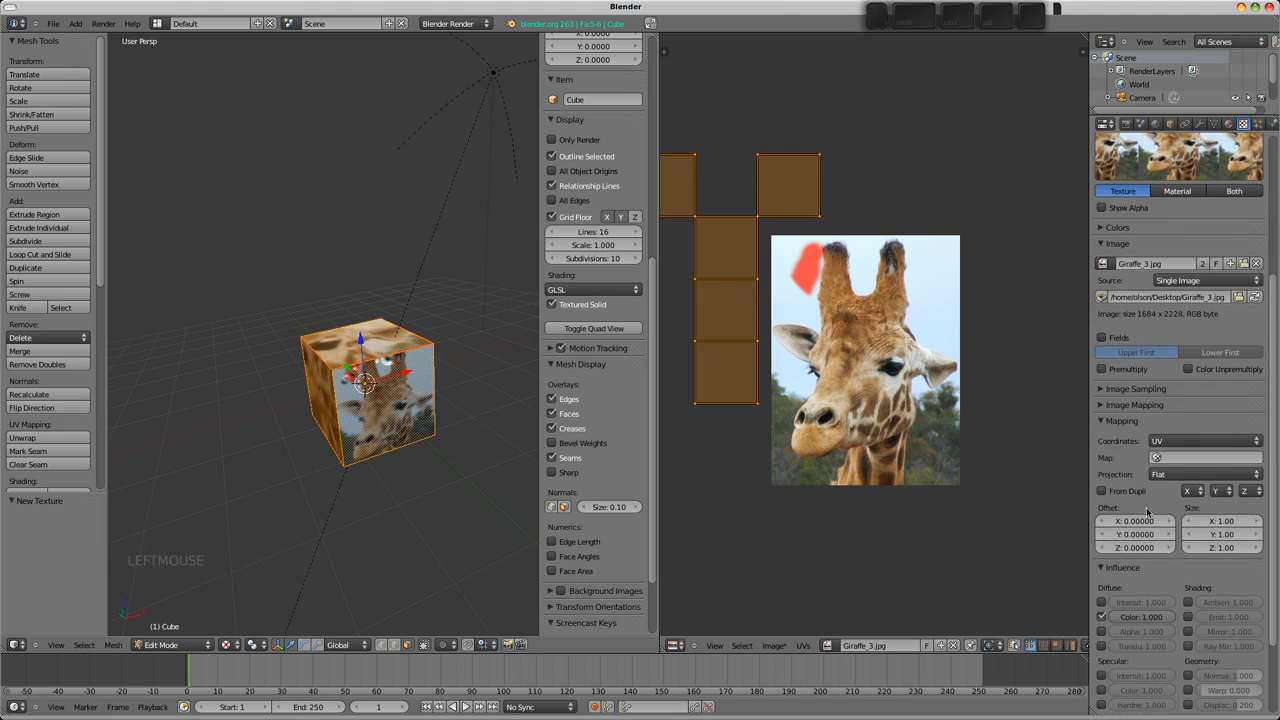
Set the image mapping Extension to Clip so the photo does not repeat.
{"action": "scroll", "scroll_direction": "down", "scroll_amount": 3}
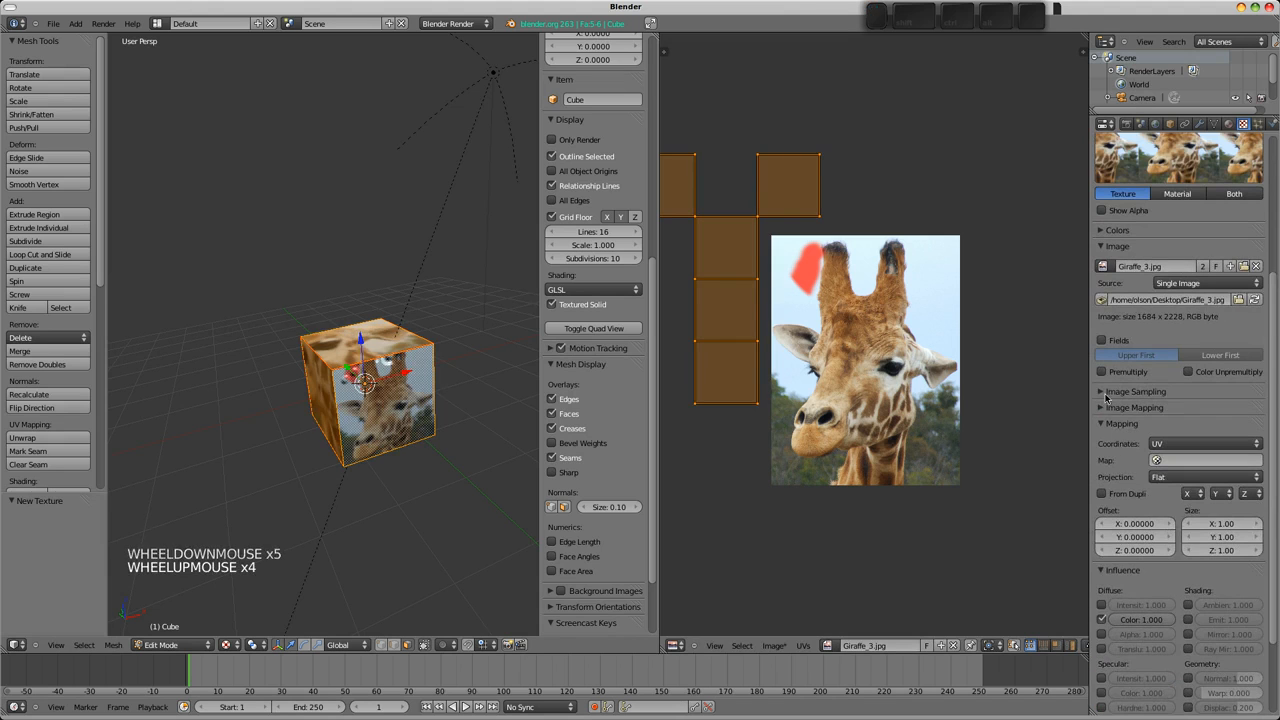
{"action": "left_click", "coordinate": [1136, 408]}
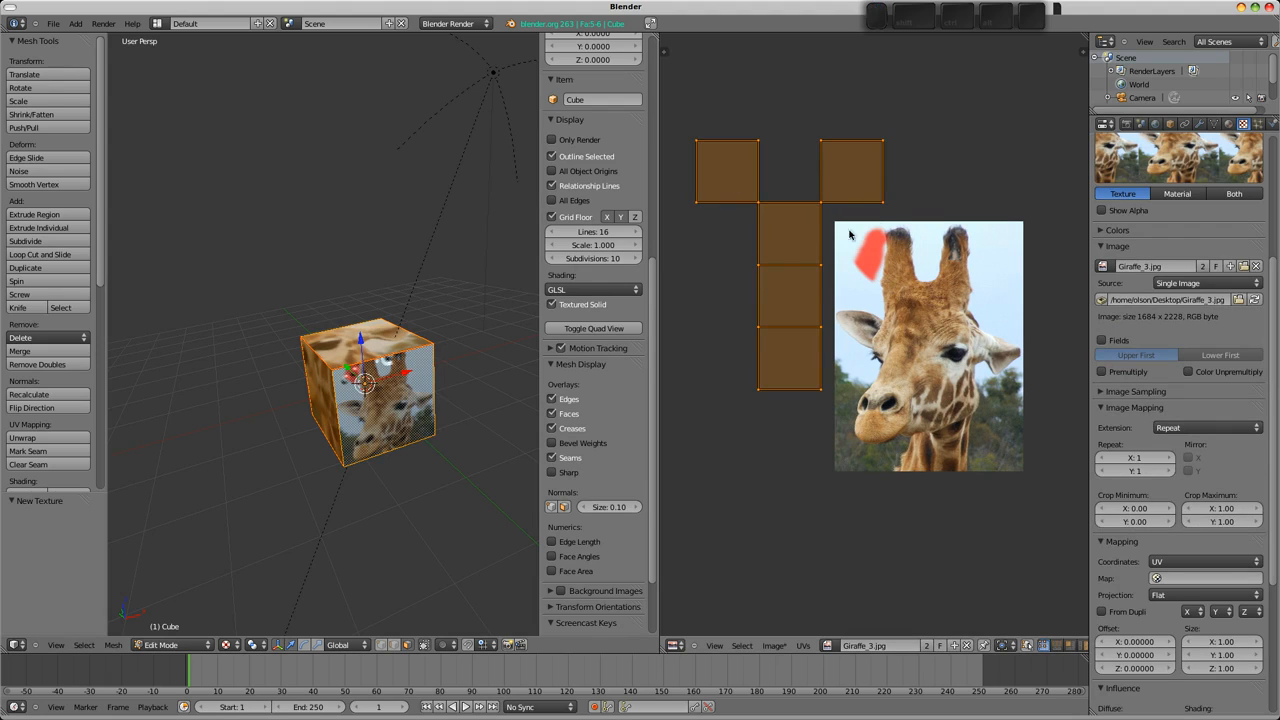
{"action": "mouse_move", "coordinate": [1210, 408]}
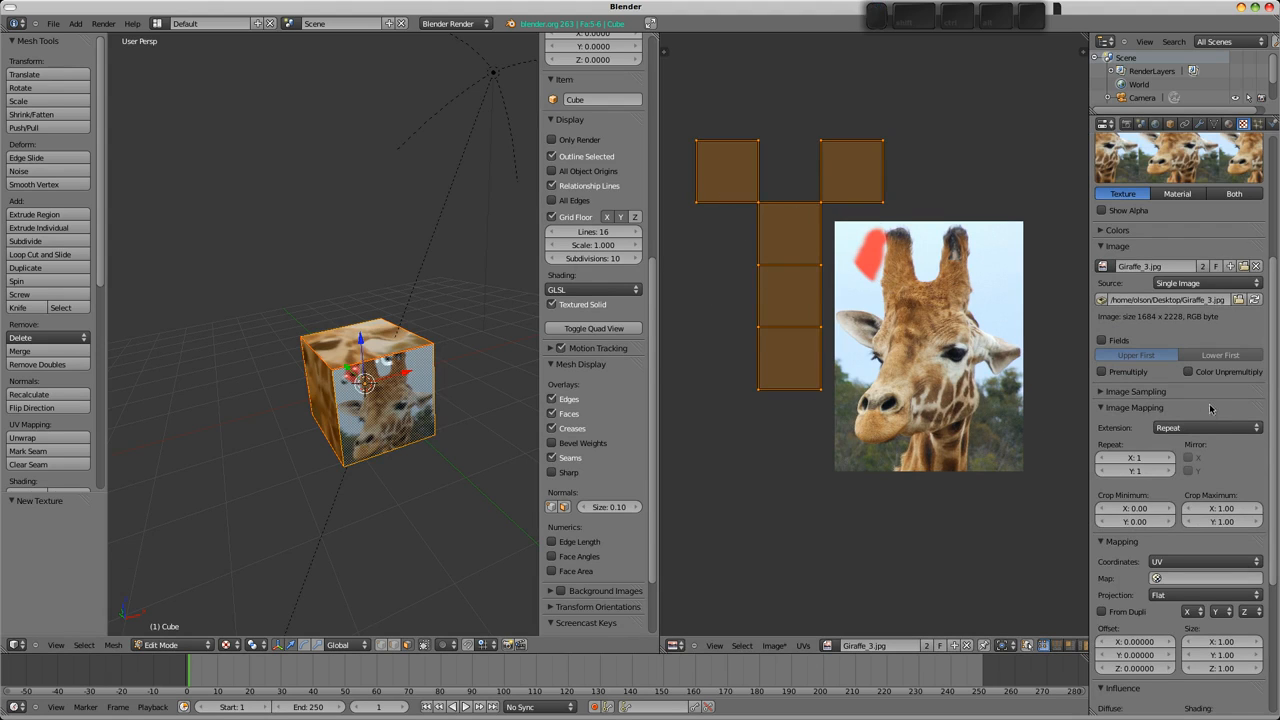
{"action": "left_click", "coordinate": [1204, 428]}
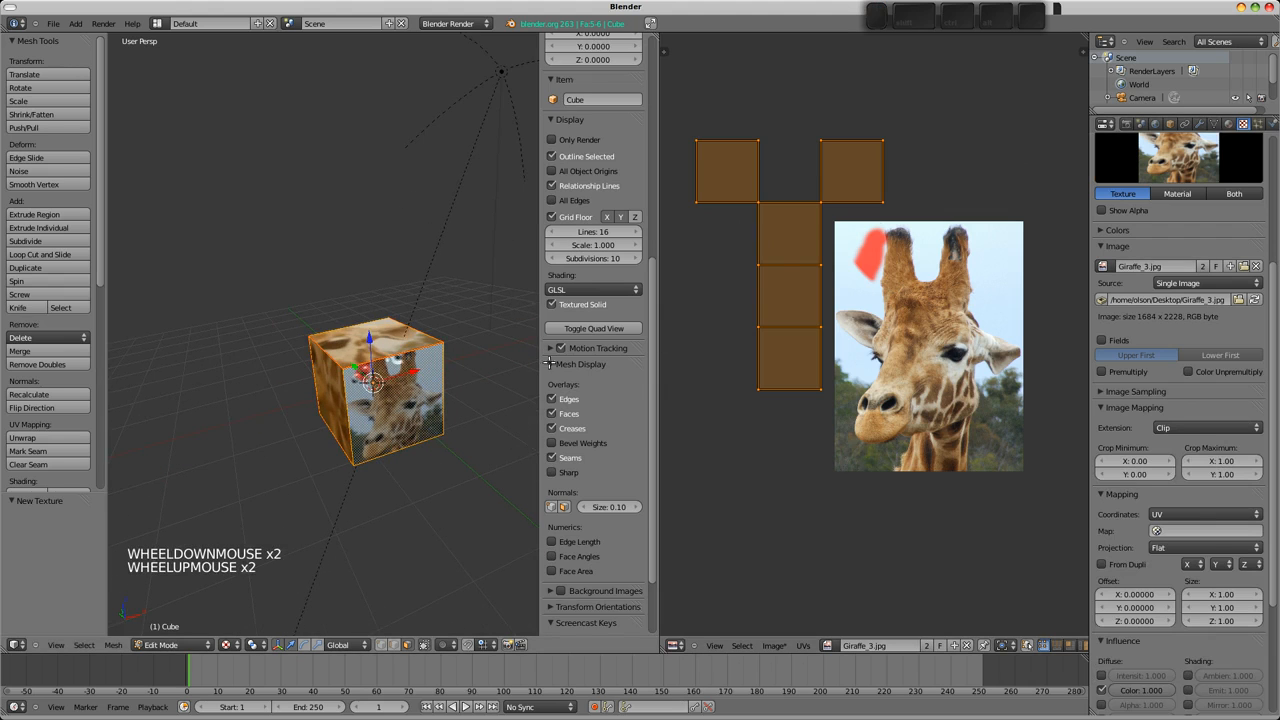
Enter Texture Paint mode and orbit the cube to check the giraffe photo on its faces, briefly toggling Edit Mode.
{"action": "key", "text": "Tab"}
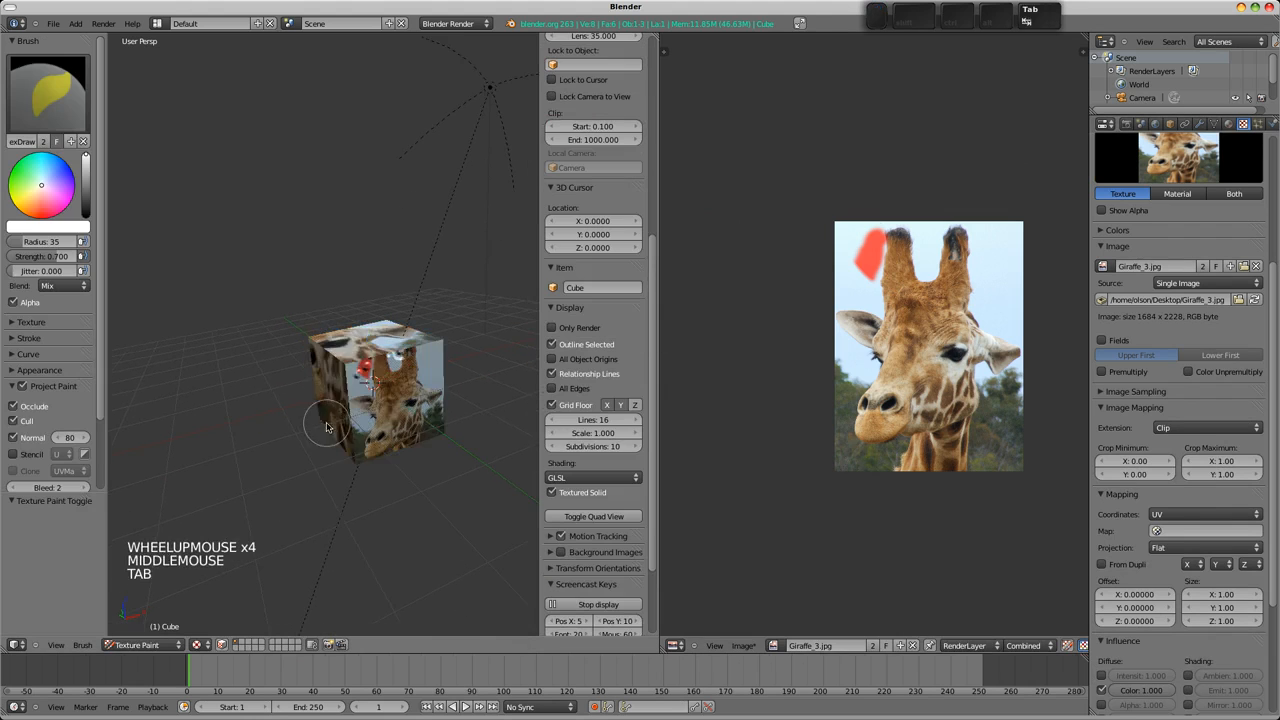
{"action": "left_click_drag", "start_coordinate": [324, 424], "coordinate": [400, 440]}
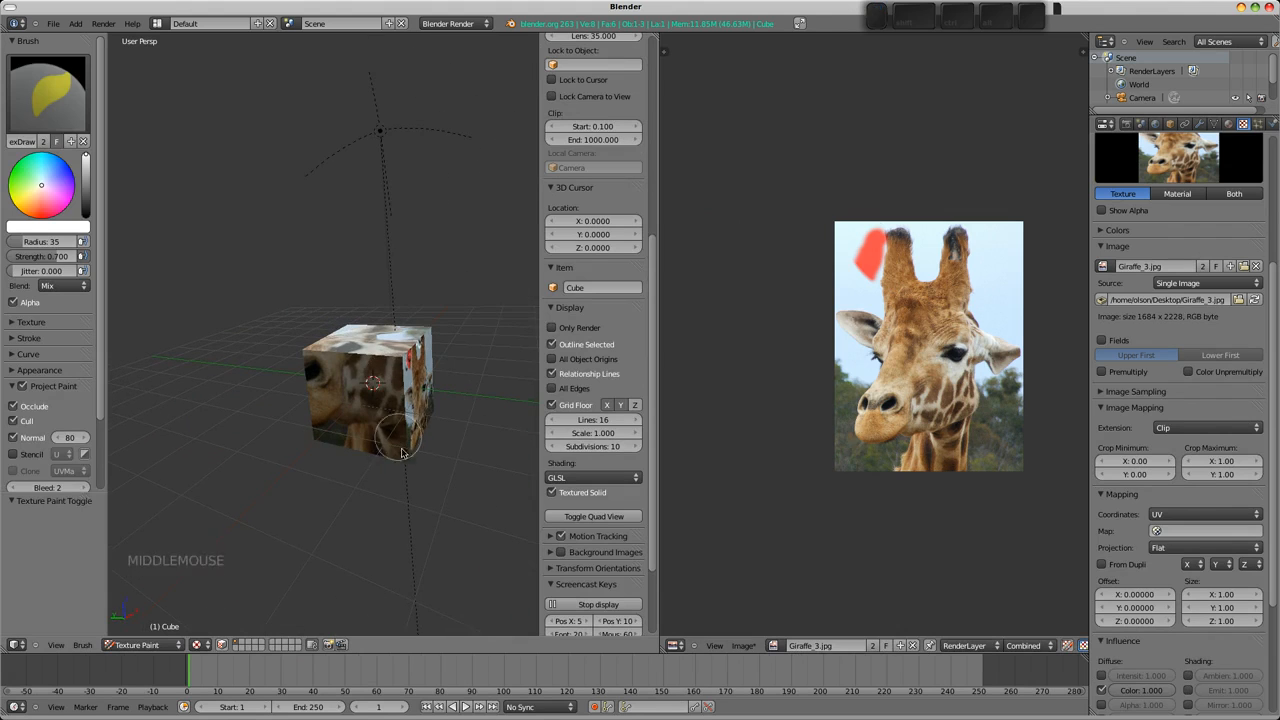
{"action": "scroll", "scroll_direction": "down", "scroll_amount": 3}
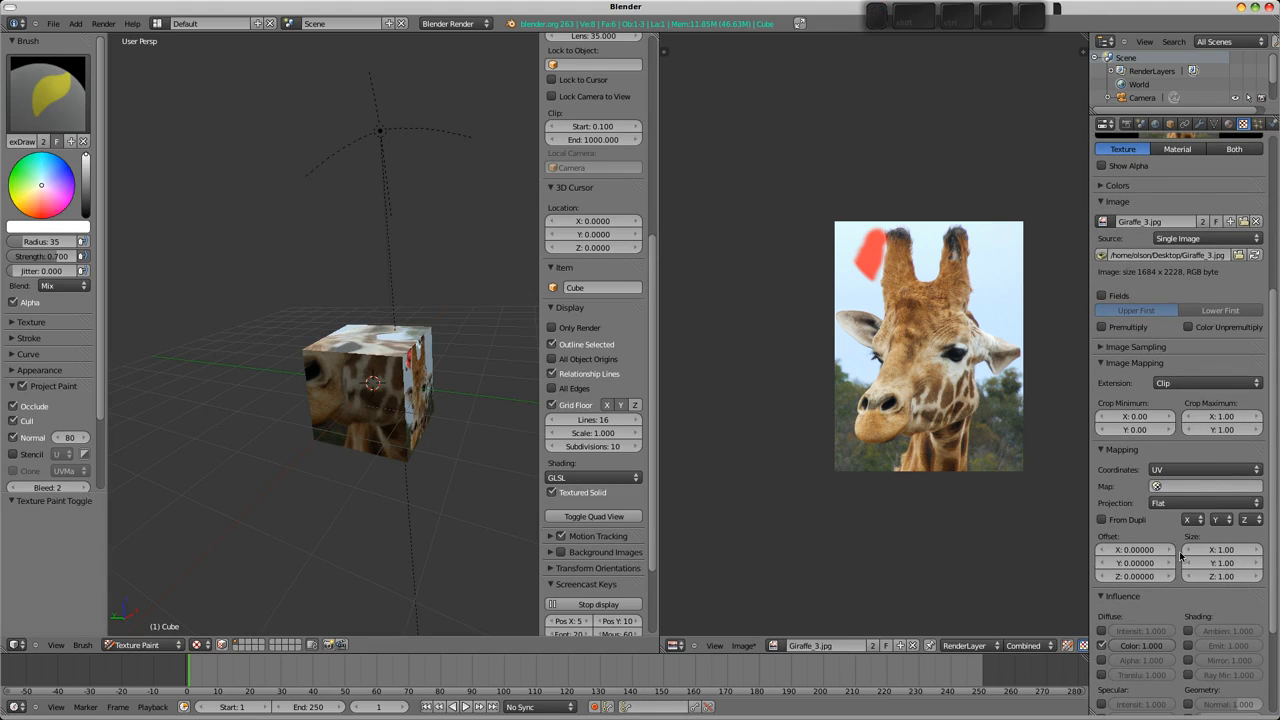
{"action": "mouse_move", "coordinate": [1048, 496]}
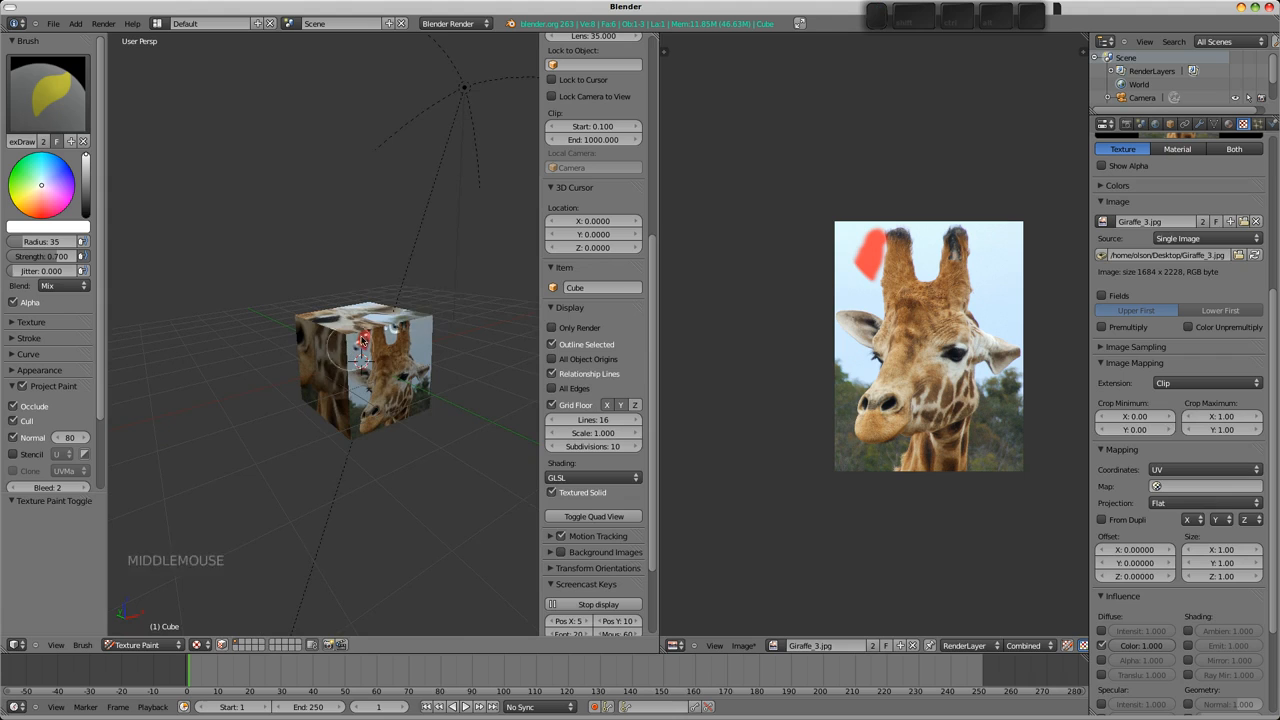
{"action": "mouse_move", "coordinate": [436, 320]}
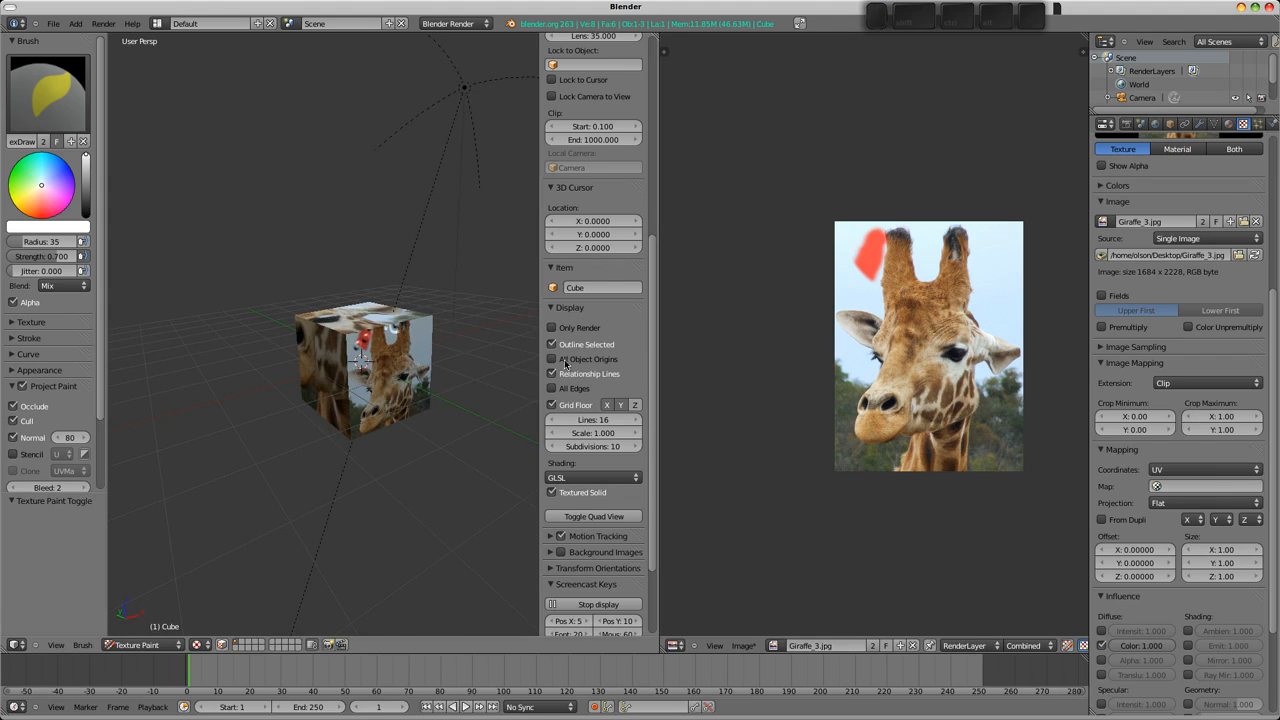
{"action": "key", "text": "Tab"}
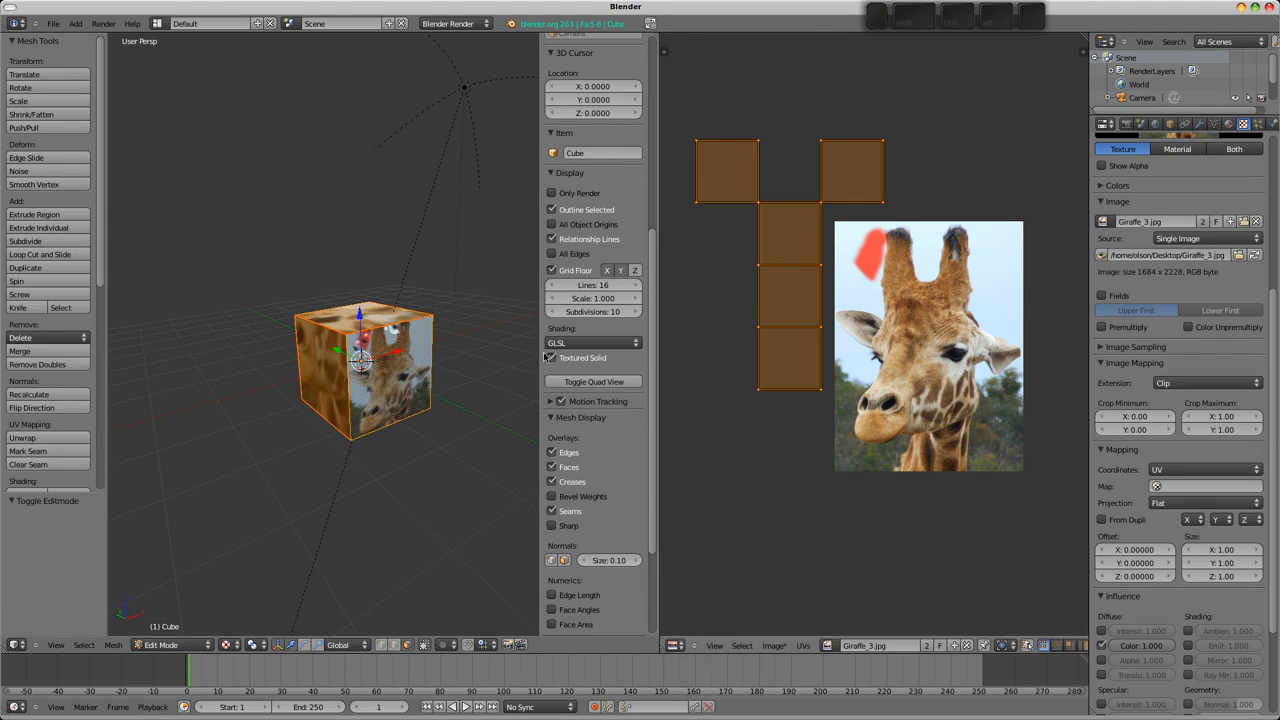
{"action": "key", "text": "Tab"}
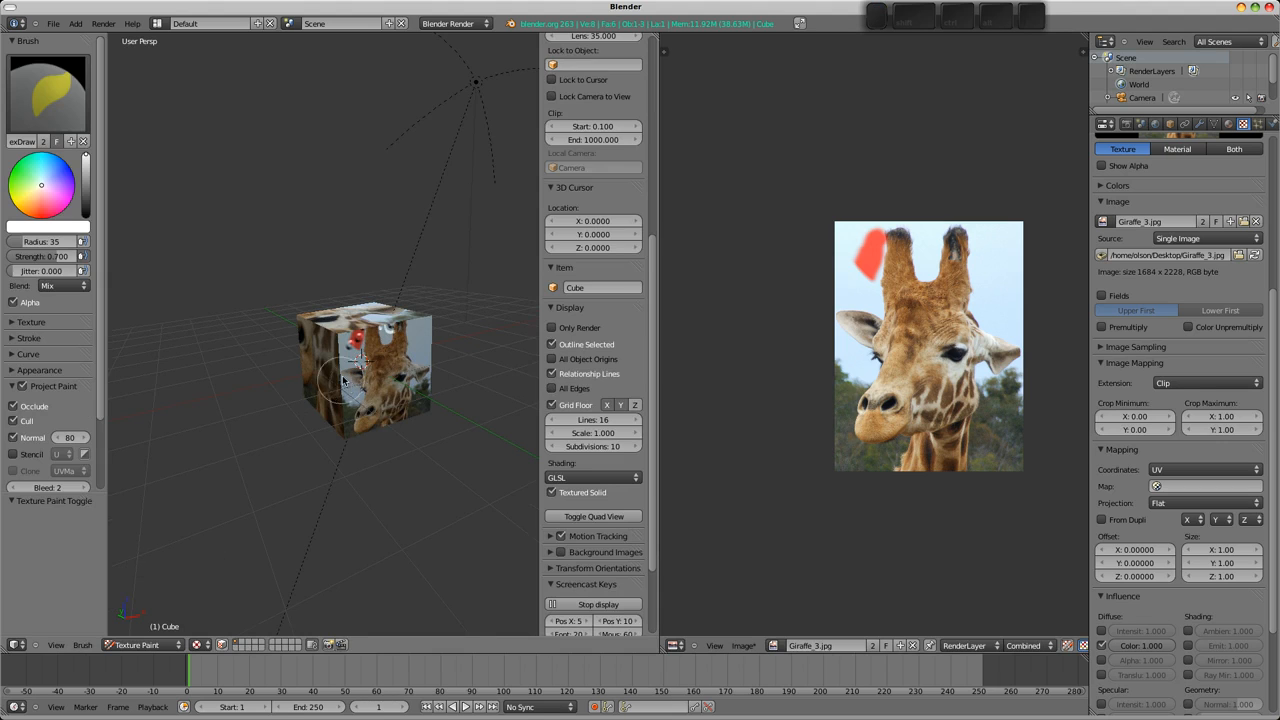
Render the scene (F12) showing the giraffe photo on one cube face.
{"action": "key", "text": "F12"}
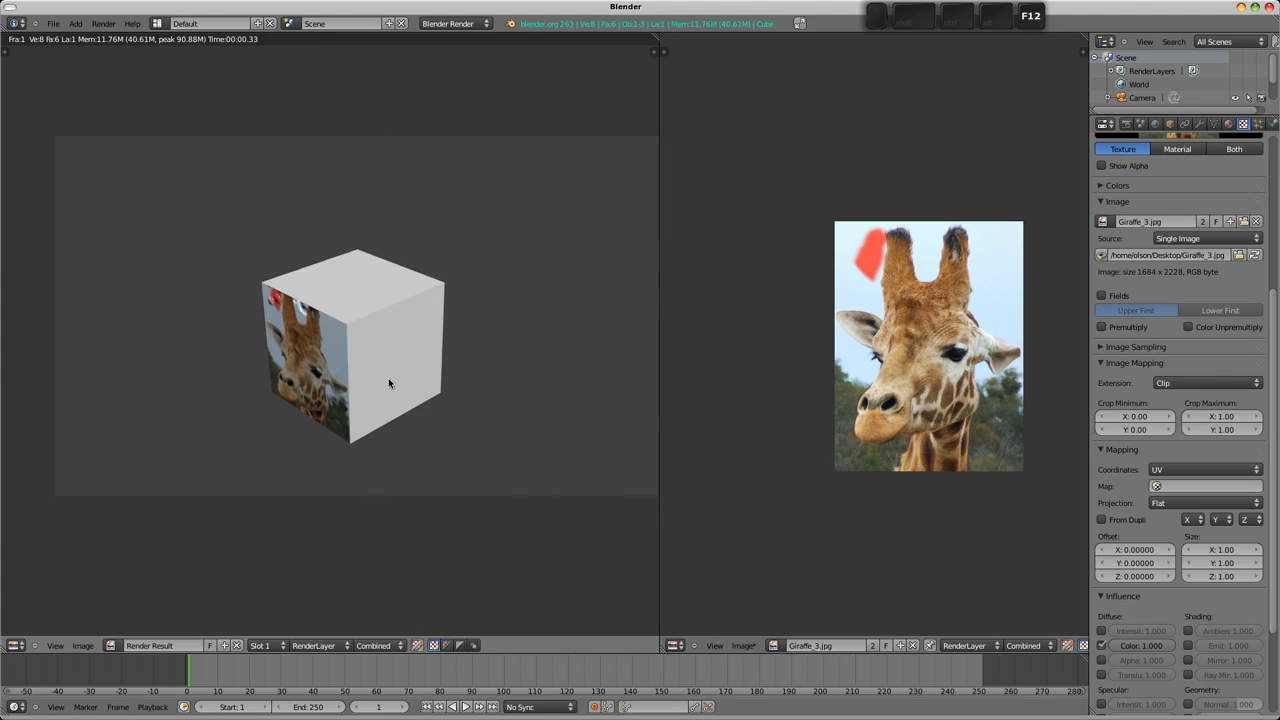
{"action": "mouse_move", "coordinate": [404, 360]}
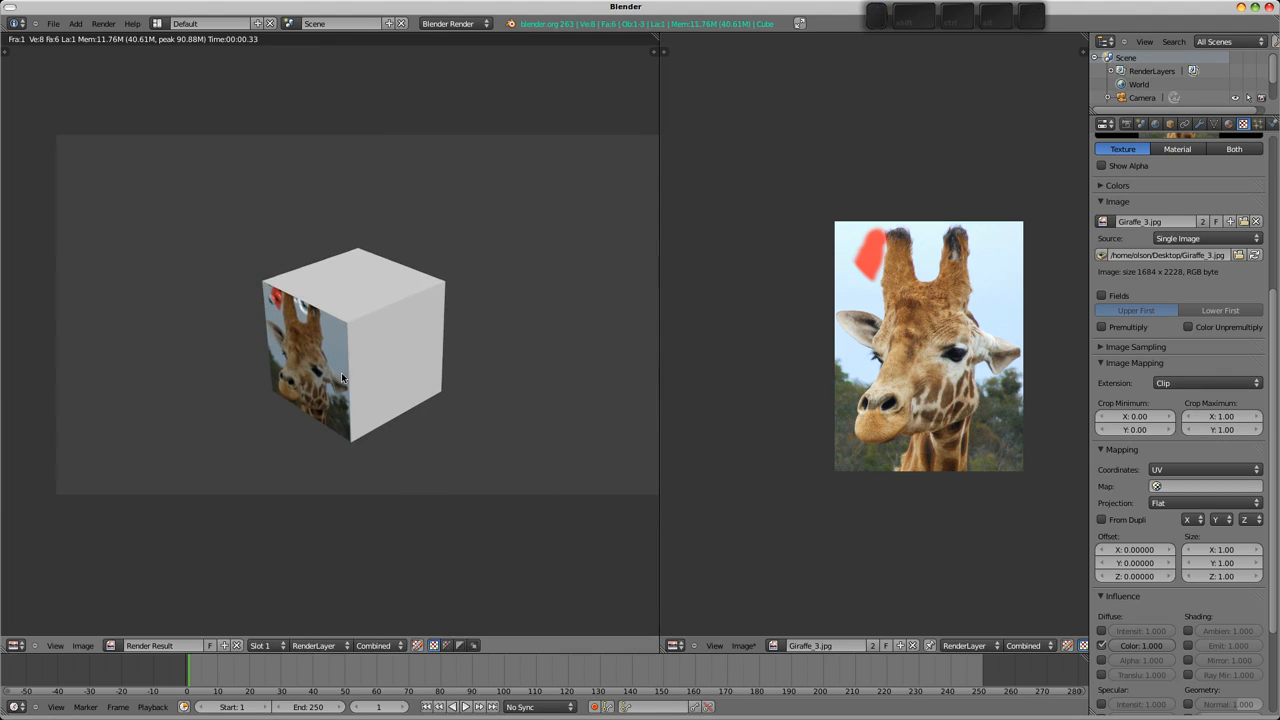
{"action": "mouse_move", "coordinate": [344, 408]}
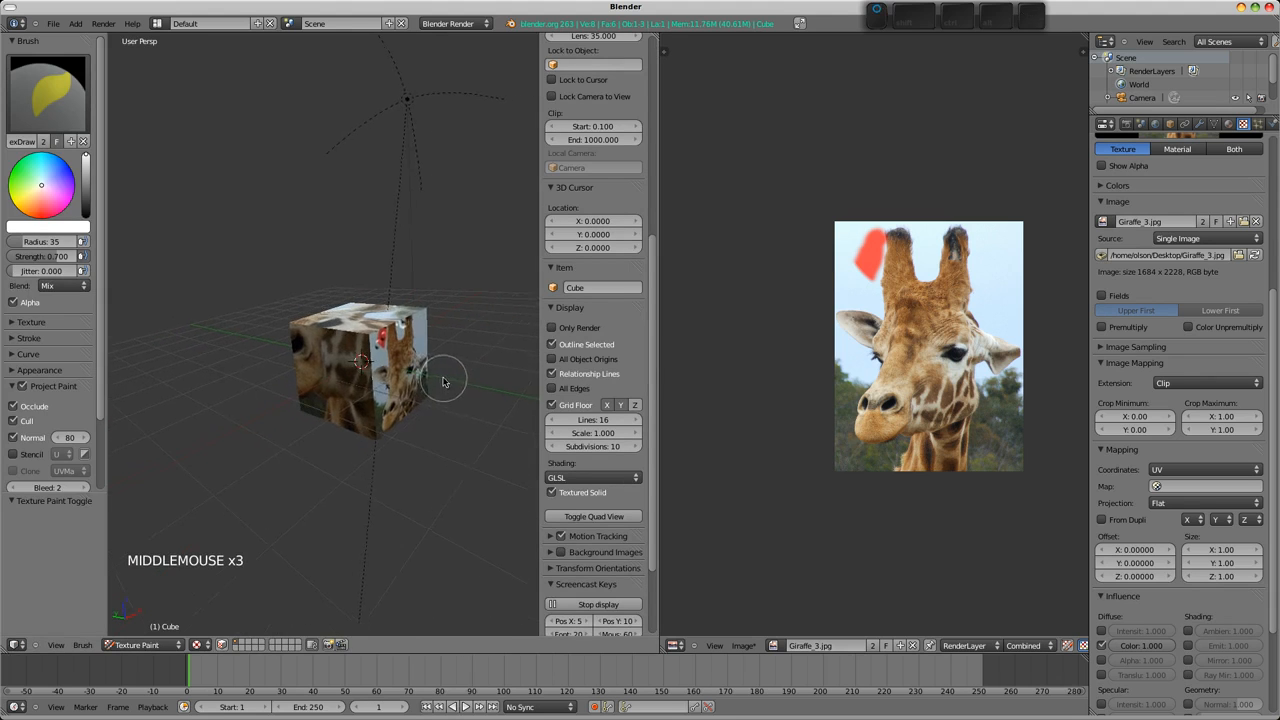
Leave the render, orbit the textured cube and bring up the interaction mode list.
{"action": "left_click_drag", "start_coordinate": [444, 382], "coordinate": [410, 364]}
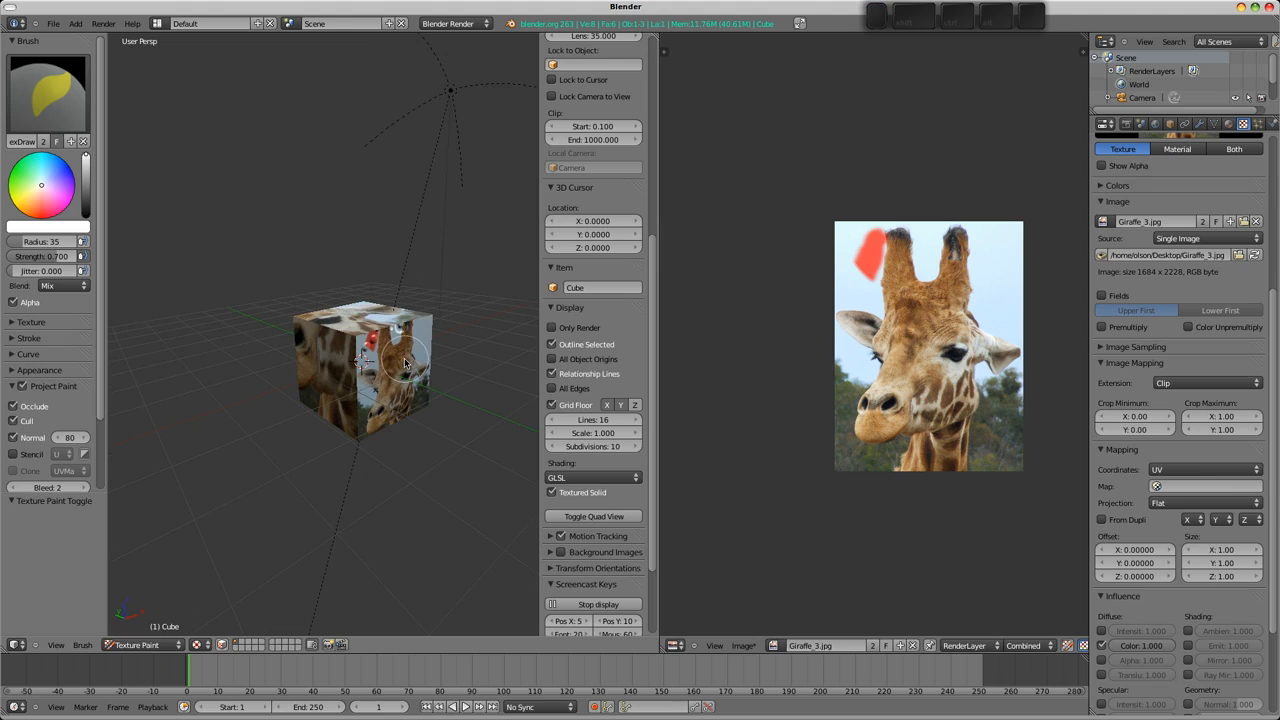
{"action": "left_click_drag", "start_coordinate": [404, 370], "coordinate": [336, 398]}
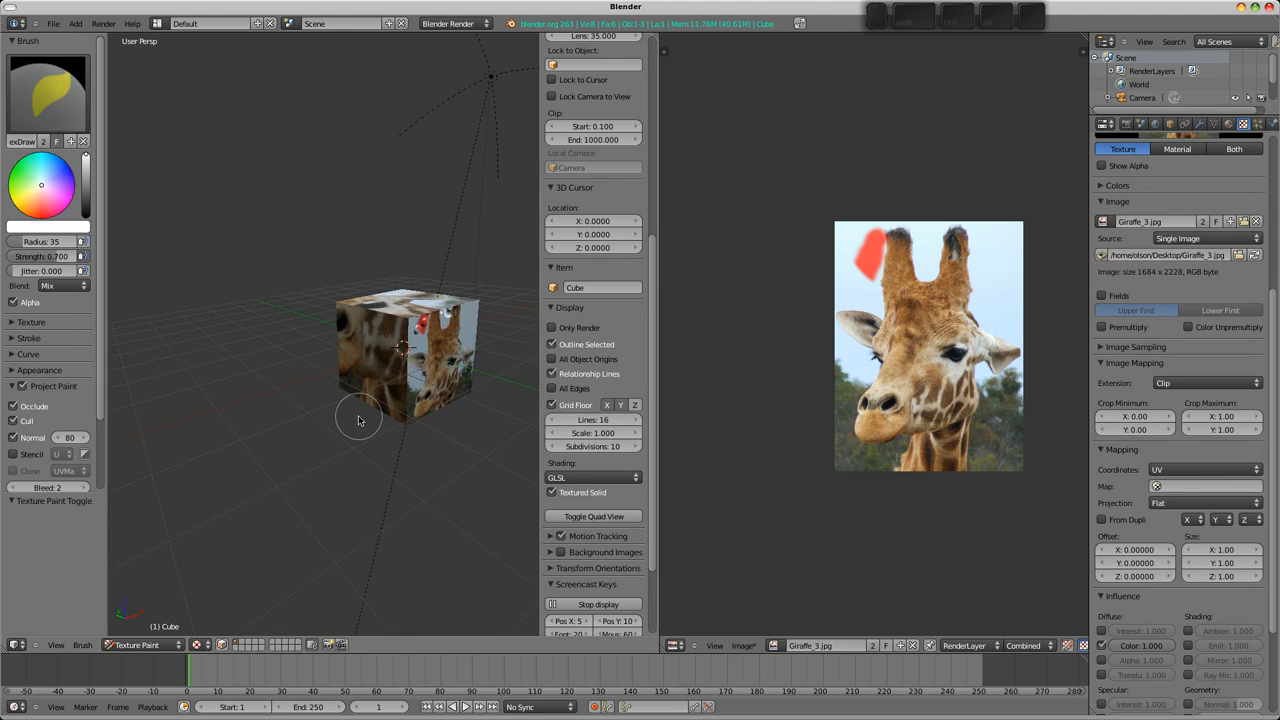
{"action": "left_click_drag", "start_coordinate": [360, 420], "coordinate": [396, 360]}
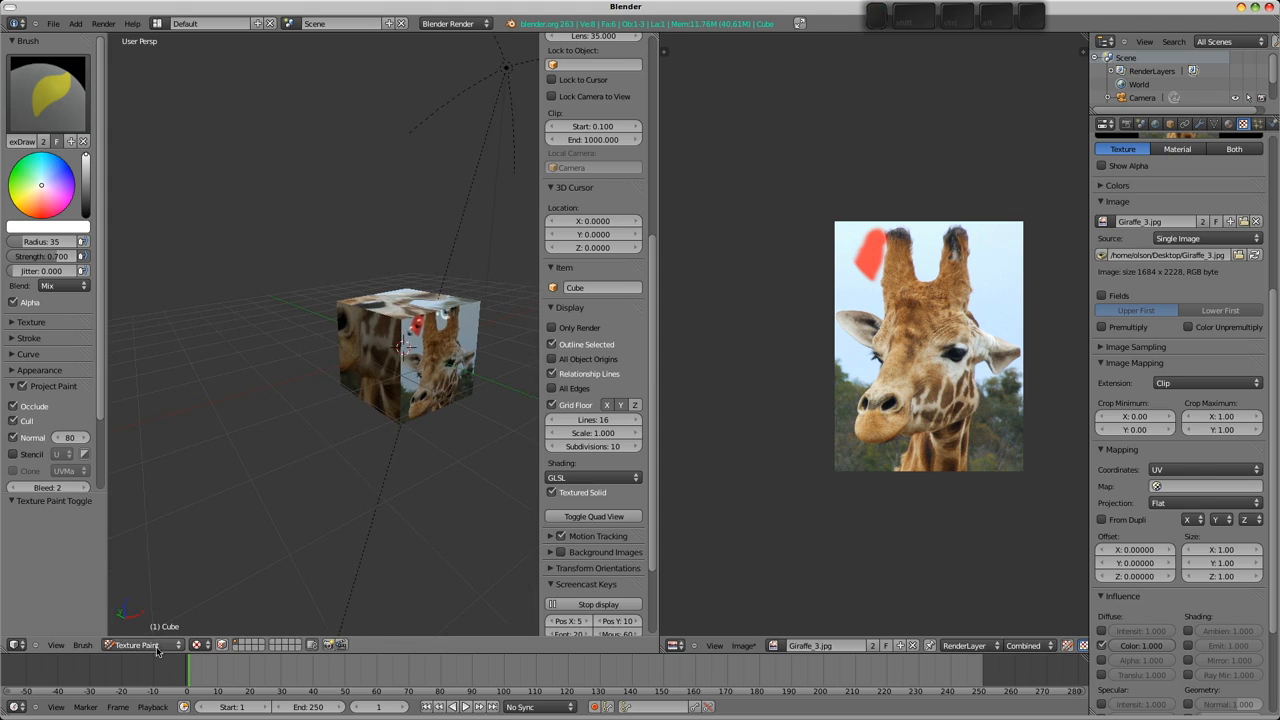
{"action": "left_click", "coordinate": [136, 644]}
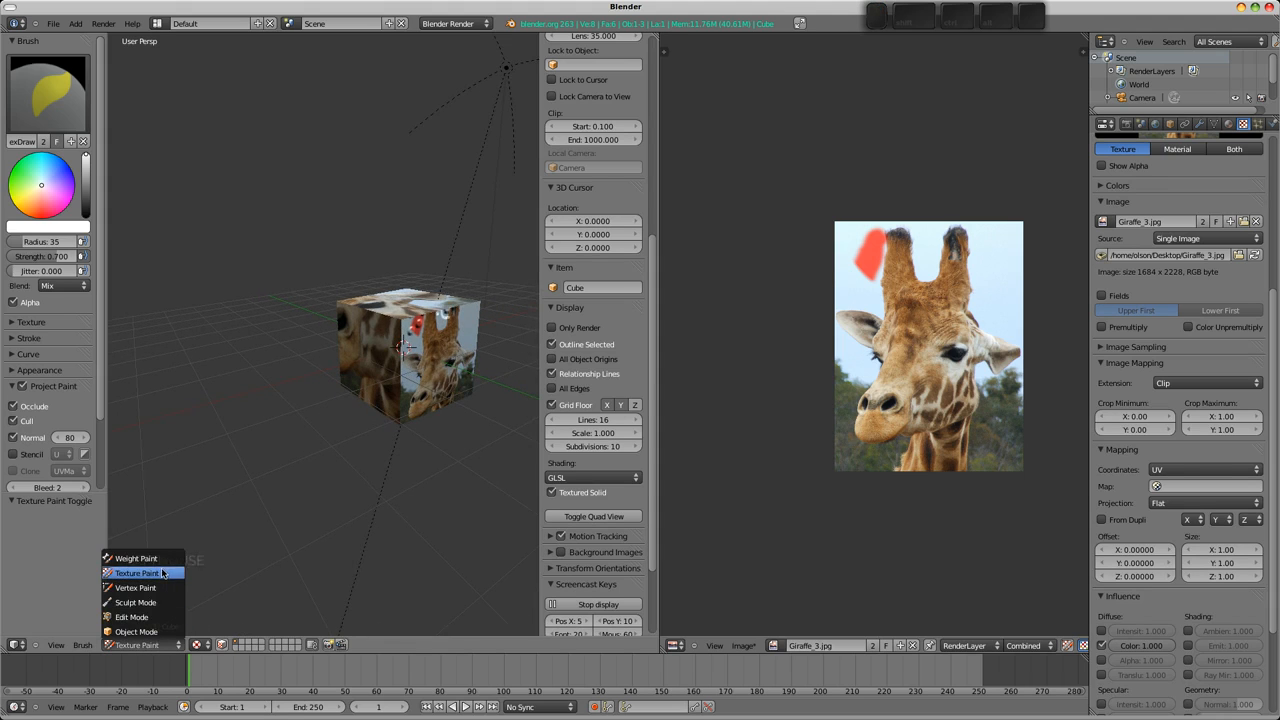